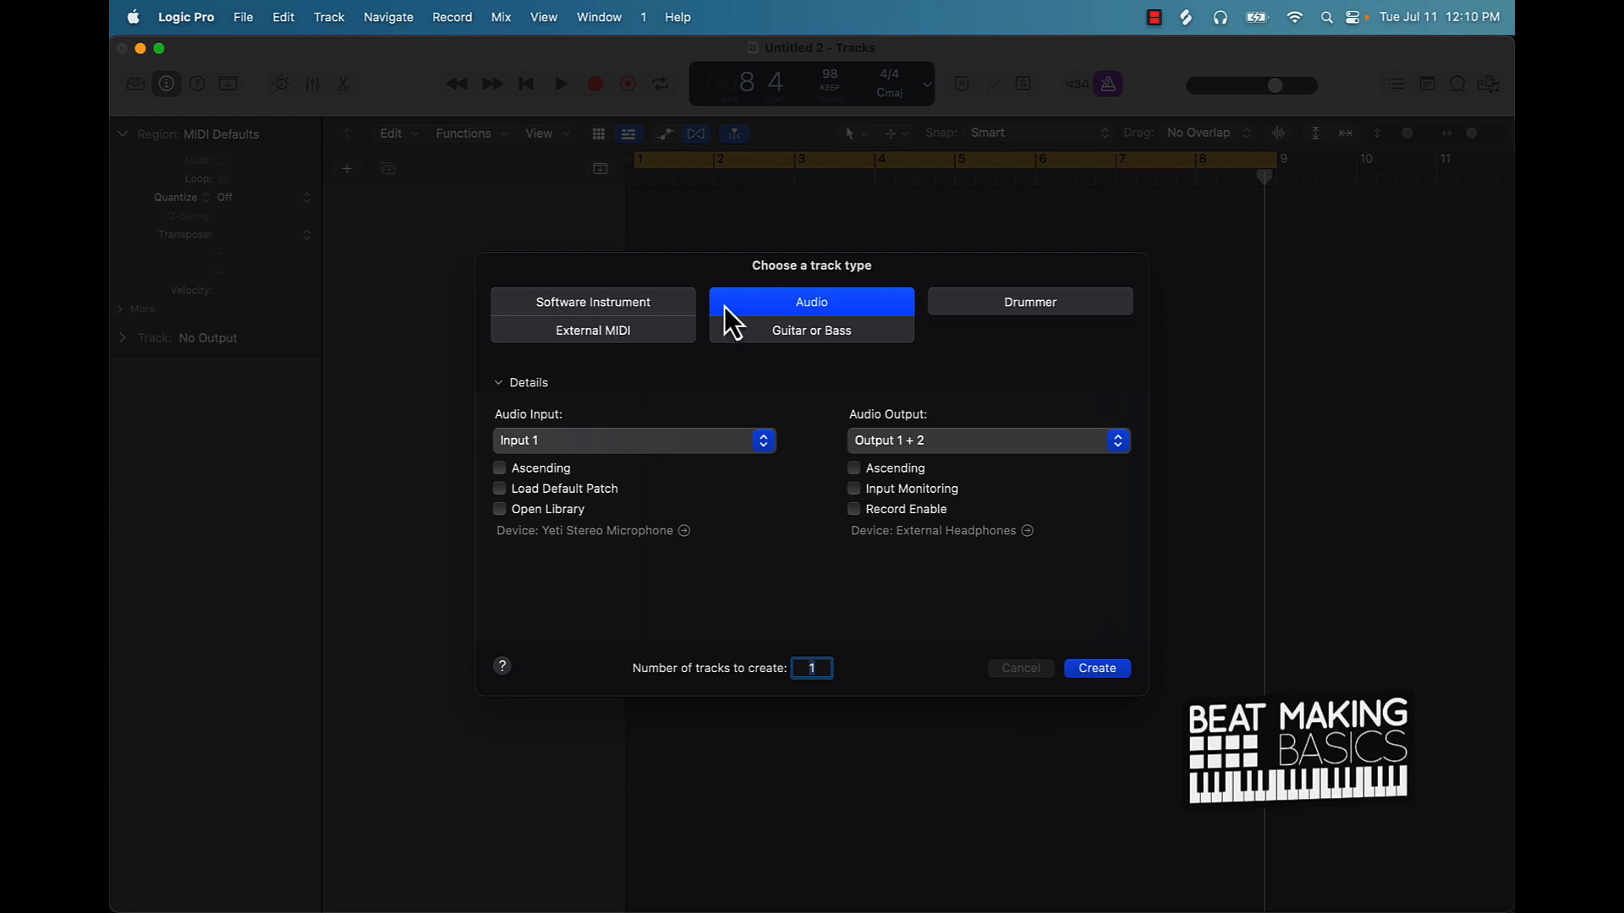
Create one new audio track, Audio 1, with input 1 routed to stereo out.
{"action": "left_click", "coordinate": [1096, 669]}
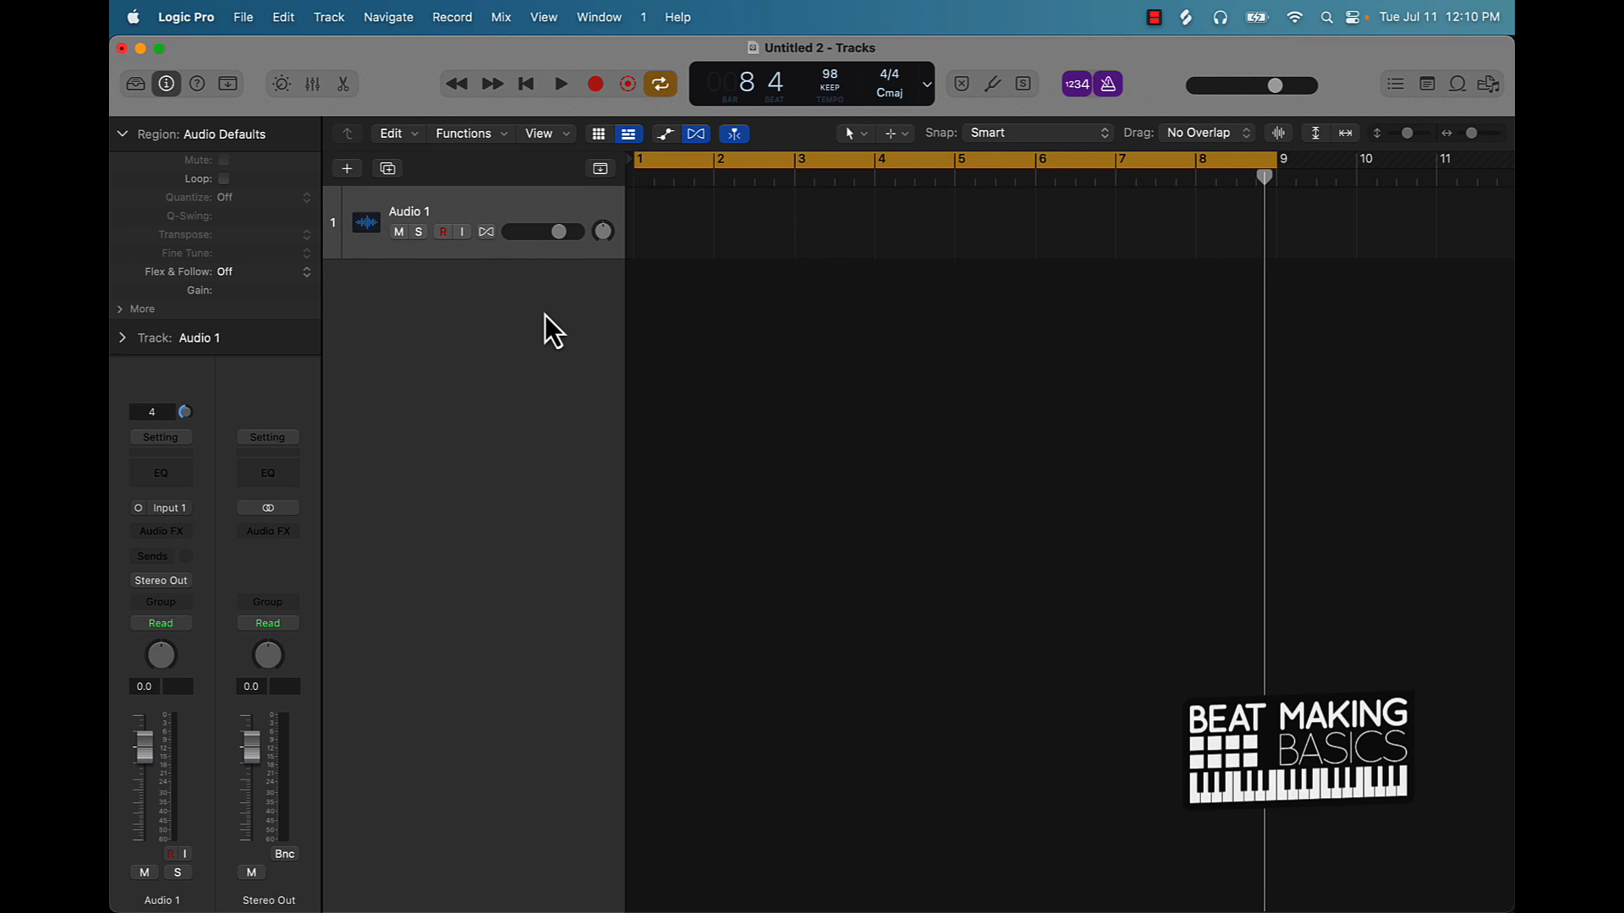
{"action": "mouse_move", "coordinate": [632, 300]}
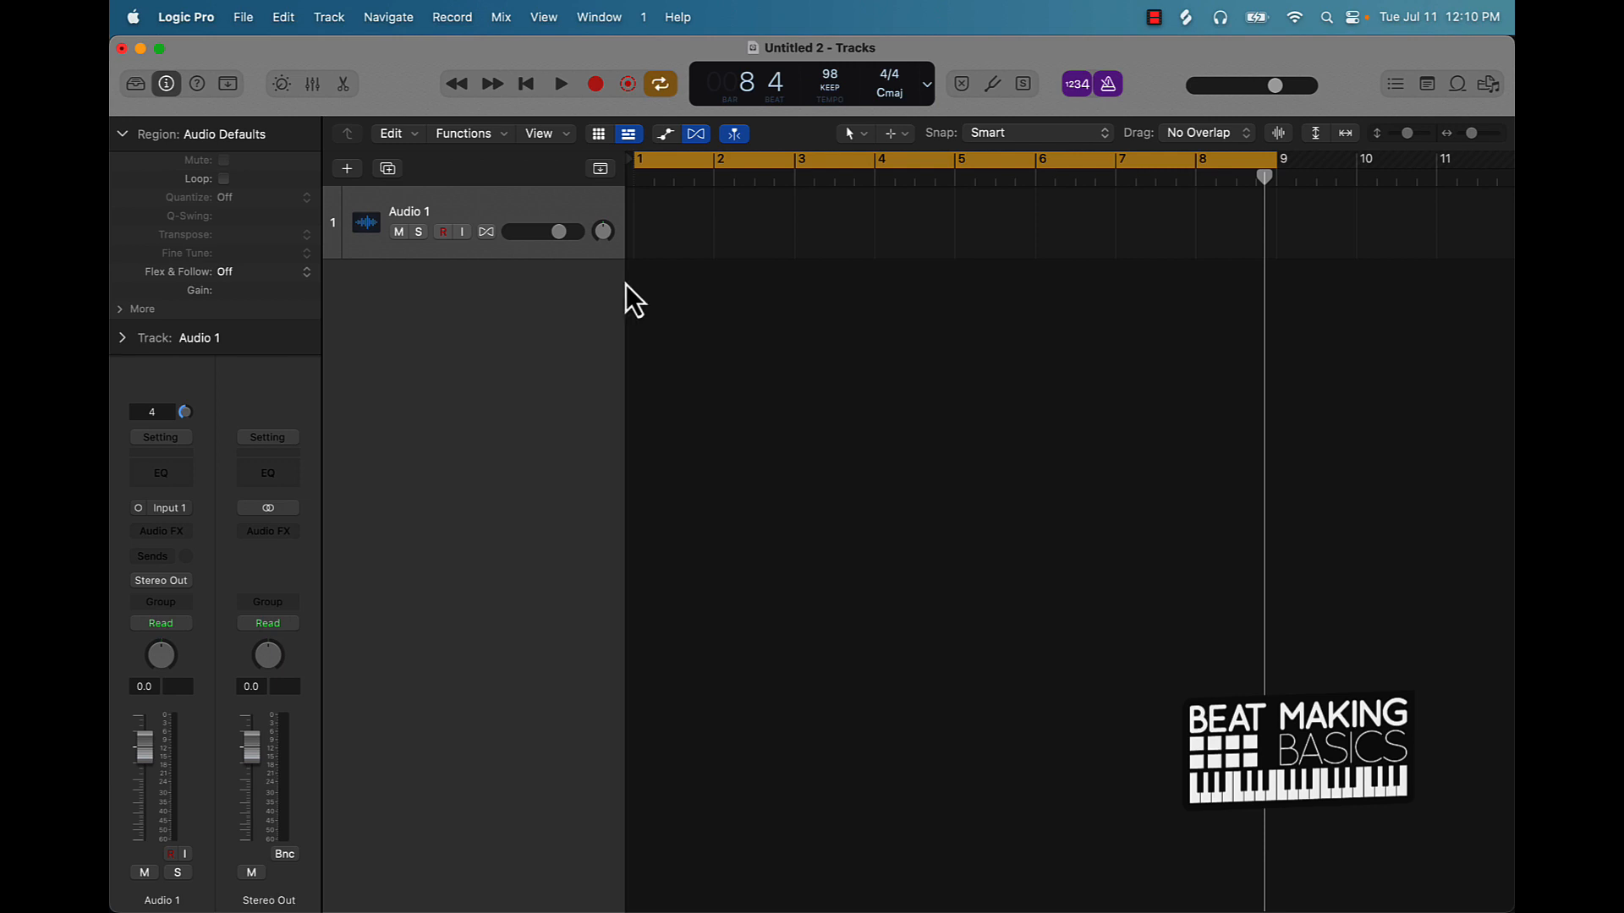
{"action": "mouse_move", "coordinate": [770, 315]}
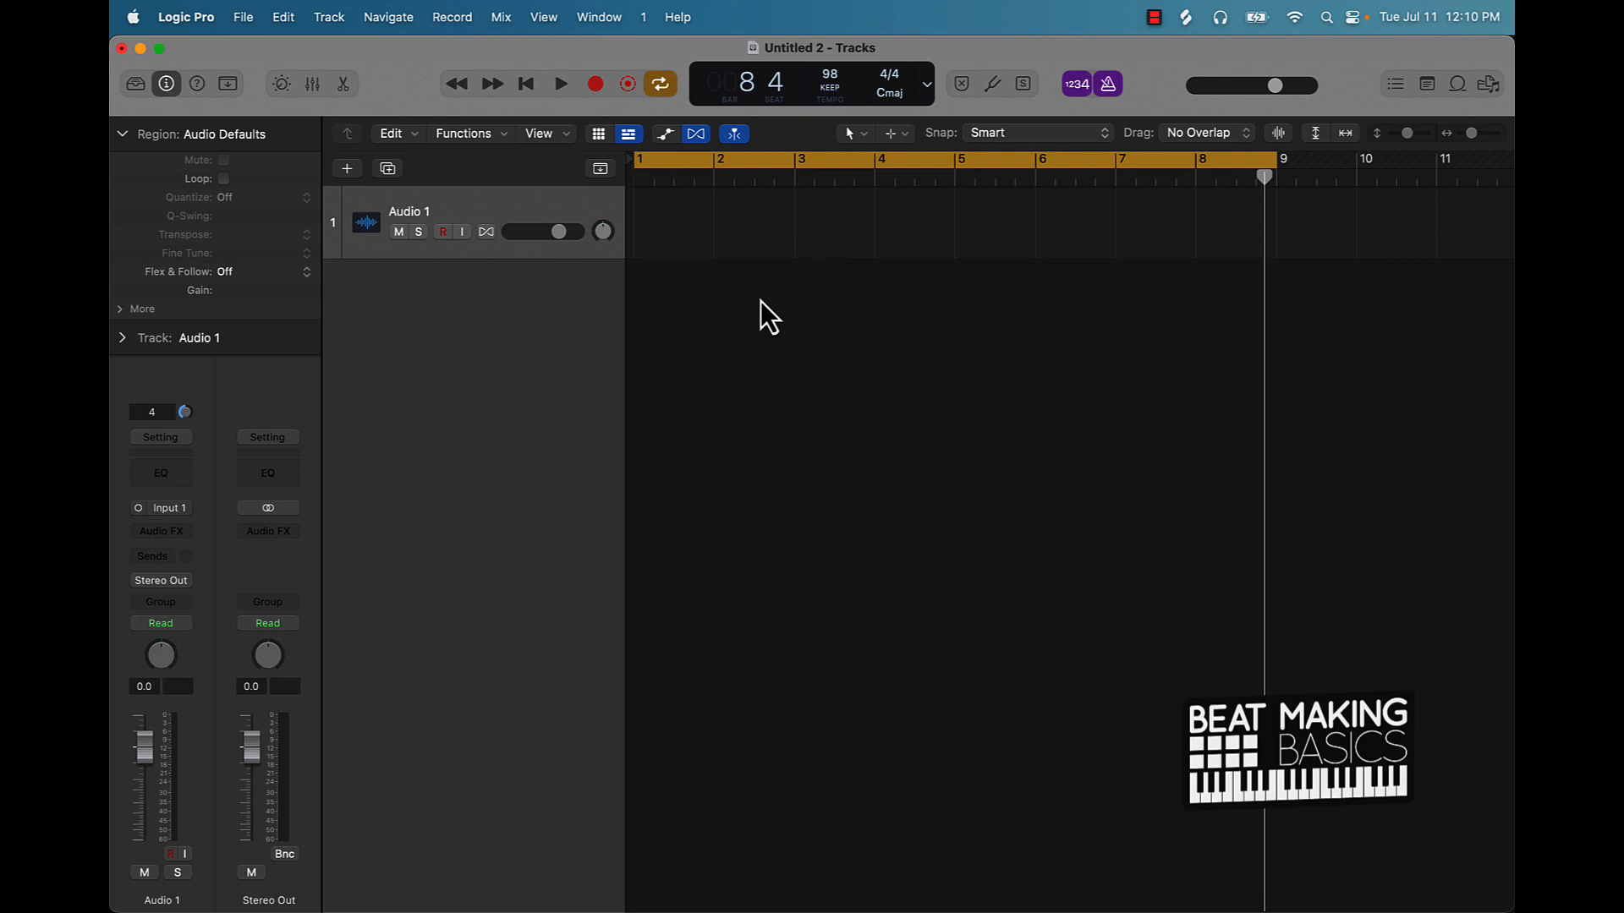
{"action": "mouse_move", "coordinate": [682, 148]}
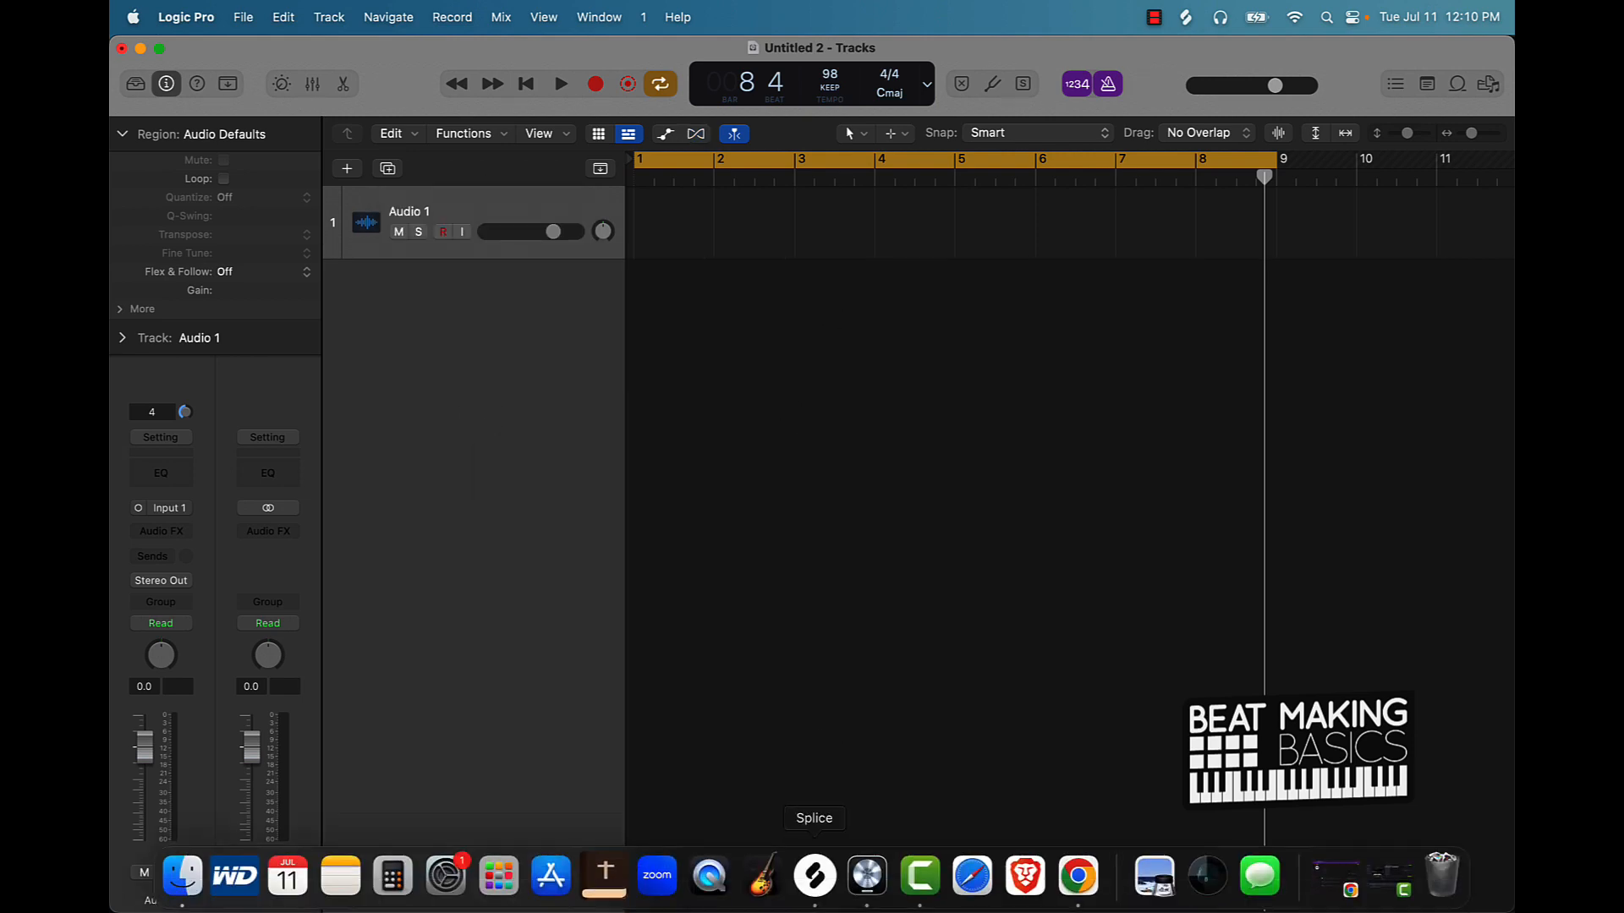
Browse the Splice soul results and preview the 90 BPM SO_JC_90 melodic loop.
{"action": "left_click", "coordinate": [813, 875]}
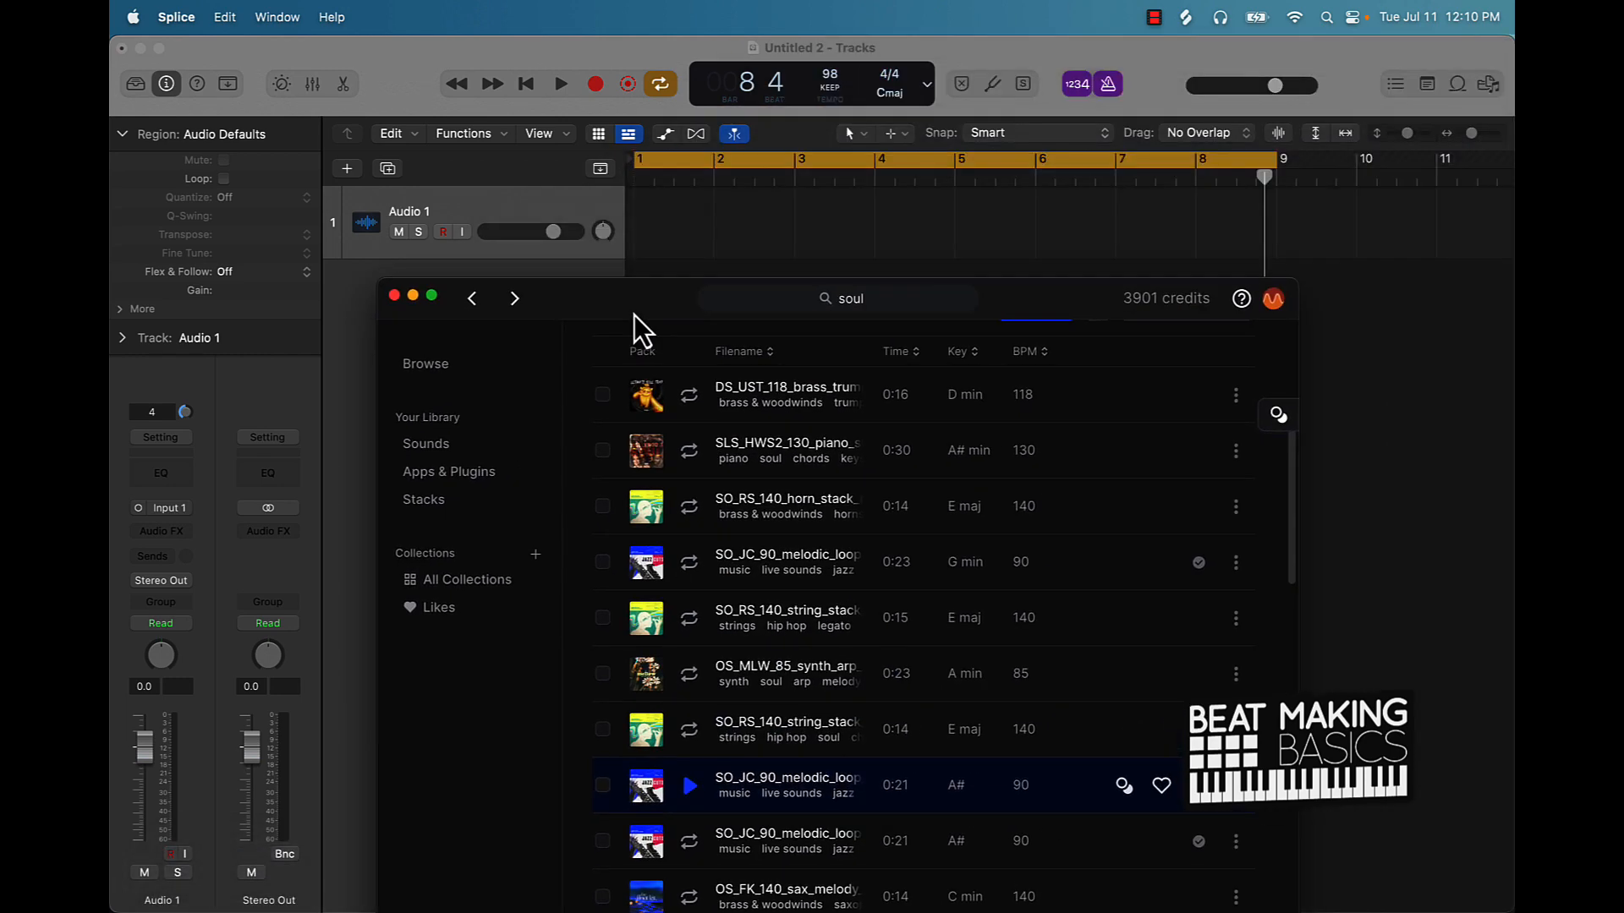
{"action": "scroll", "scroll_direction": "down", "scroll_amount": 3}
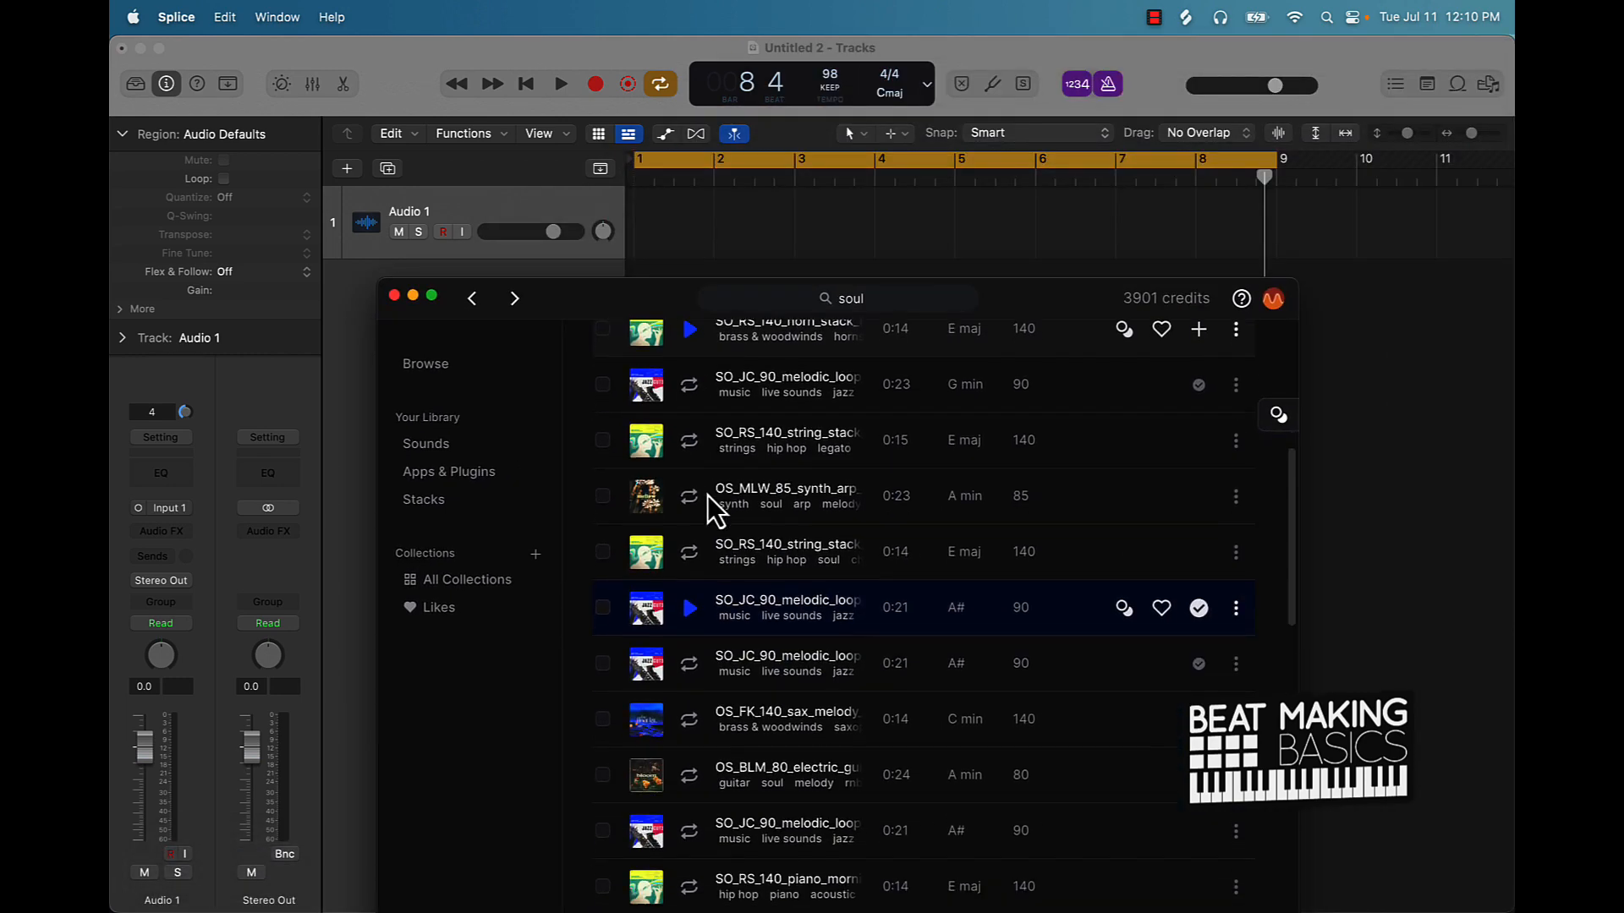
{"action": "scroll", "scroll_direction": "down", "scroll_amount": 3}
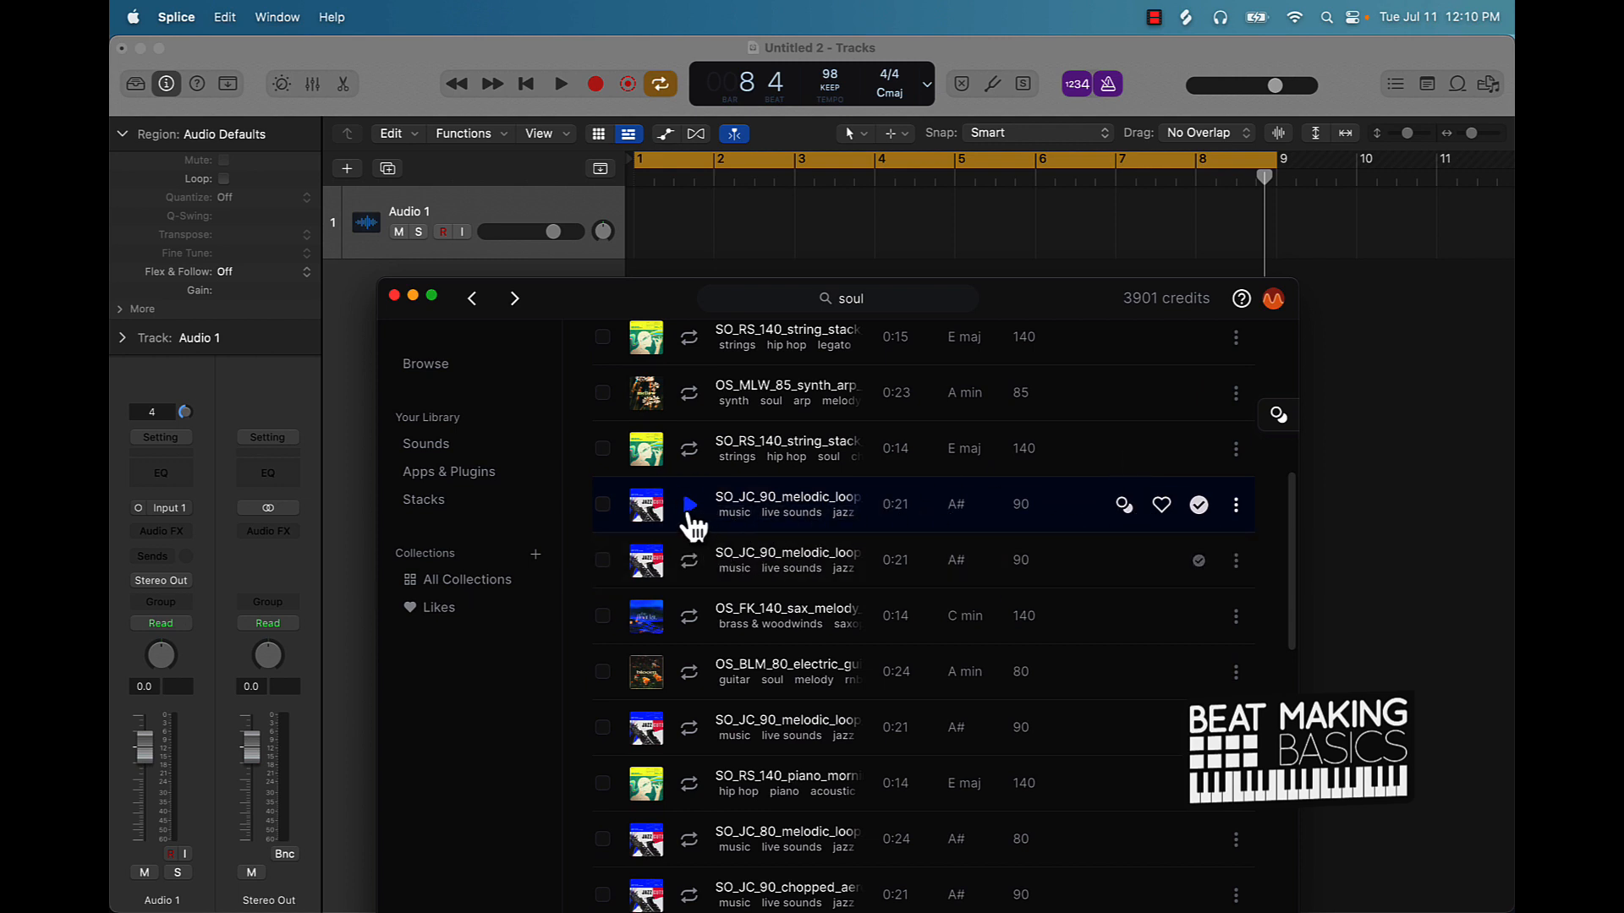
{"action": "left_click", "coordinate": [689, 507]}
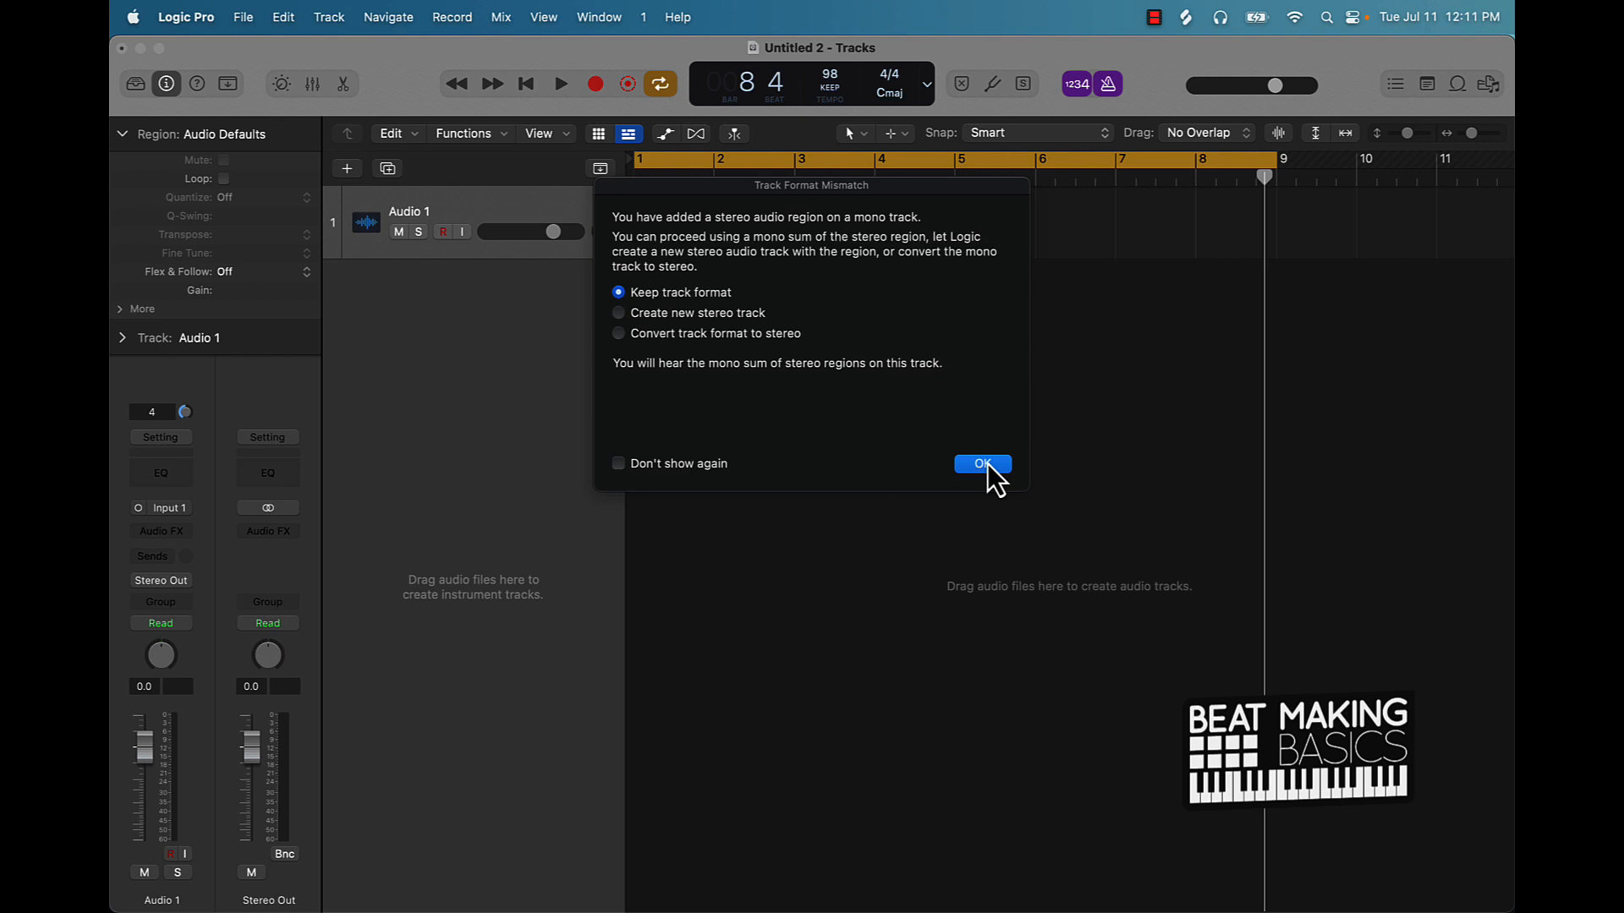
Keep the track's mono format and decline importing the loop's tempo information.
{"action": "left_click", "coordinate": [981, 463]}
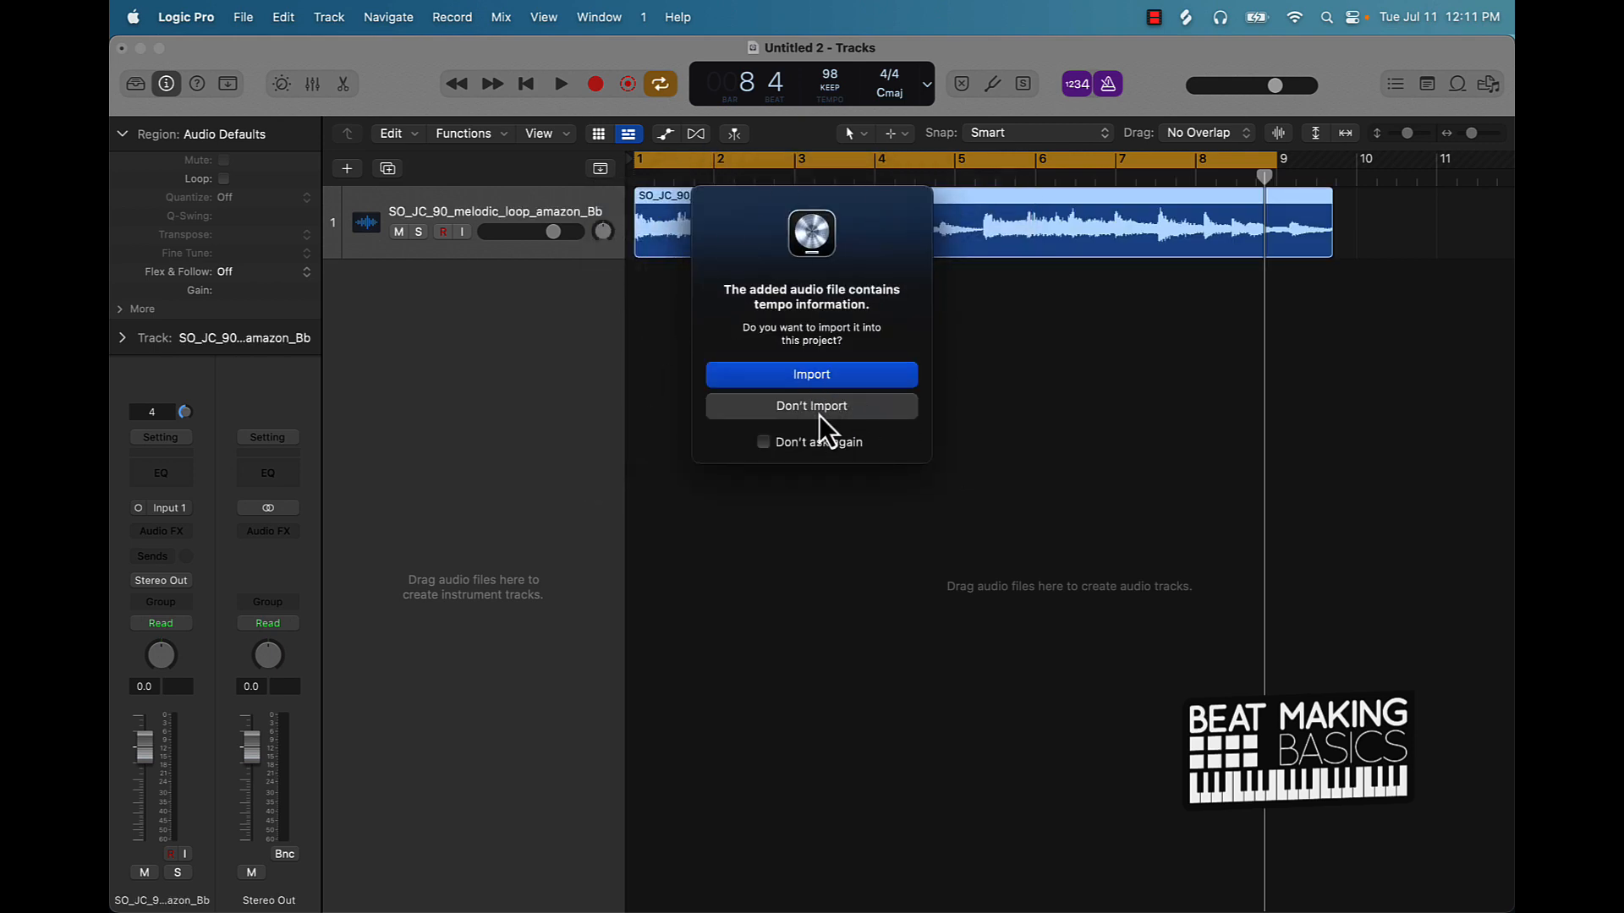
{"action": "left_click", "coordinate": [811, 405]}
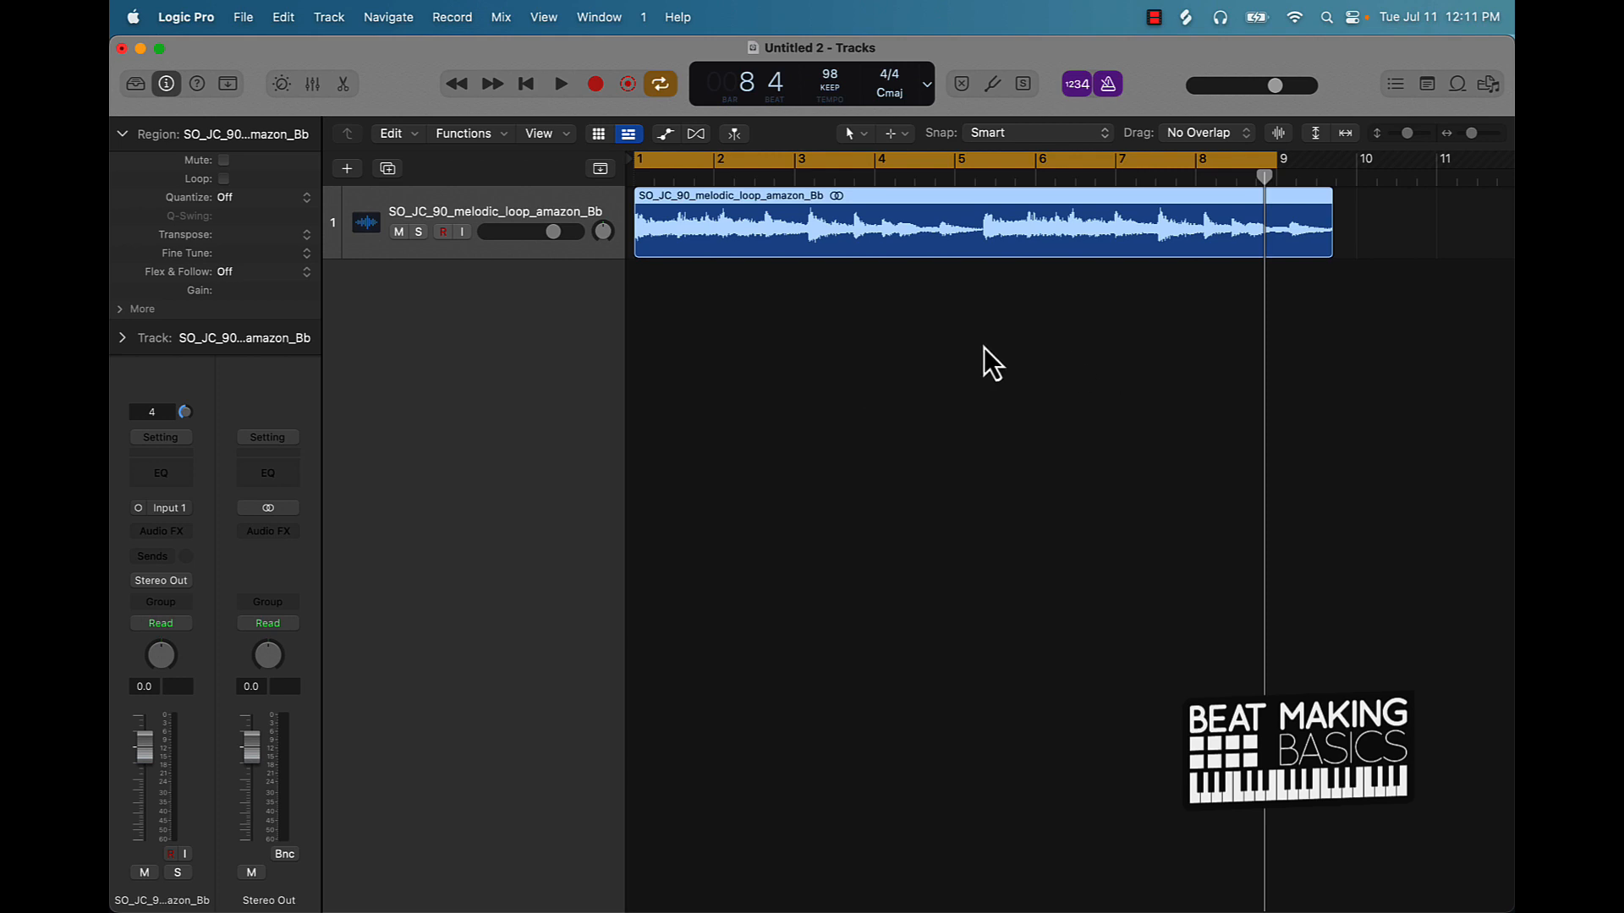
{"action": "mouse_move", "coordinate": [986, 83]}
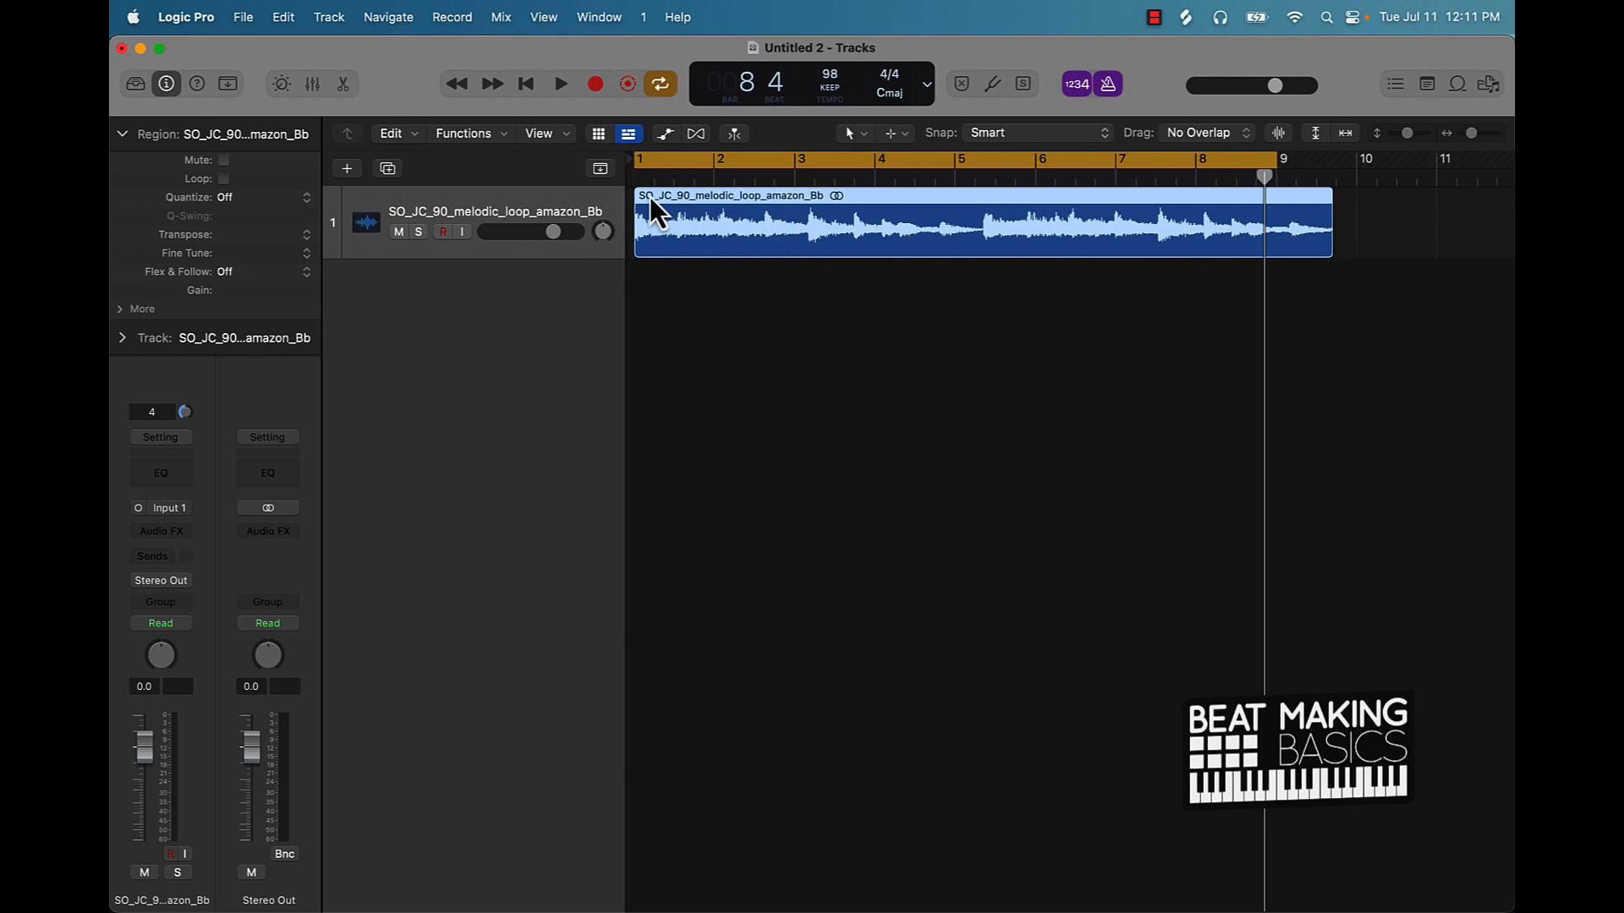
{"action": "mouse_move", "coordinate": [973, 363]}
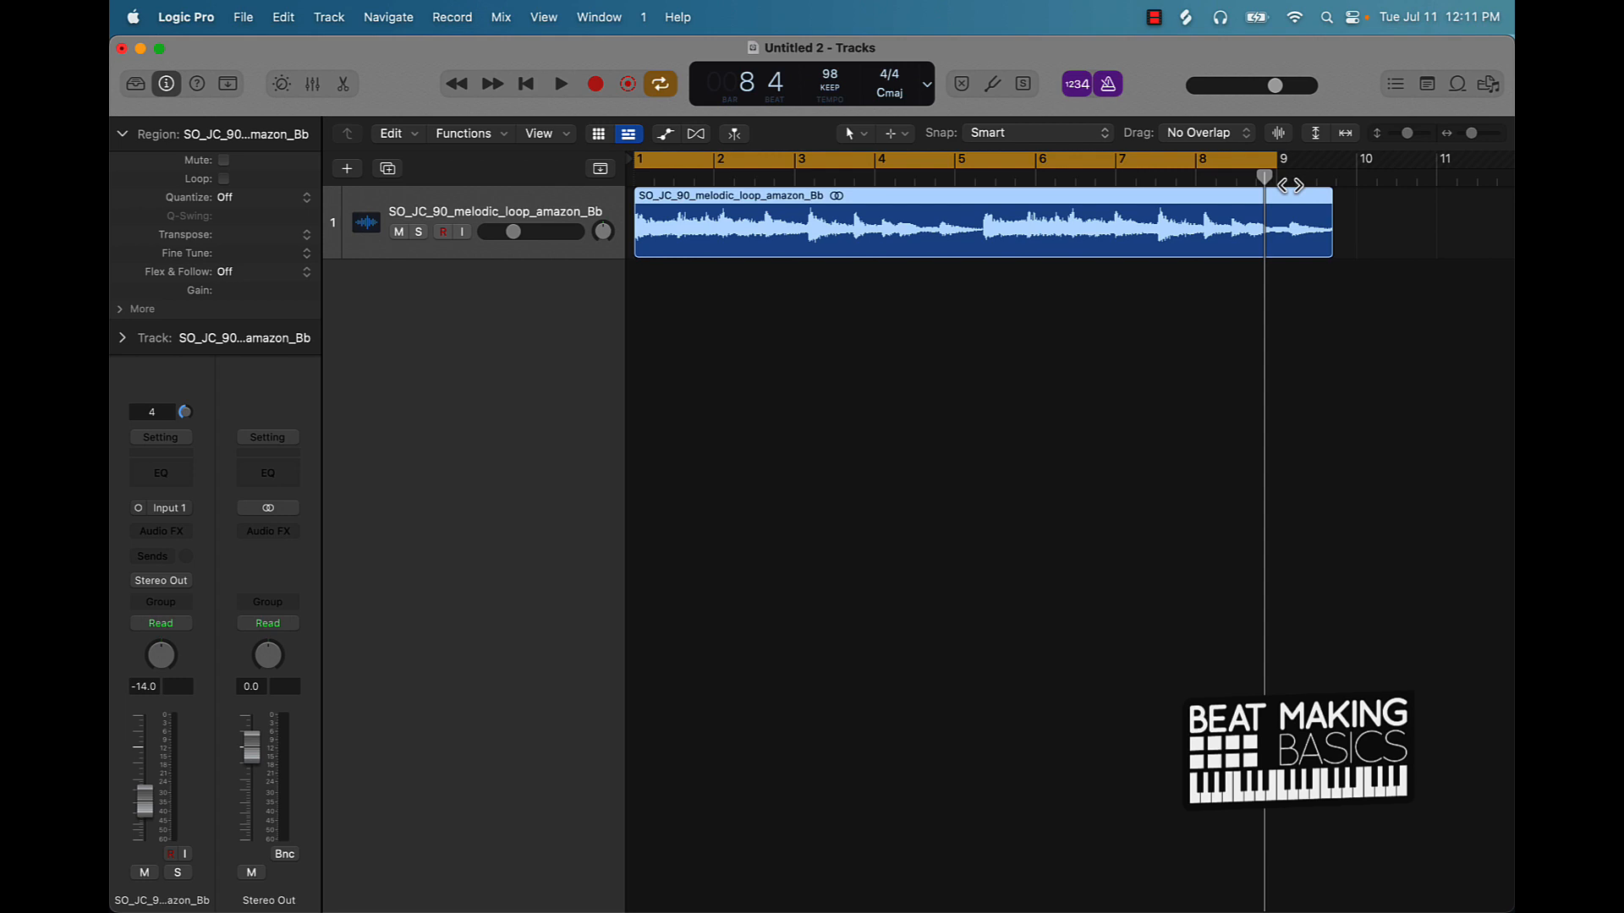
Play back the melodic loop at -14 dB, then stop playback.
{"action": "left_click", "coordinate": [560, 83]}
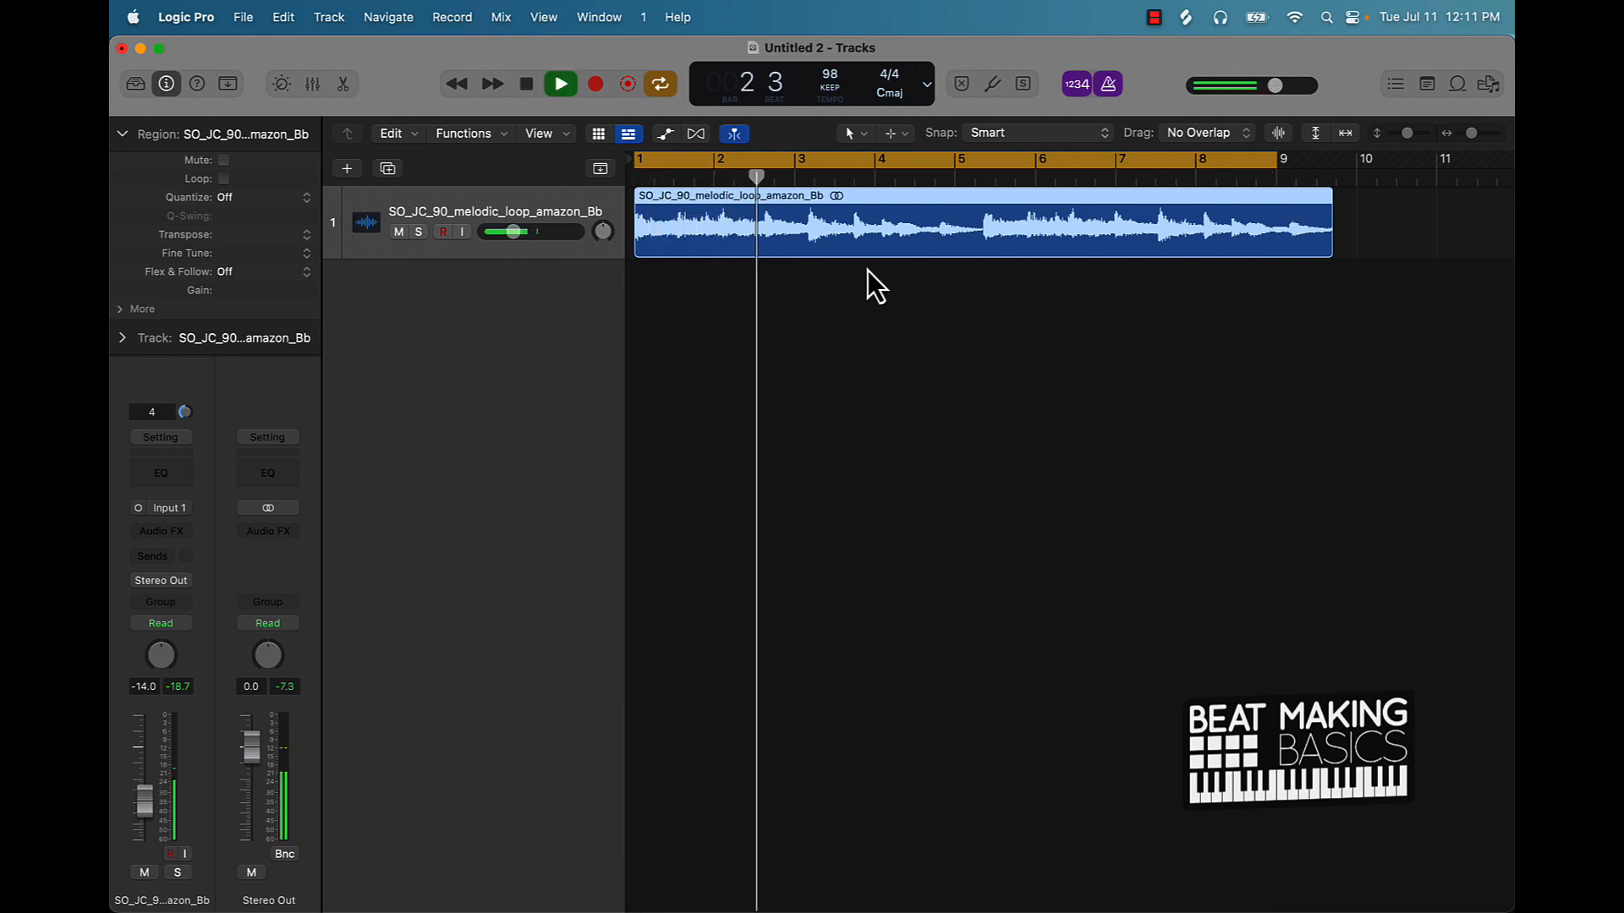
{"action": "left_click", "coordinate": [525, 83]}
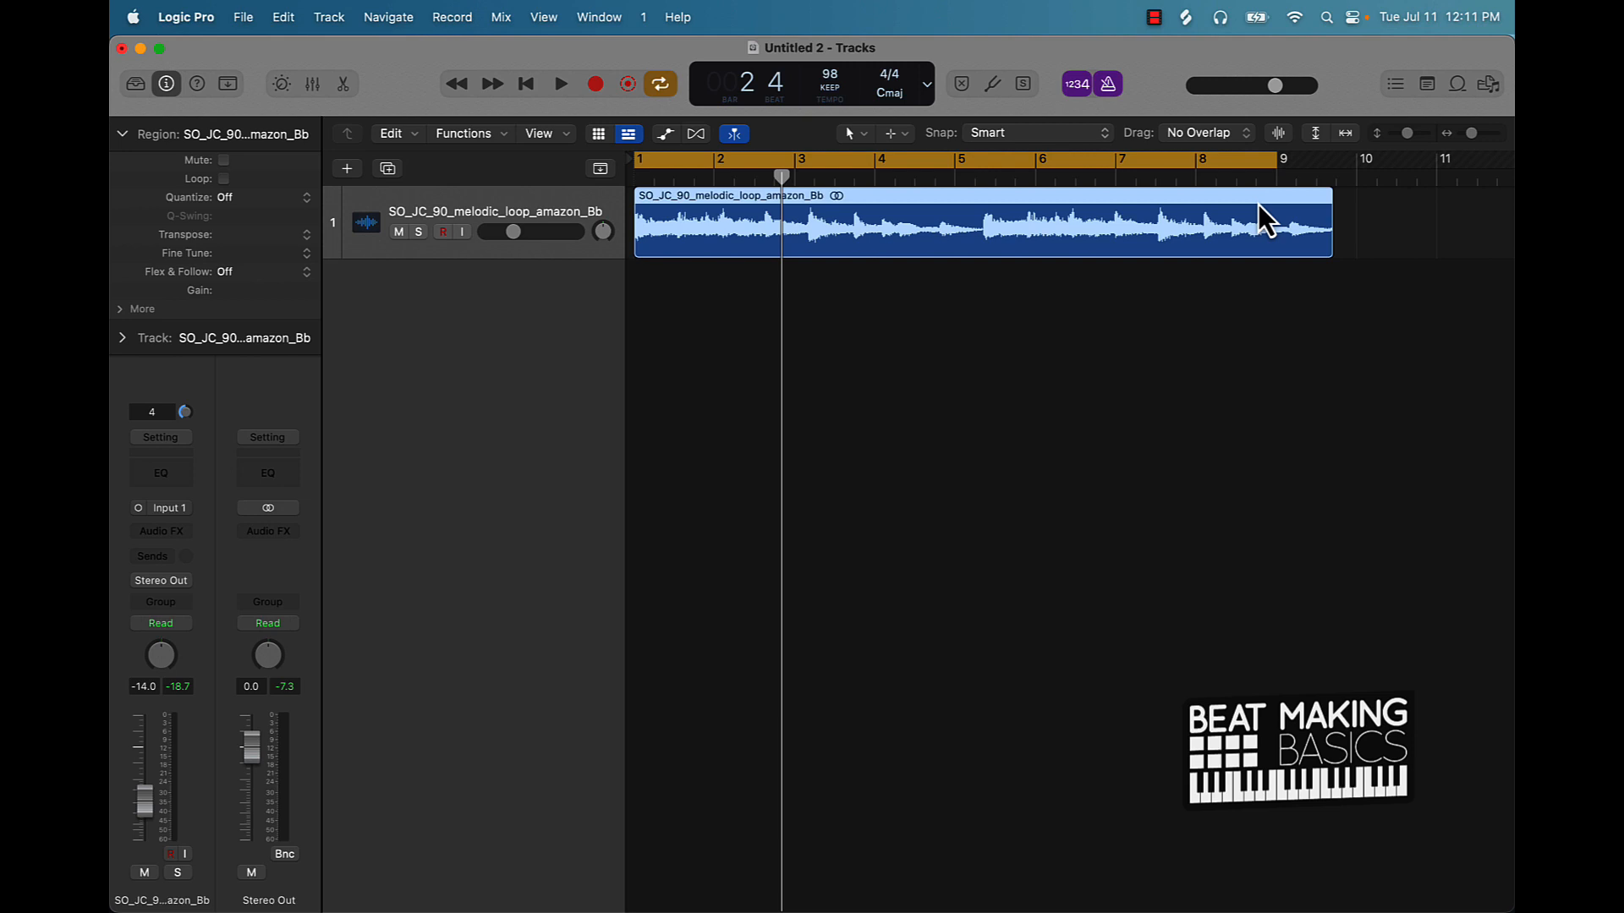
{"action": "mouse_move", "coordinate": [1065, 344]}
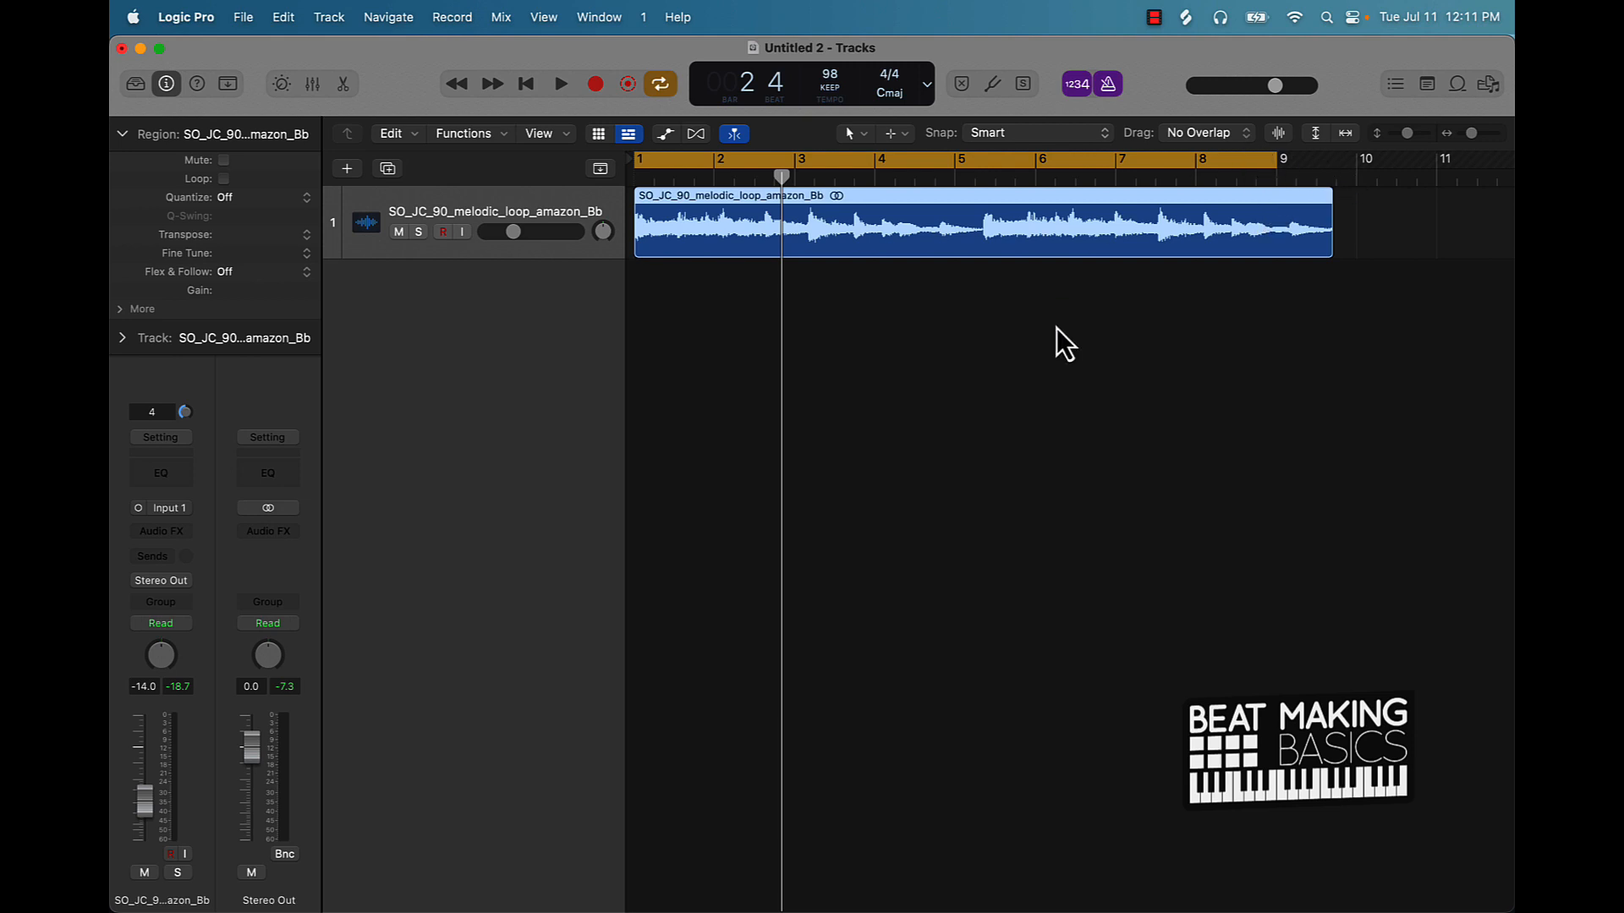
{"action": "mouse_move", "coordinate": [1327, 325]}
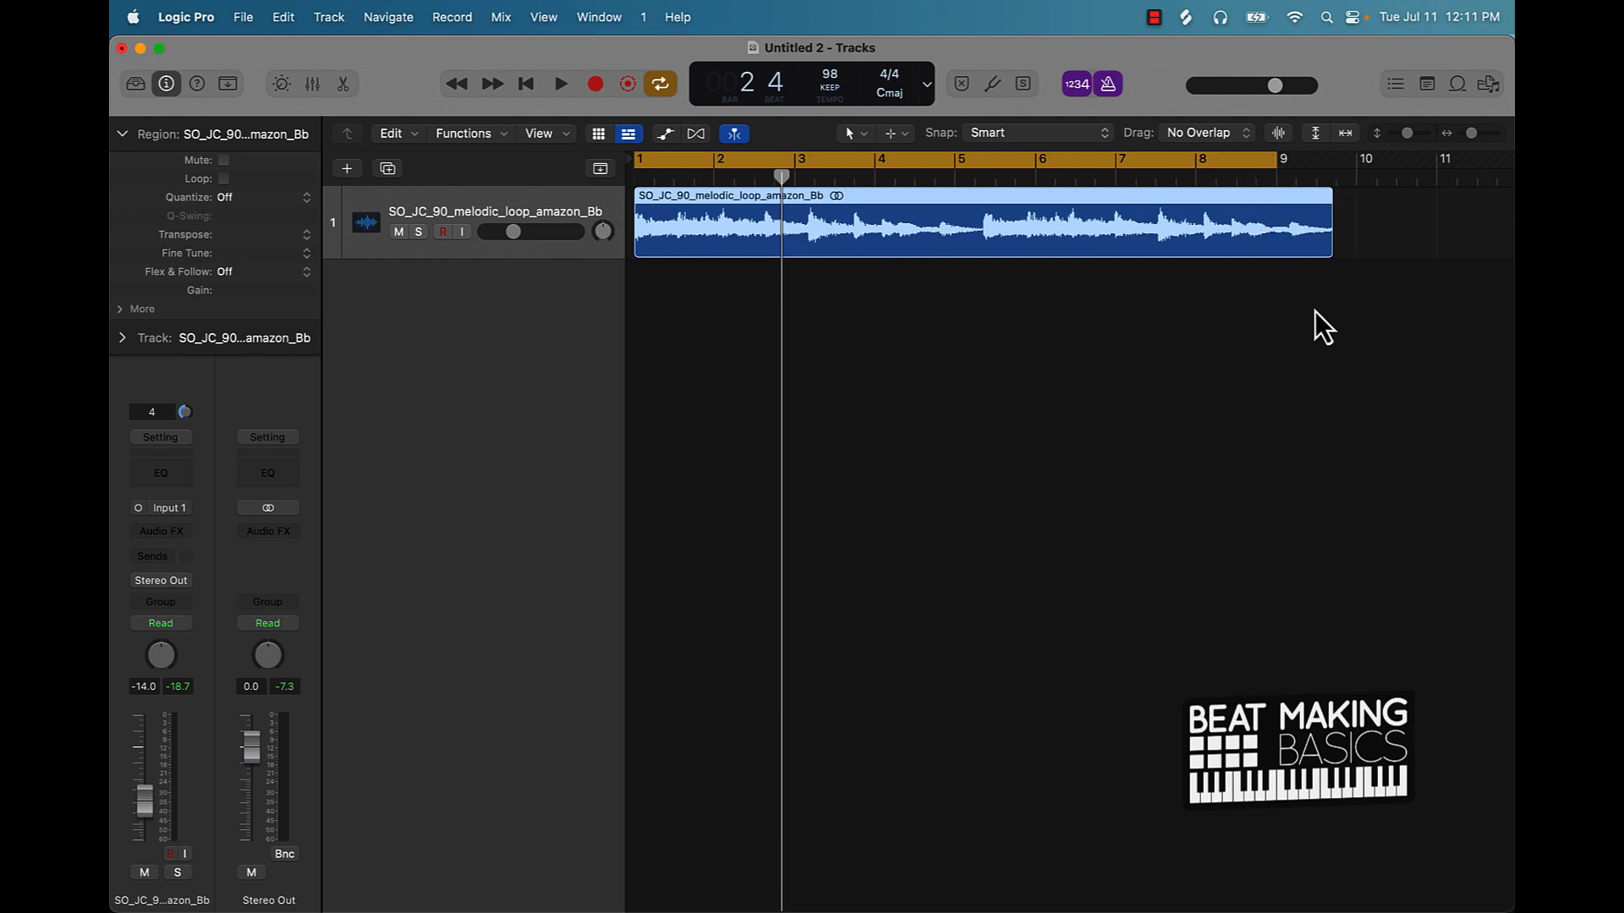
{"action": "mouse_move", "coordinate": [802, 109]}
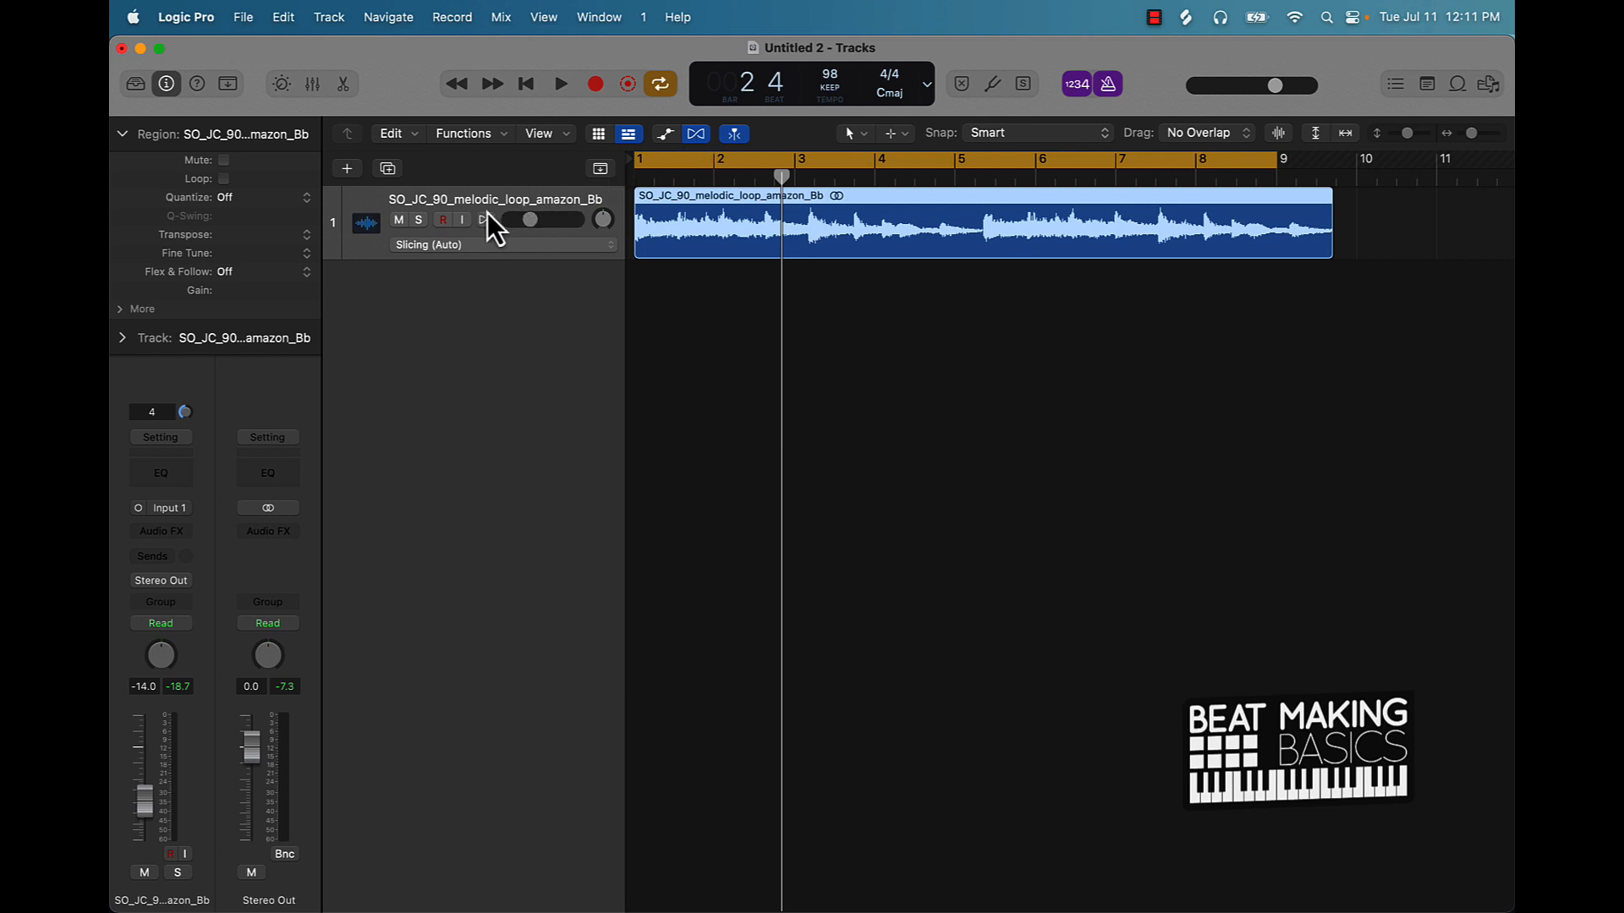
Enable flex on the loop track using Flex Time Automatic (Polyphonic) mode.
{"action": "left_click", "coordinate": [487, 218]}
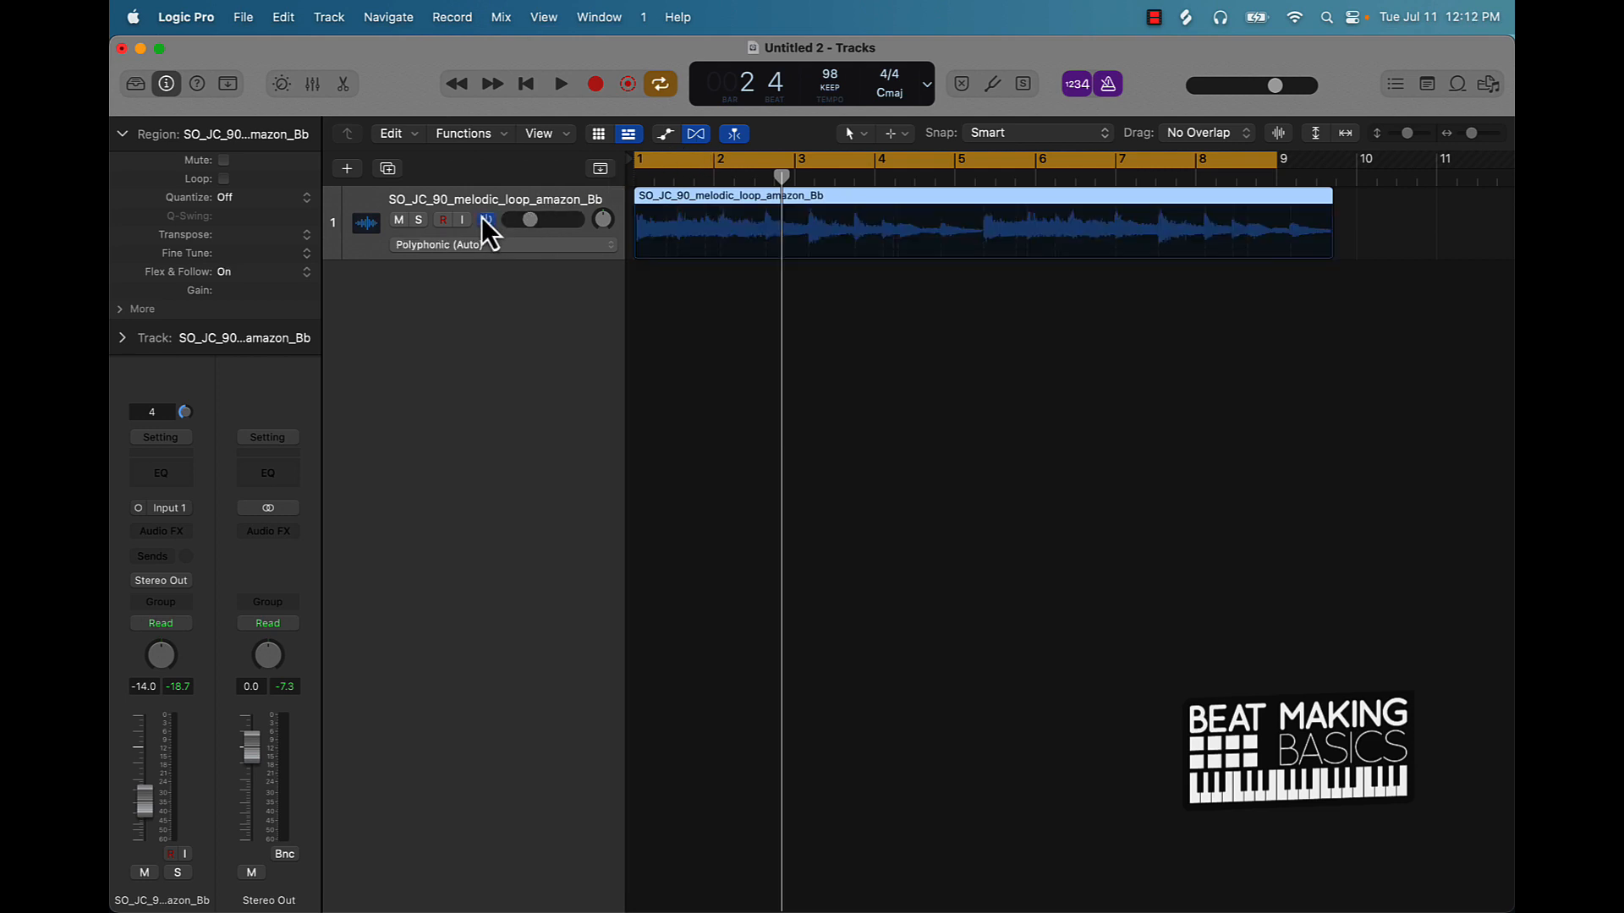
{"action": "left_click", "coordinate": [501, 246]}
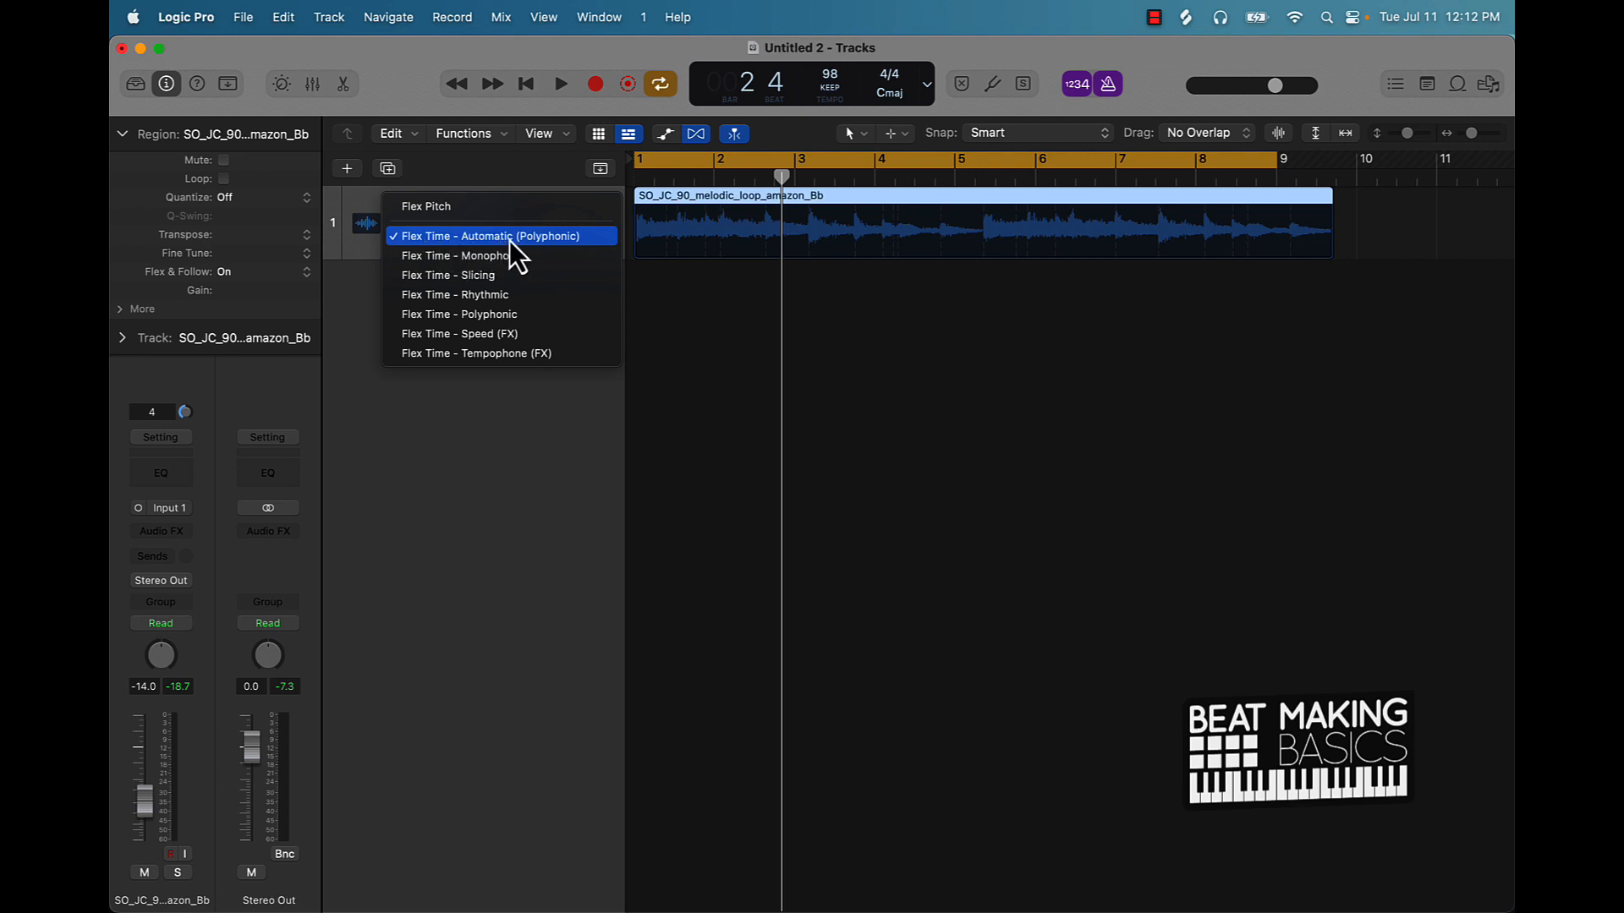
{"action": "mouse_move", "coordinate": [502, 255]}
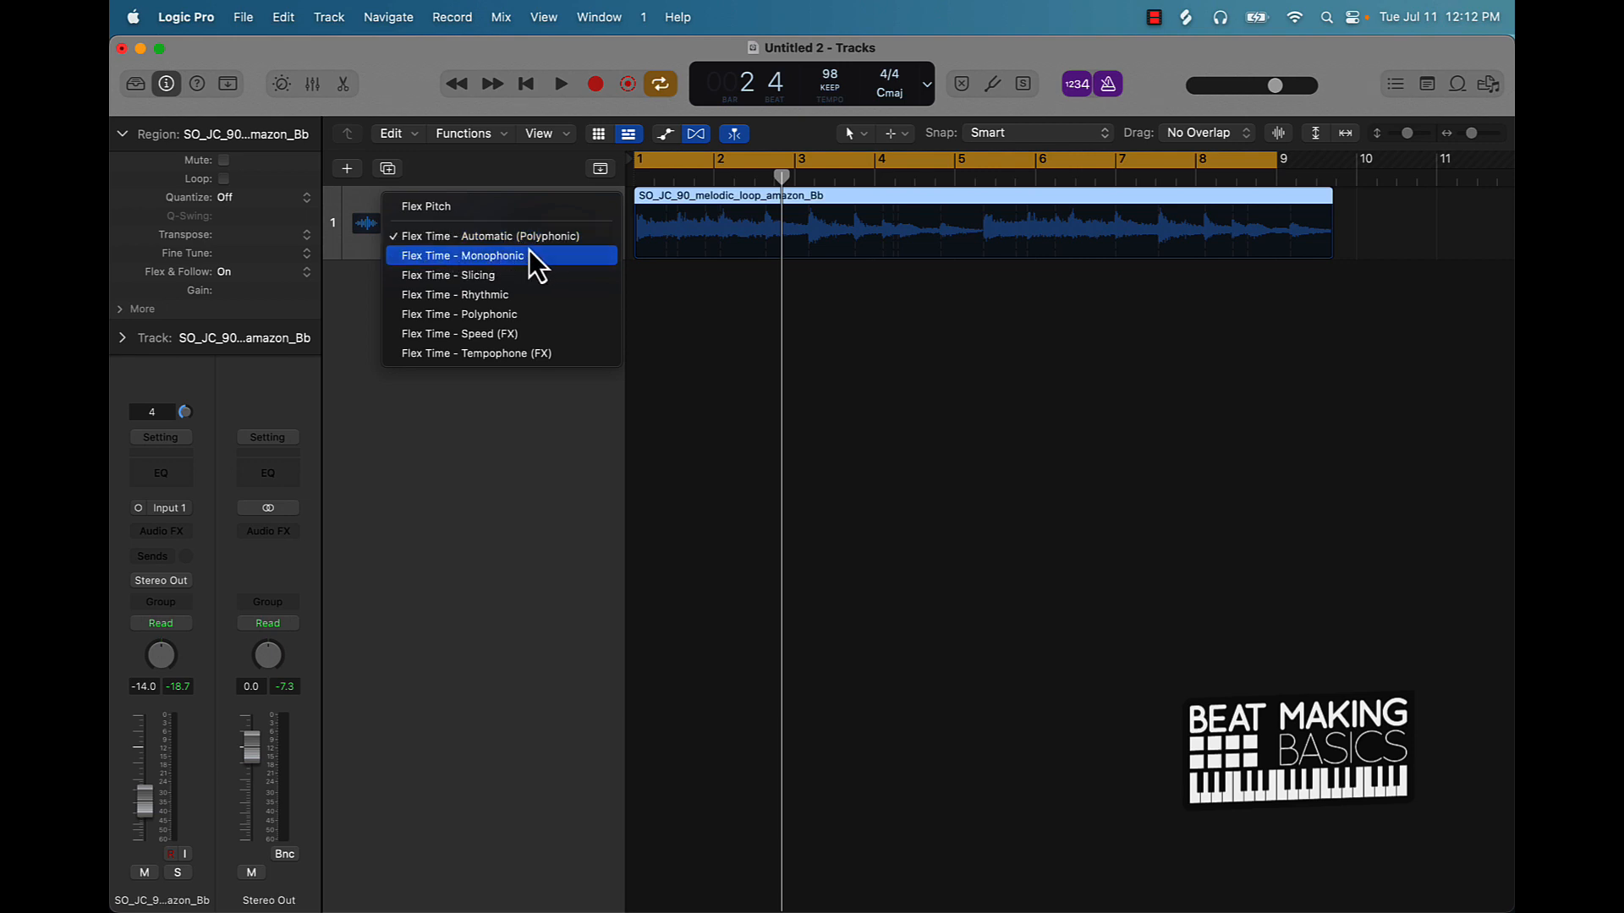
{"action": "mouse_move", "coordinate": [518, 354]}
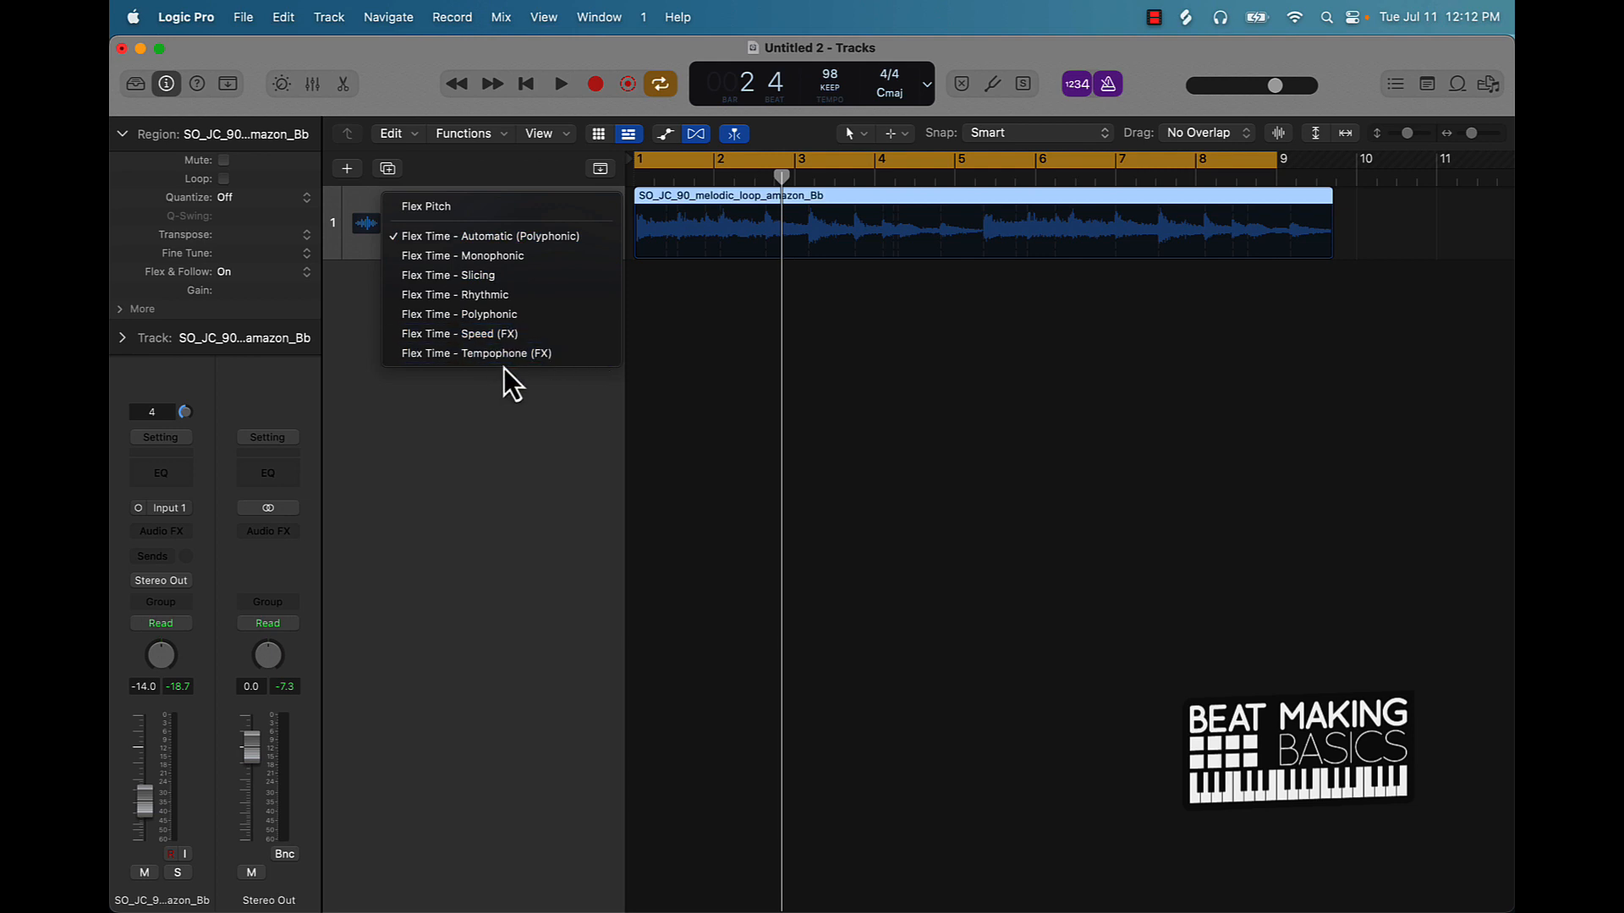
{"action": "mouse_move", "coordinate": [458, 333]}
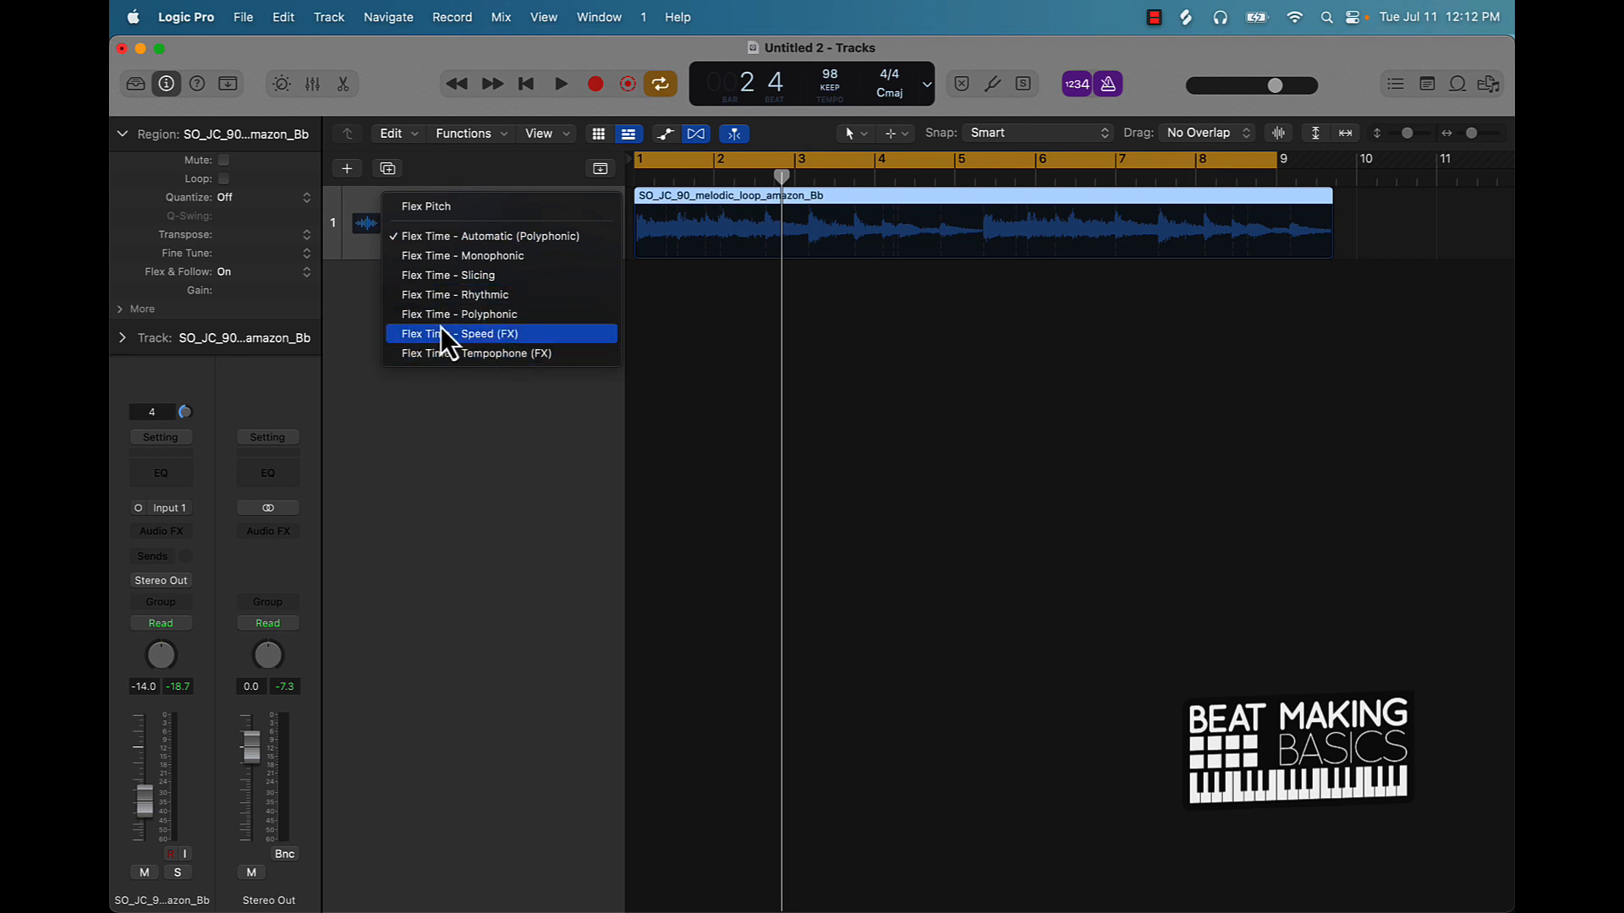
{"action": "mouse_move", "coordinate": [601, 238]}
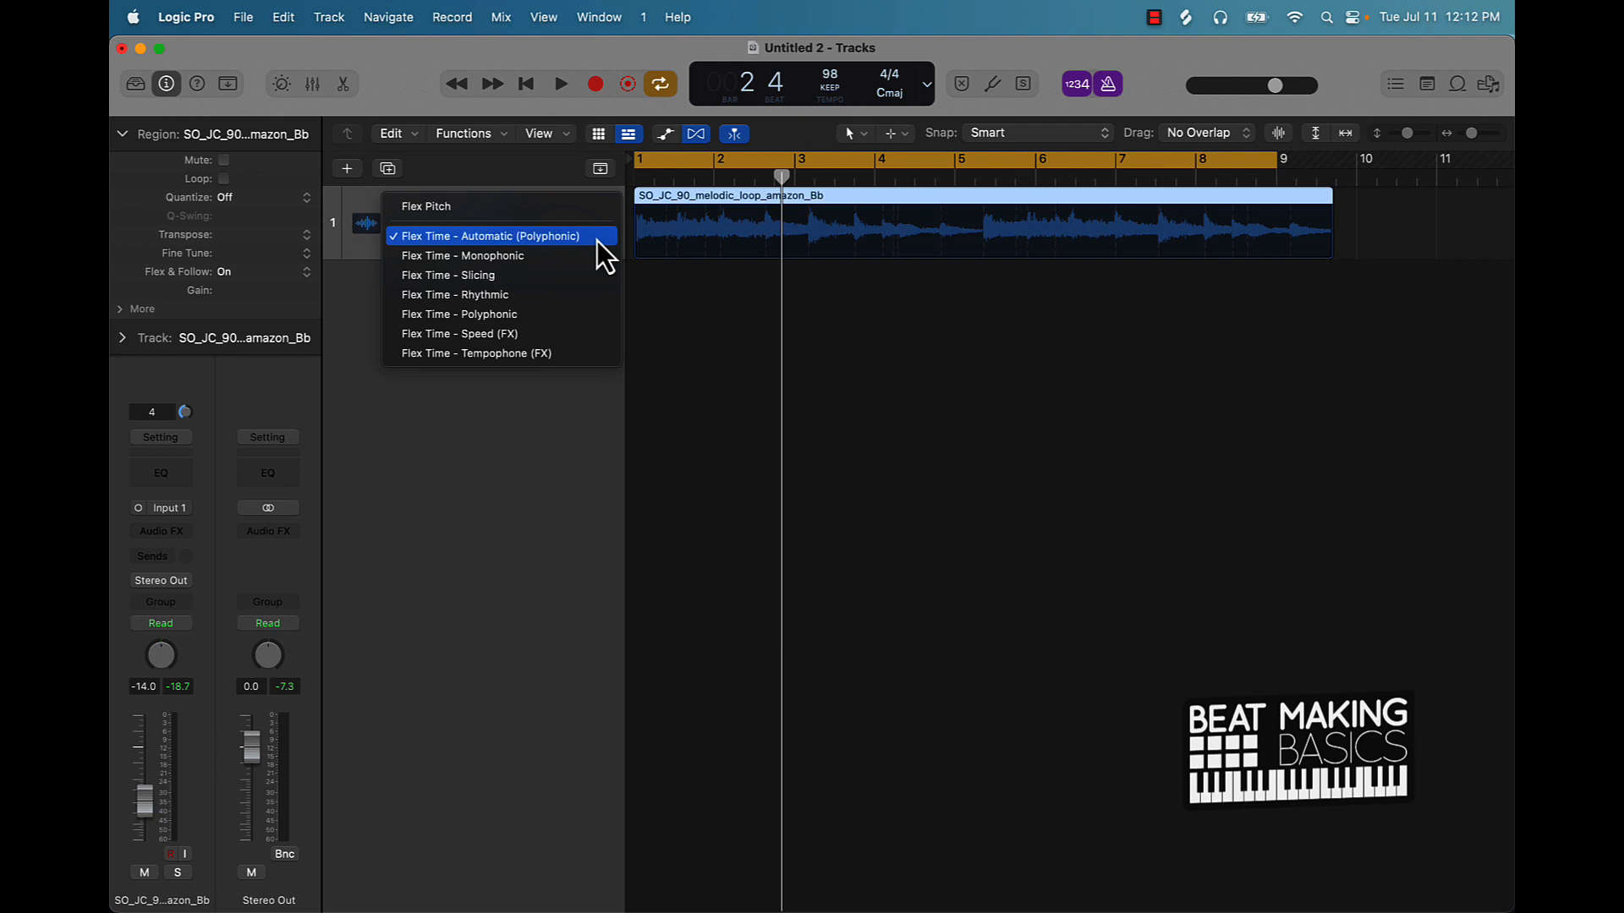
{"action": "left_click", "coordinate": [497, 236]}
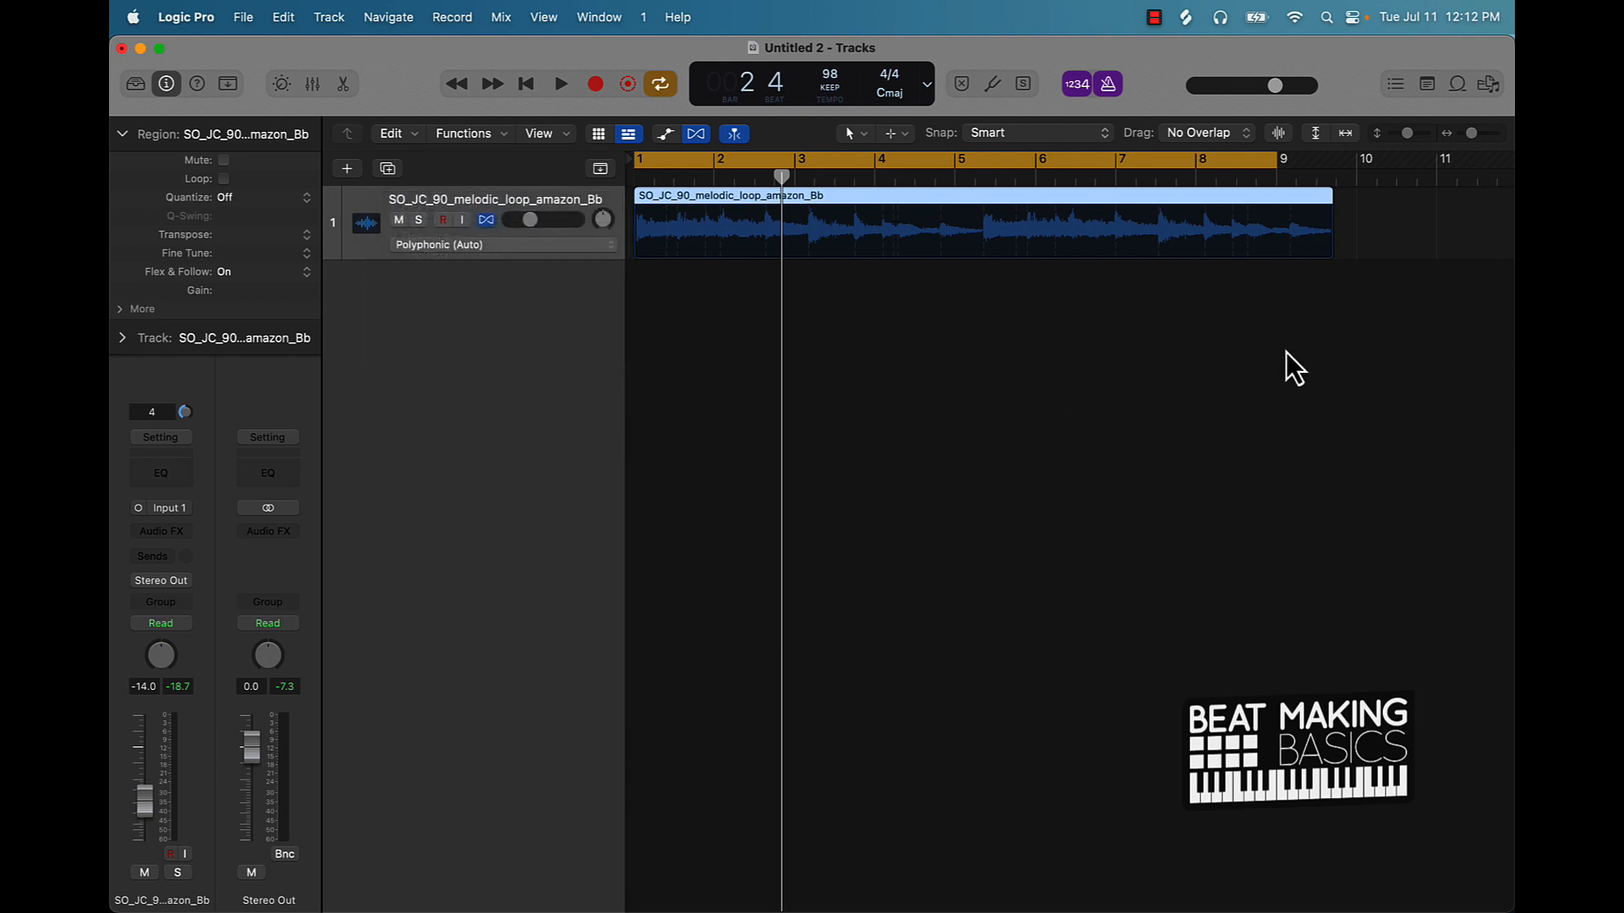
{"action": "mouse_move", "coordinate": [1287, 364]}
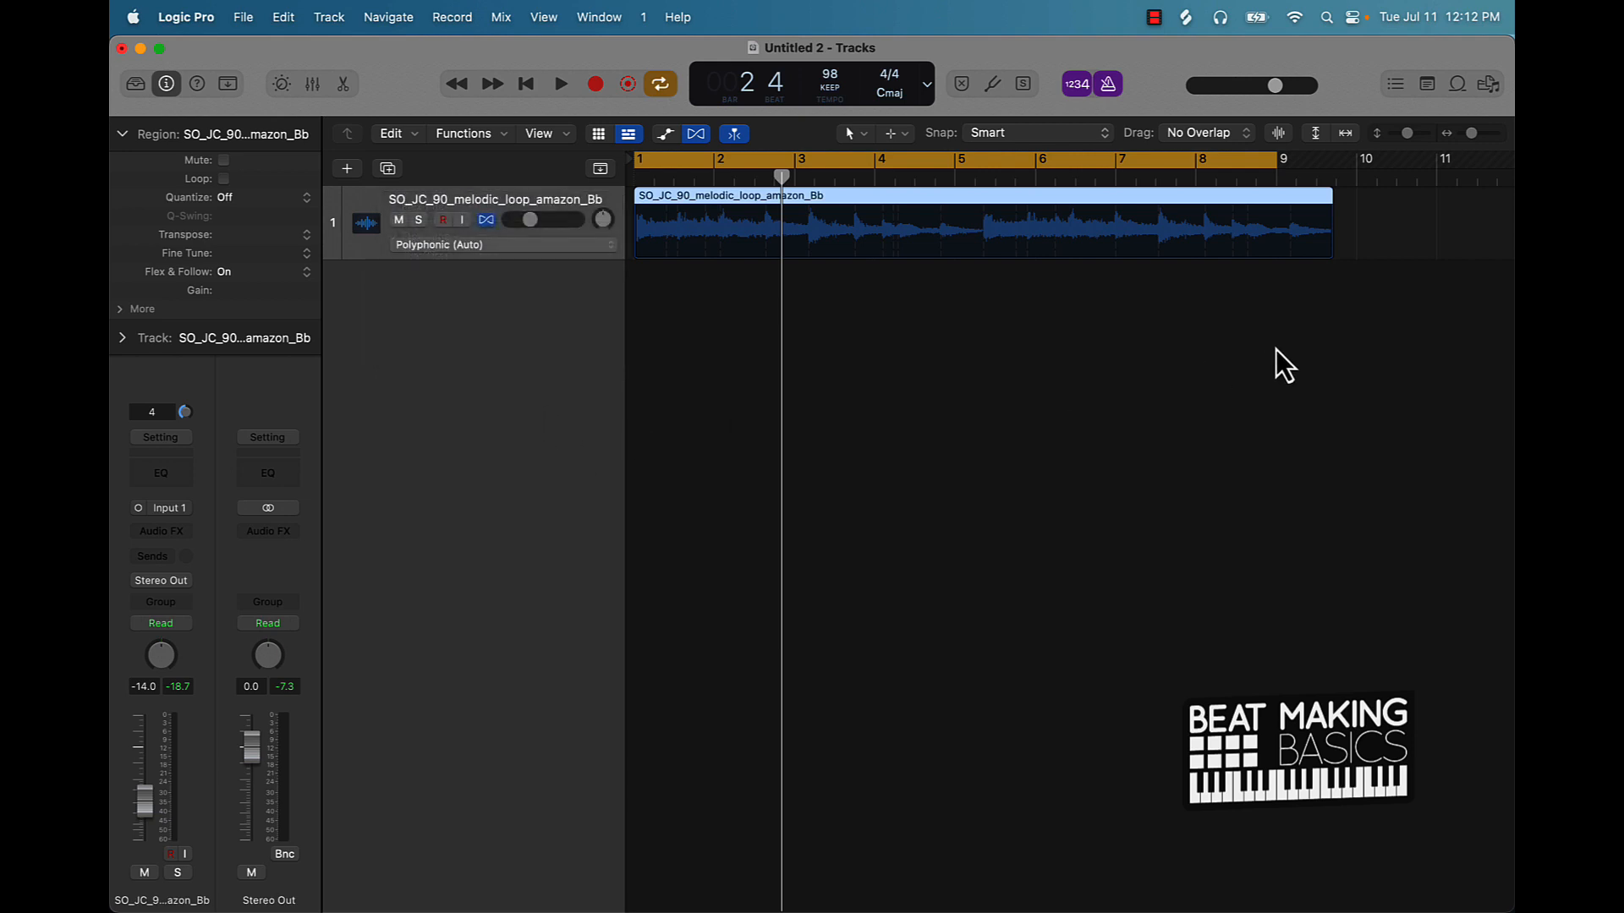
{"action": "mouse_move", "coordinate": [1292, 220]}
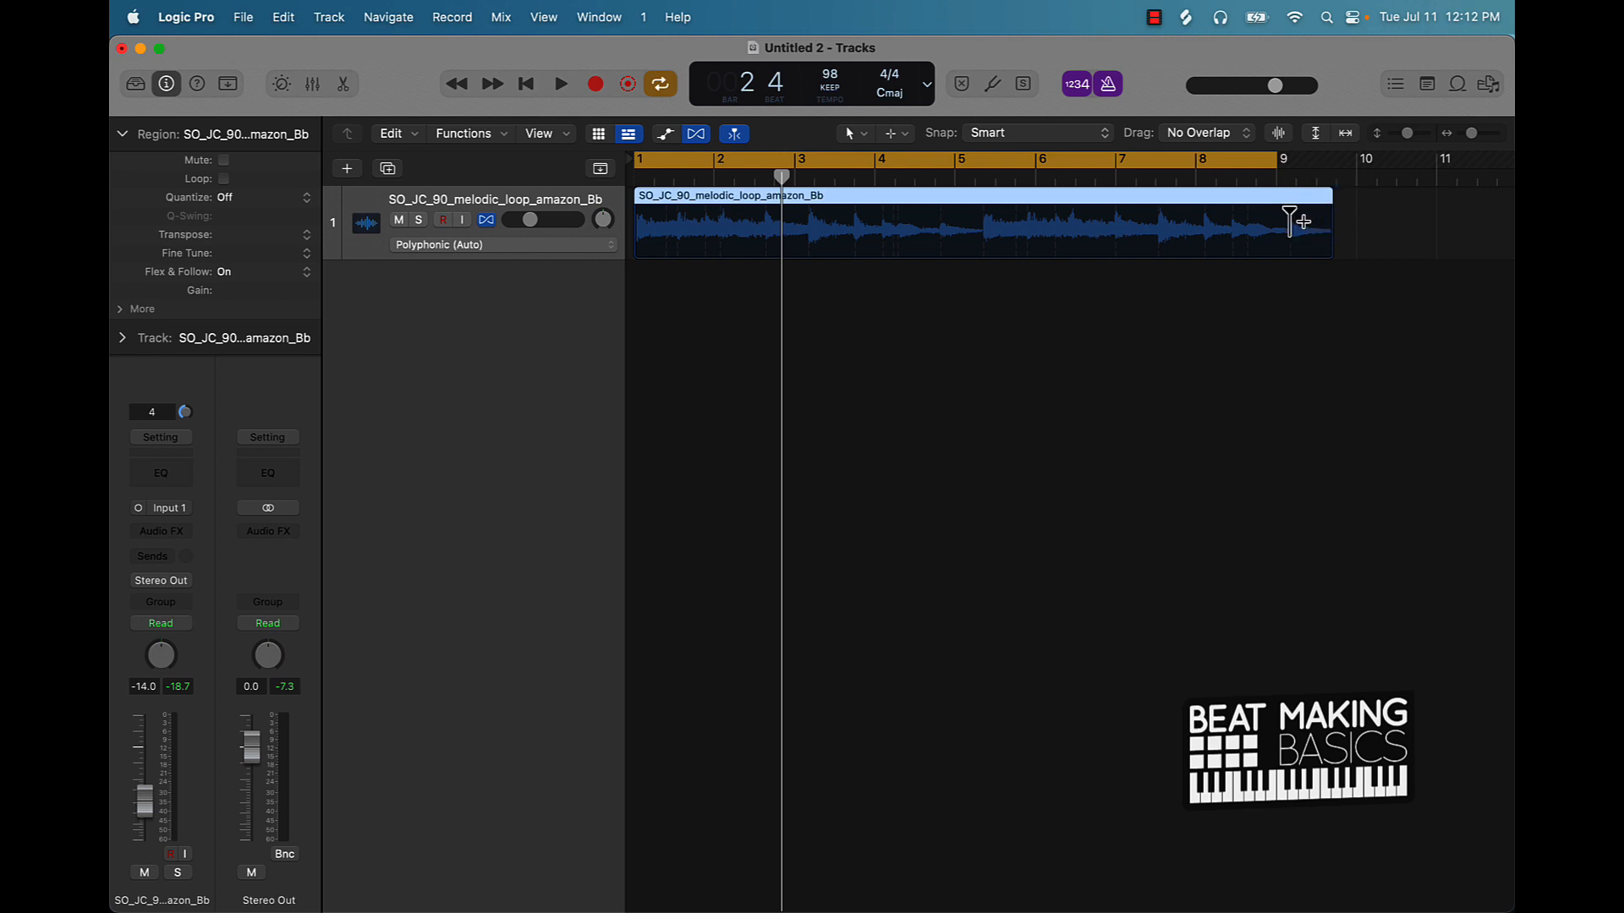
{"action": "mouse_move", "coordinate": [1314, 204]}
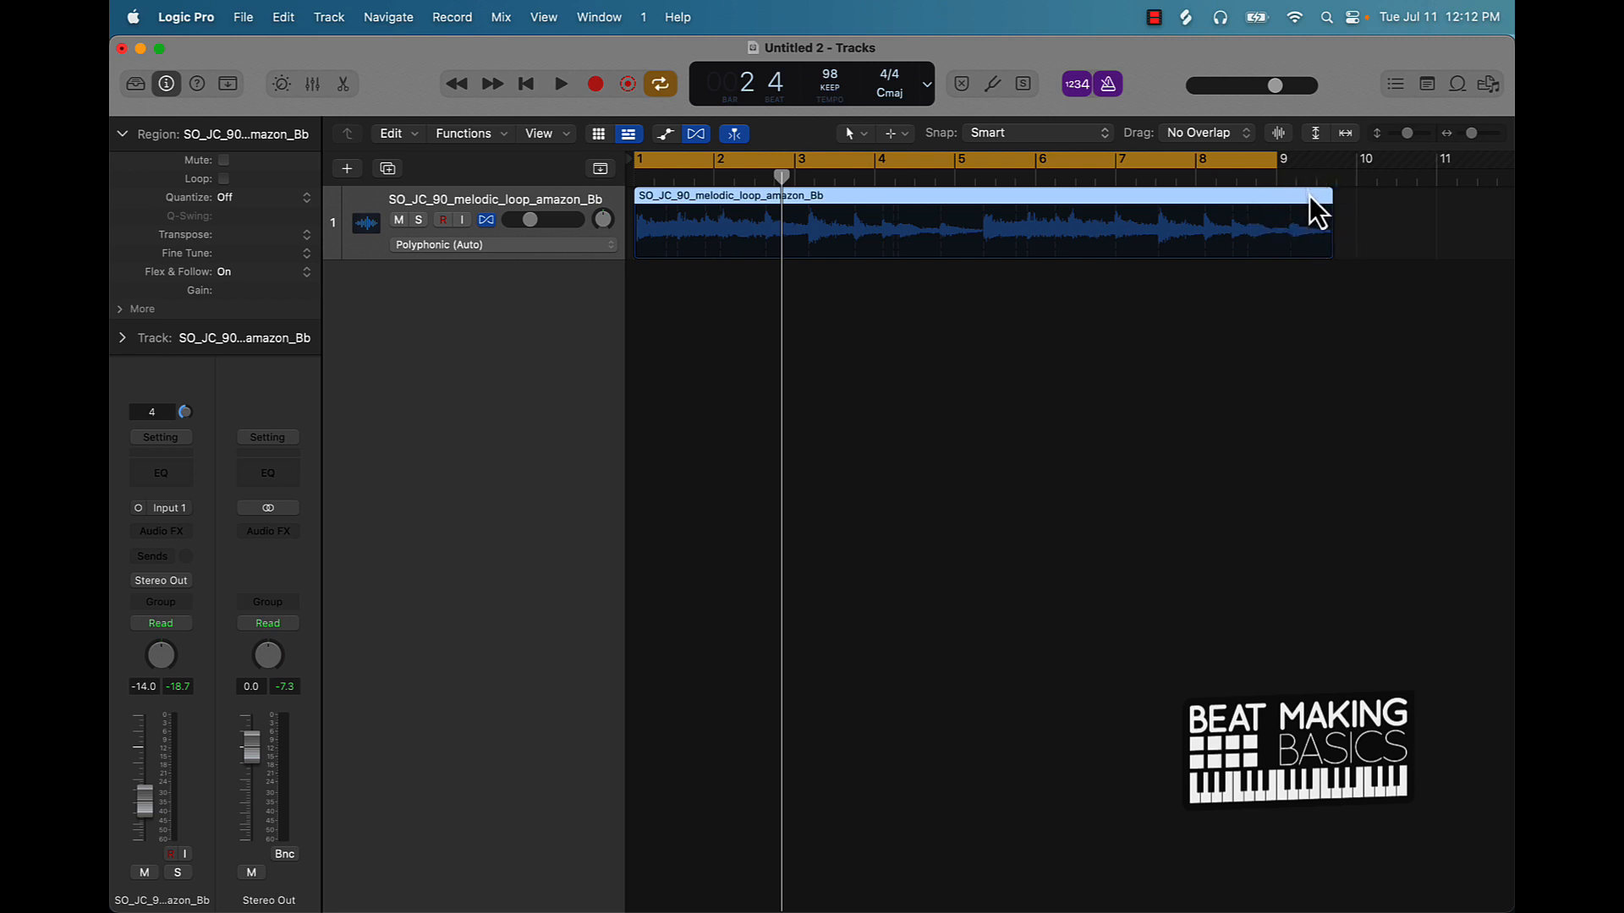
{"action": "mouse_move", "coordinate": [1165, 287]}
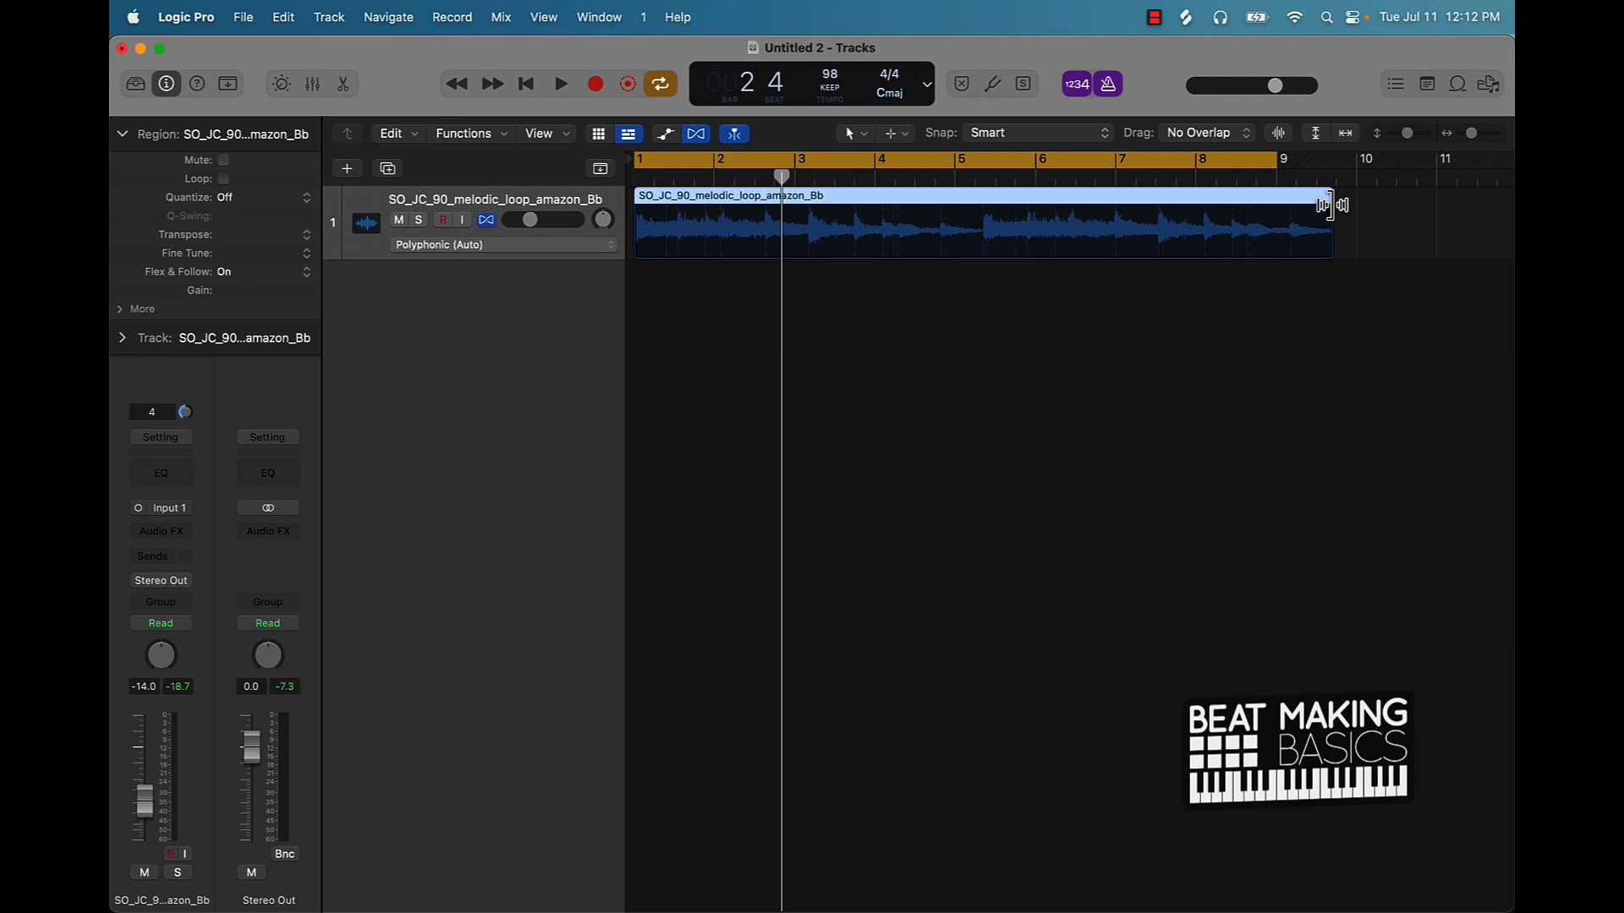
Stretch the melodic loop region's end onto bar 9, filling eight bars.
{"action": "left_click_drag", "start_coordinate": [1323, 205], "coordinate": [1329, 205]}
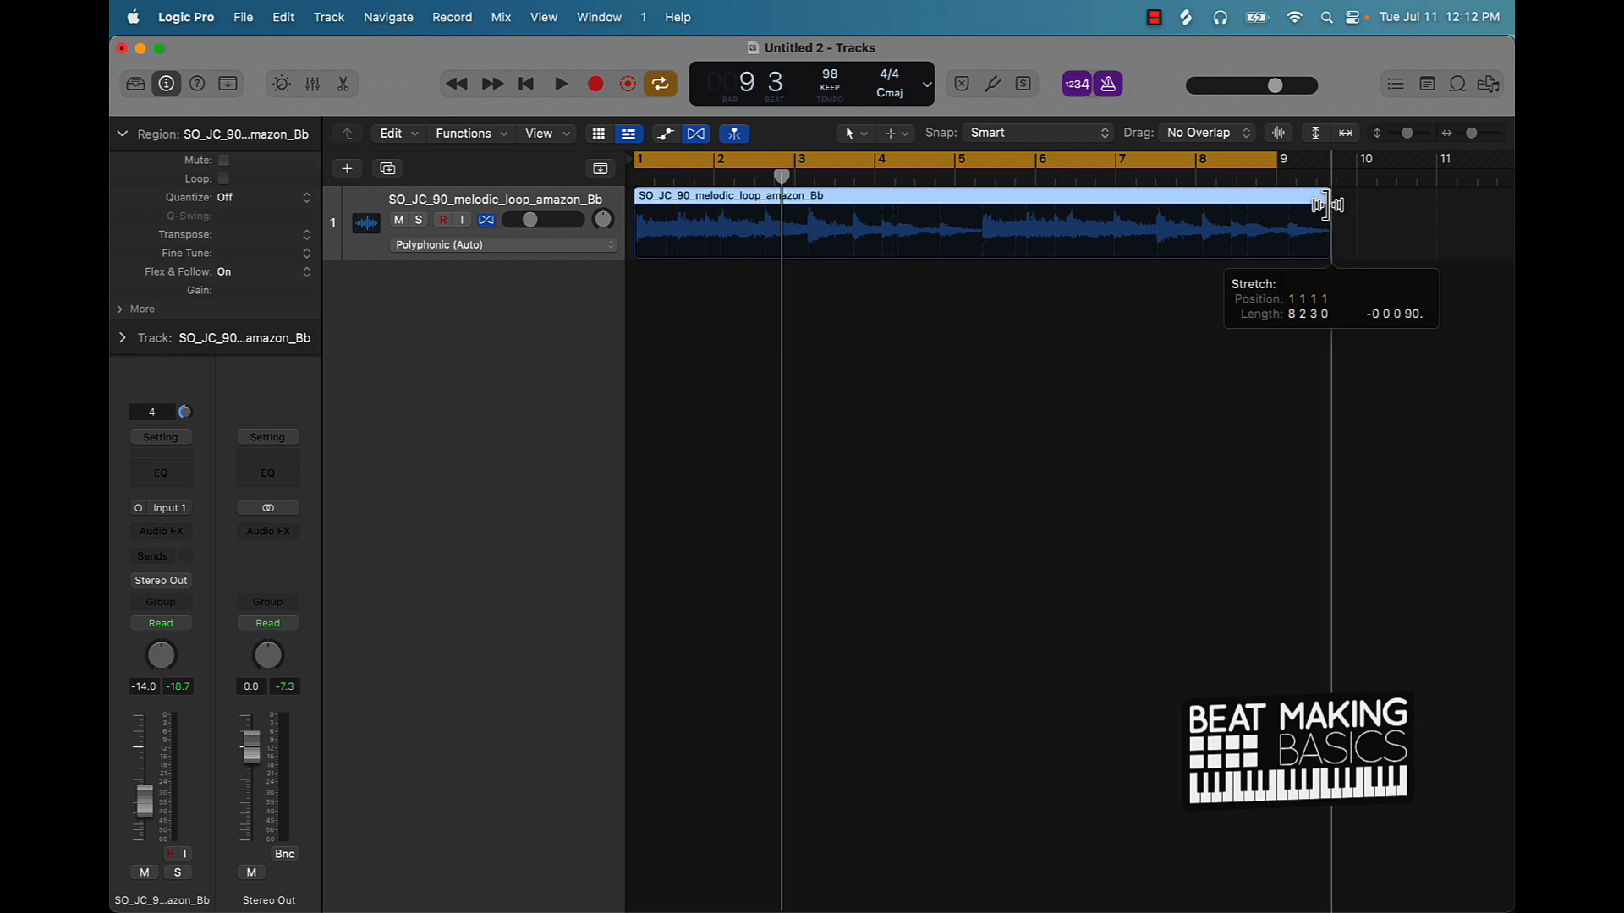
{"action": "left_click_drag", "start_coordinate": [1325, 205], "coordinate": [1279, 217]}
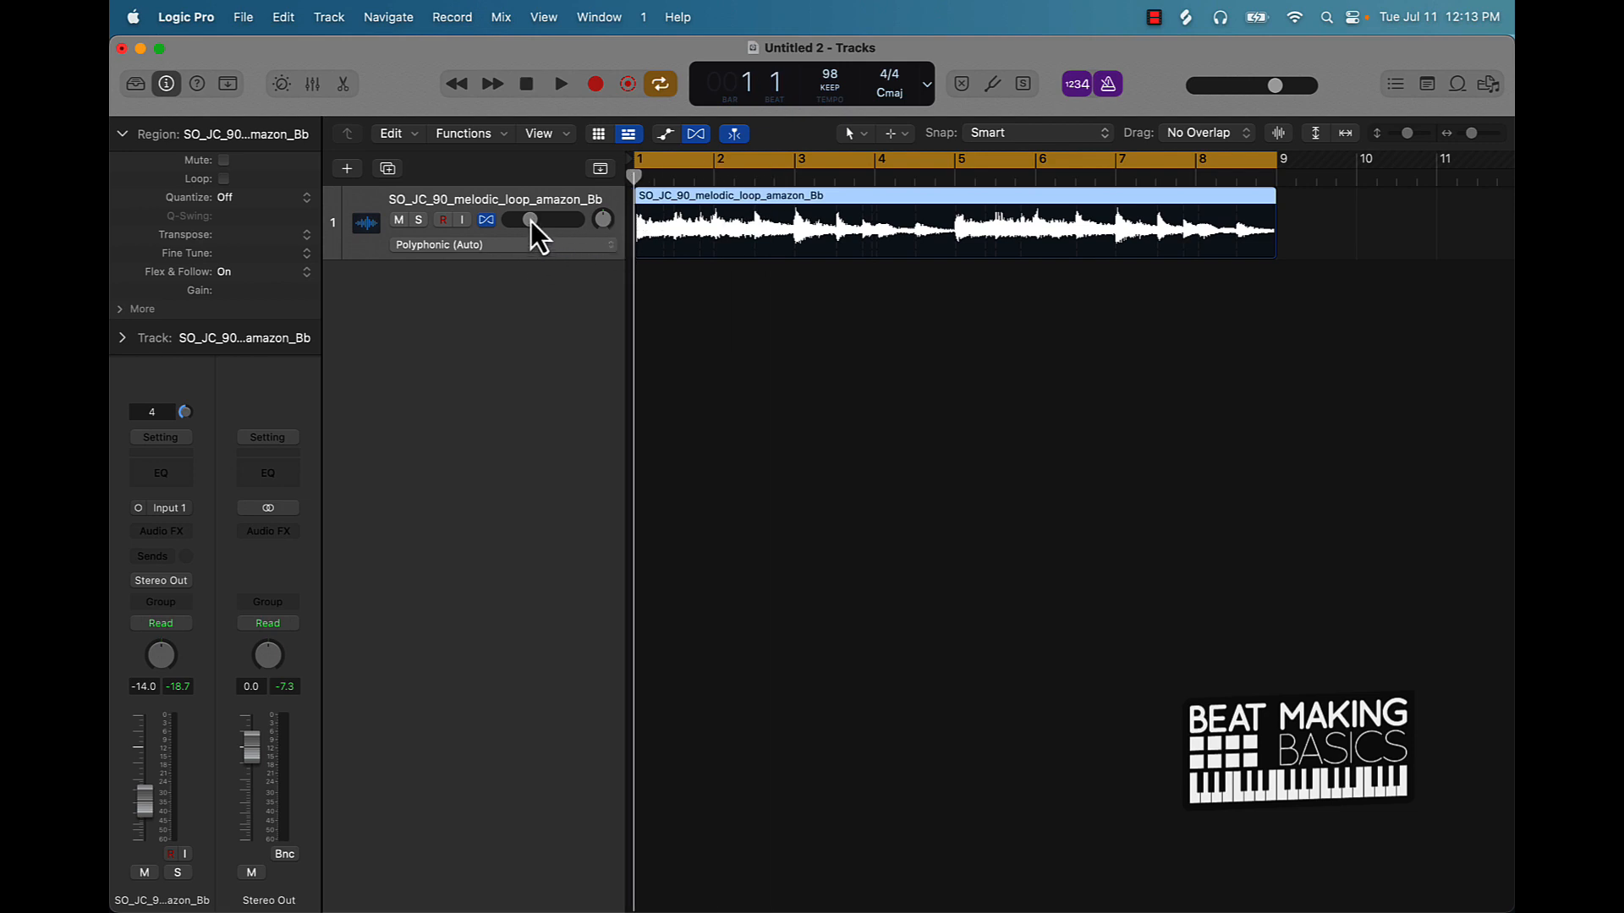
{"action": "mouse_move", "coordinate": [564, 98]}
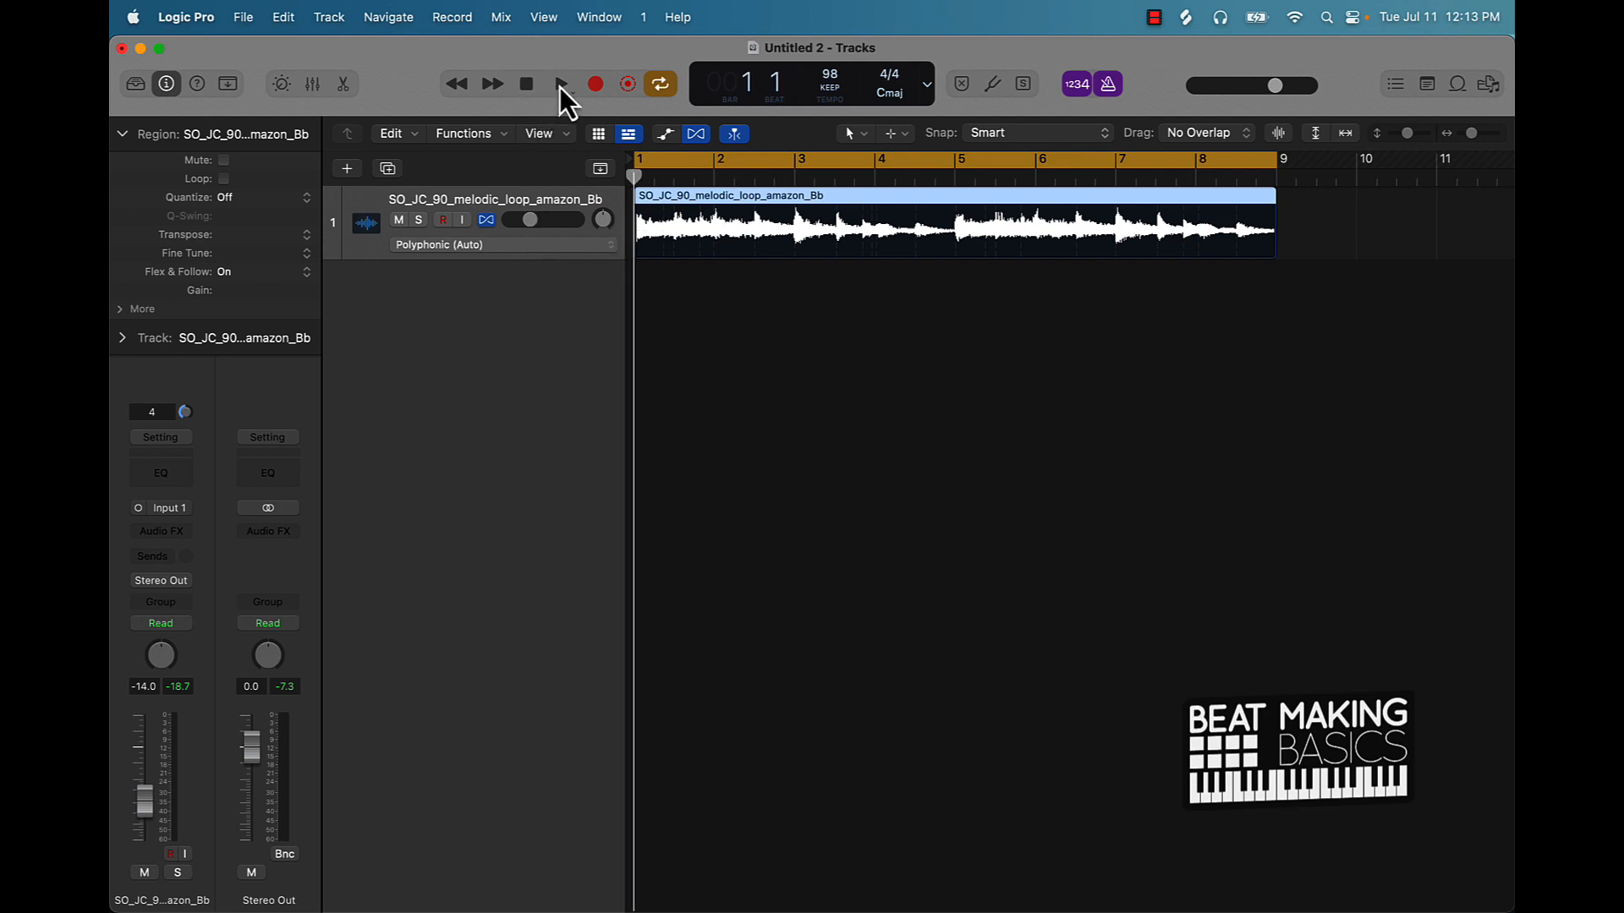
{"action": "left_click", "coordinate": [560, 84]}
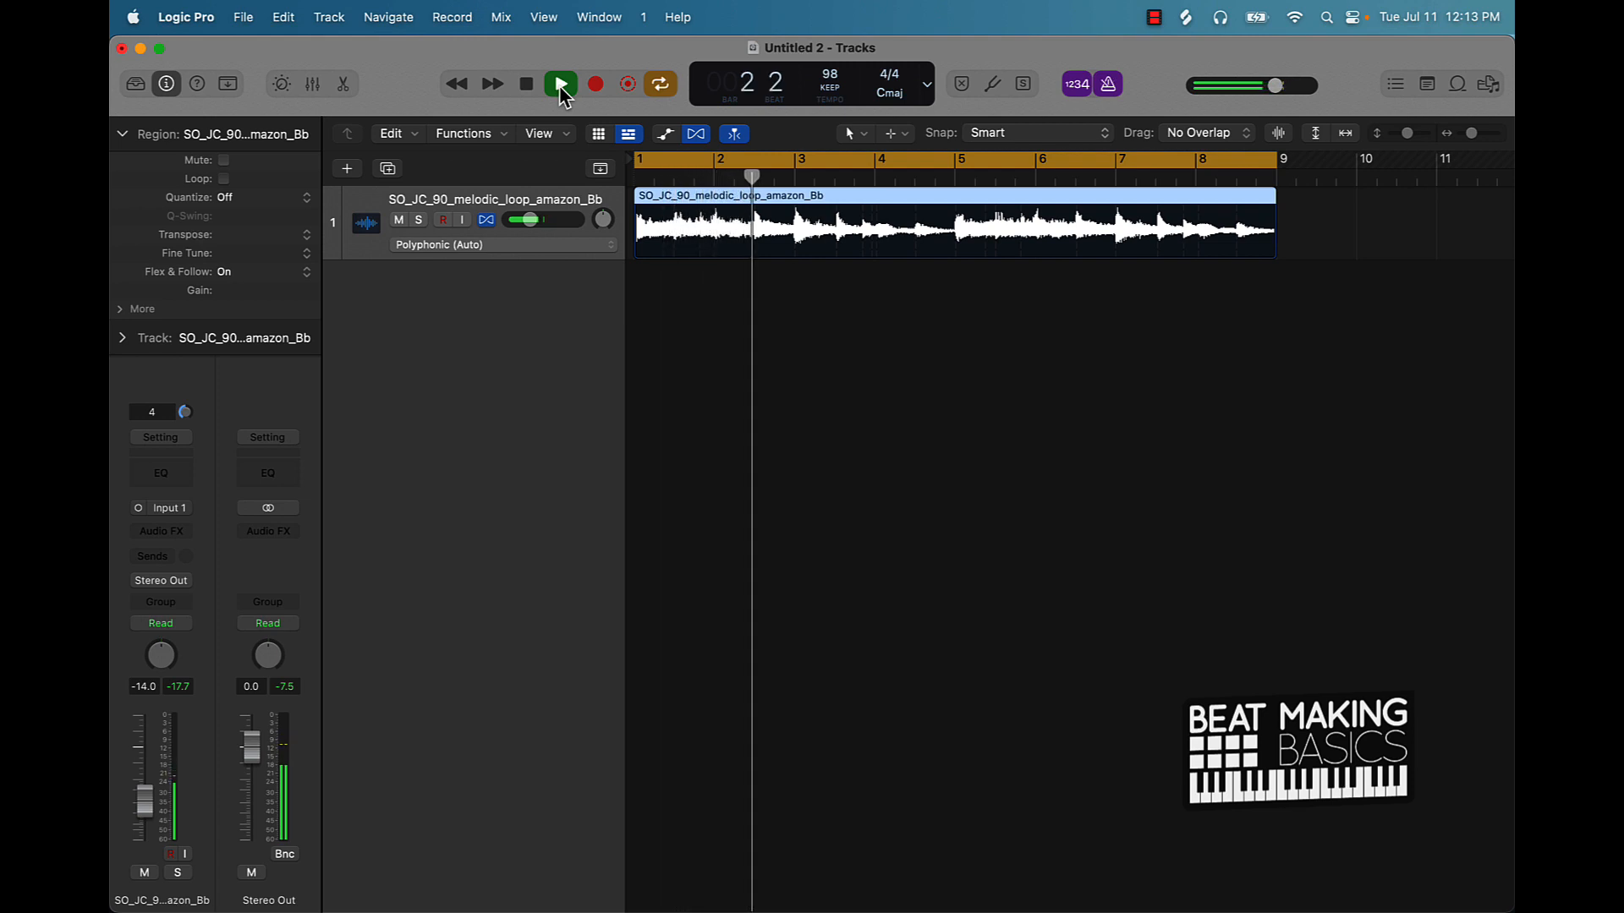
{"action": "left_click", "coordinate": [559, 84]}
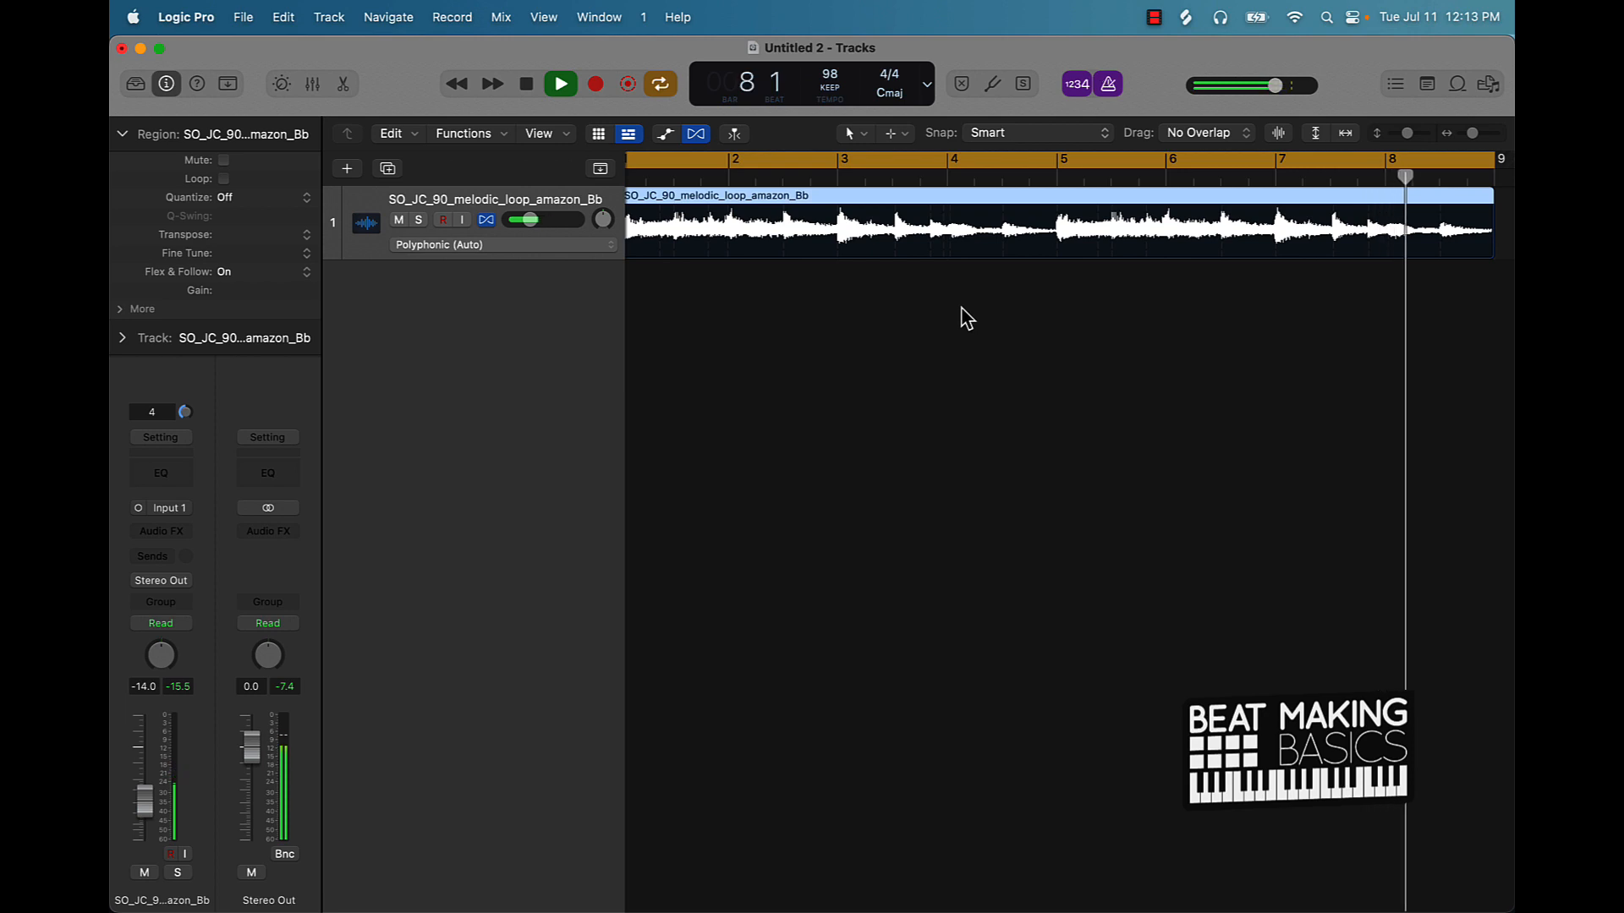
{"action": "left_click", "coordinate": [560, 84]}
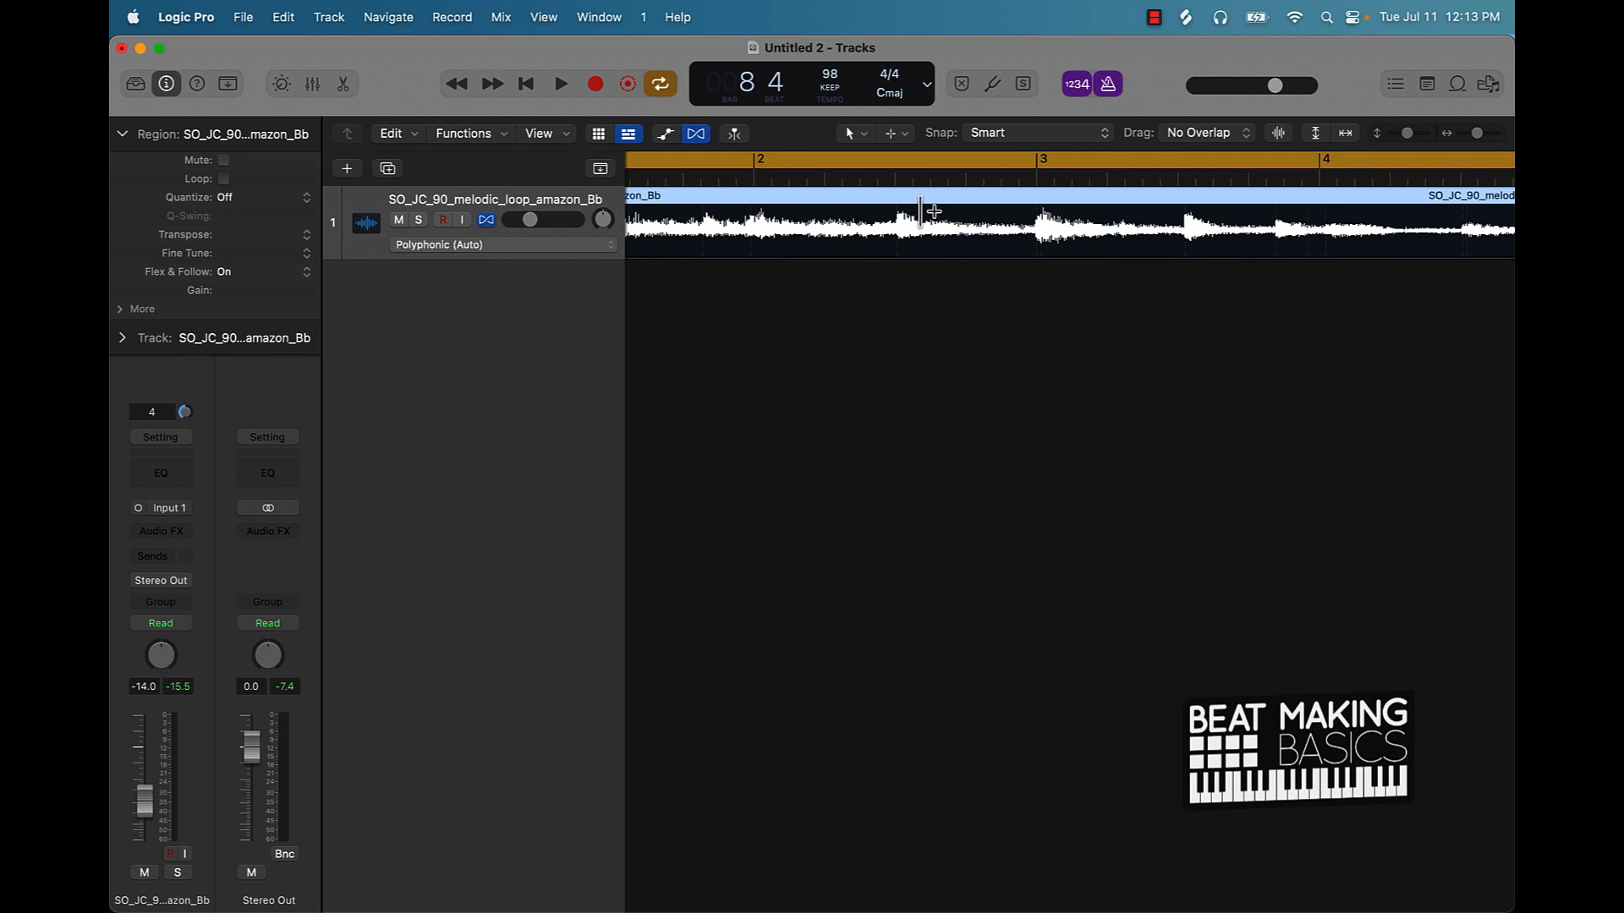
Move the playhead to bar 2 beat 3 and add flex markers at attacks near bars 3 and 4.
{"action": "left_click", "coordinate": [895, 183]}
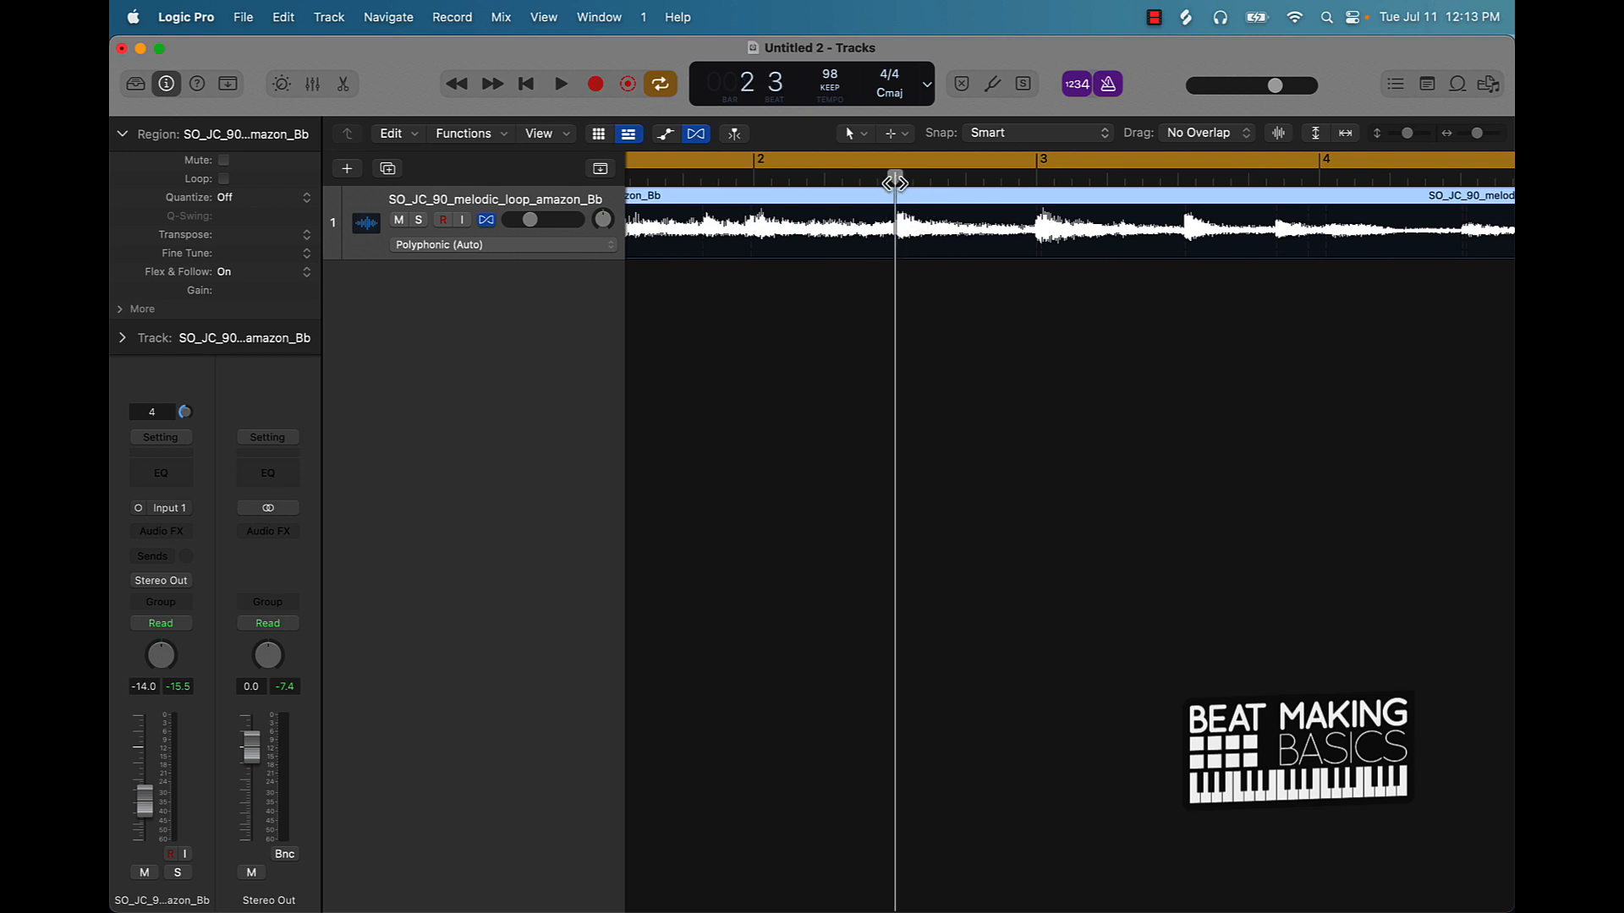
{"action": "left_click", "coordinate": [772, 176]}
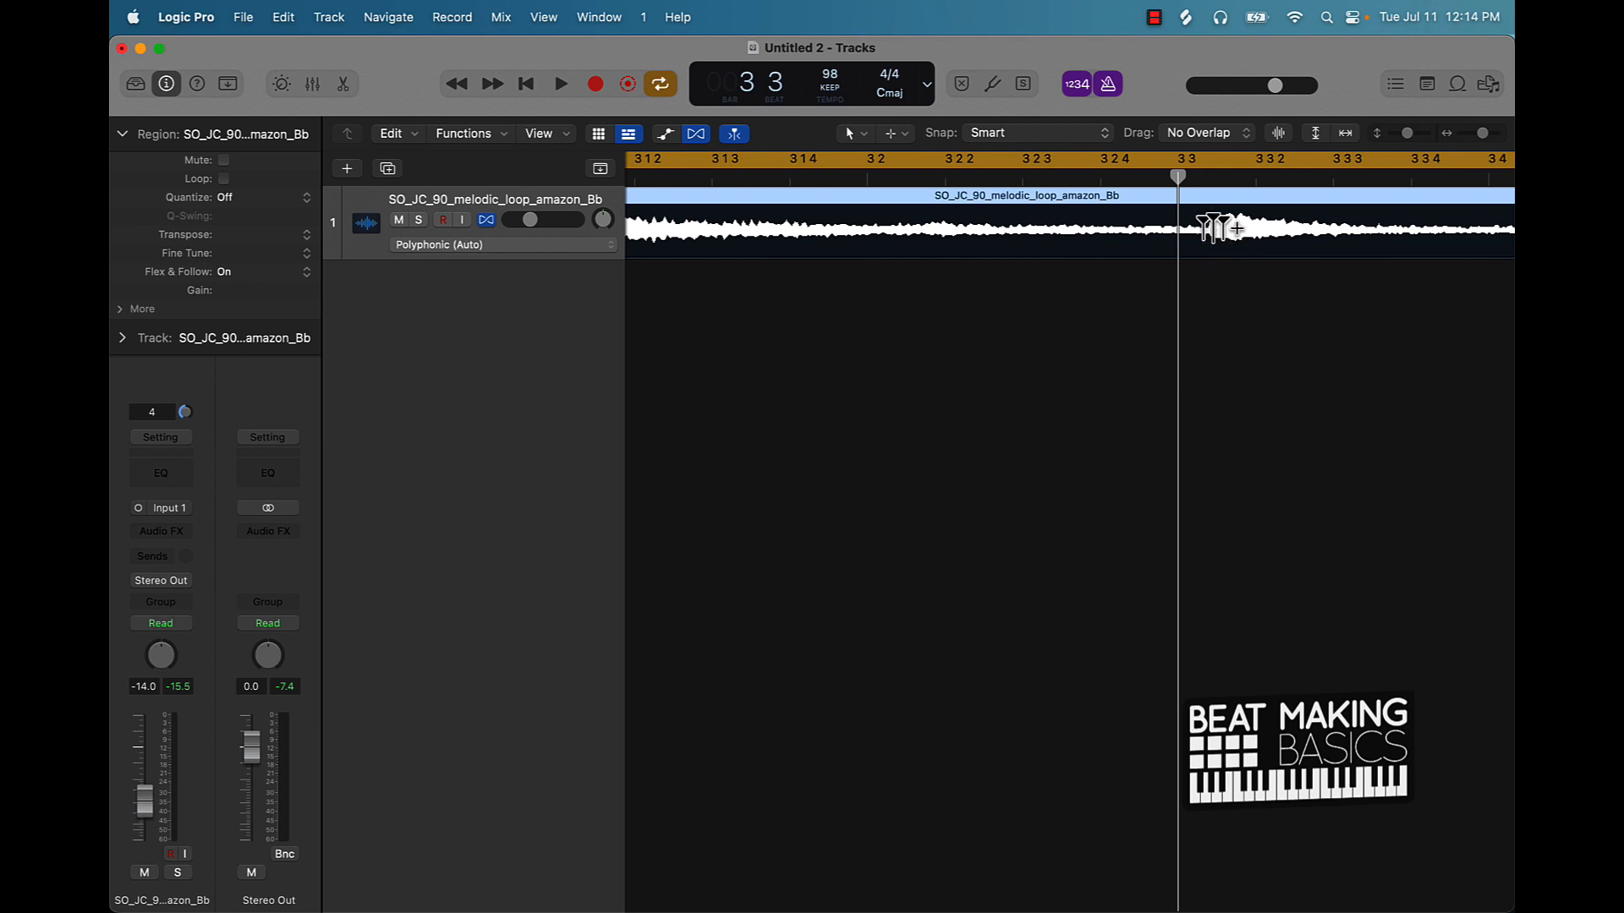
{"action": "mouse_move", "coordinate": [1217, 254]}
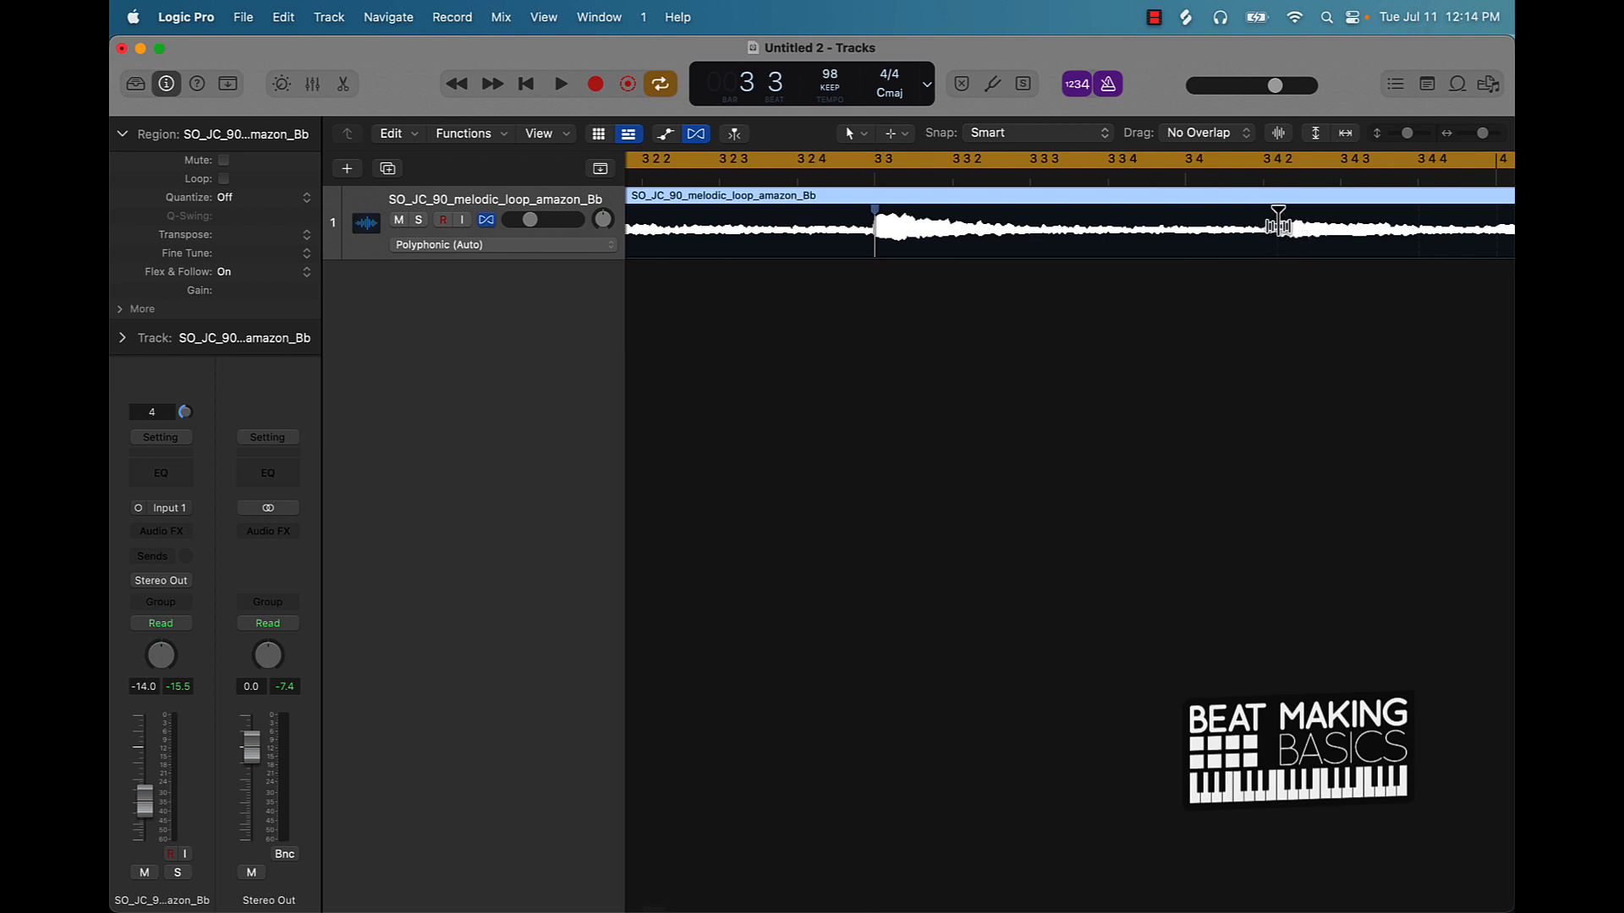
{"action": "left_click", "coordinate": [876, 158]}
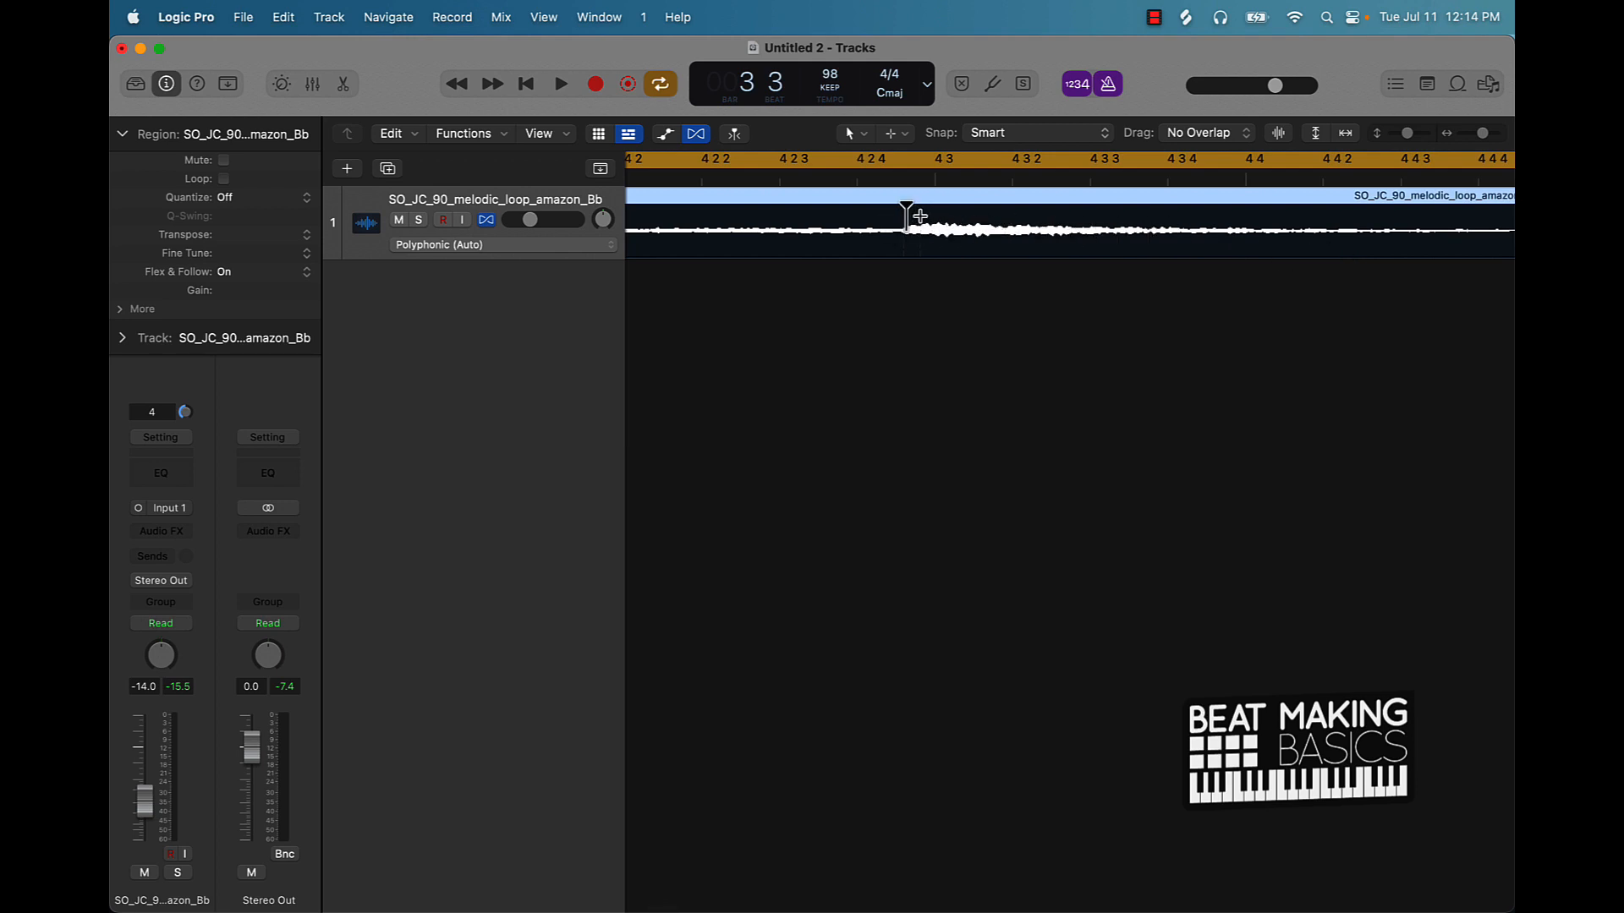
{"action": "left_click", "coordinate": [909, 217]}
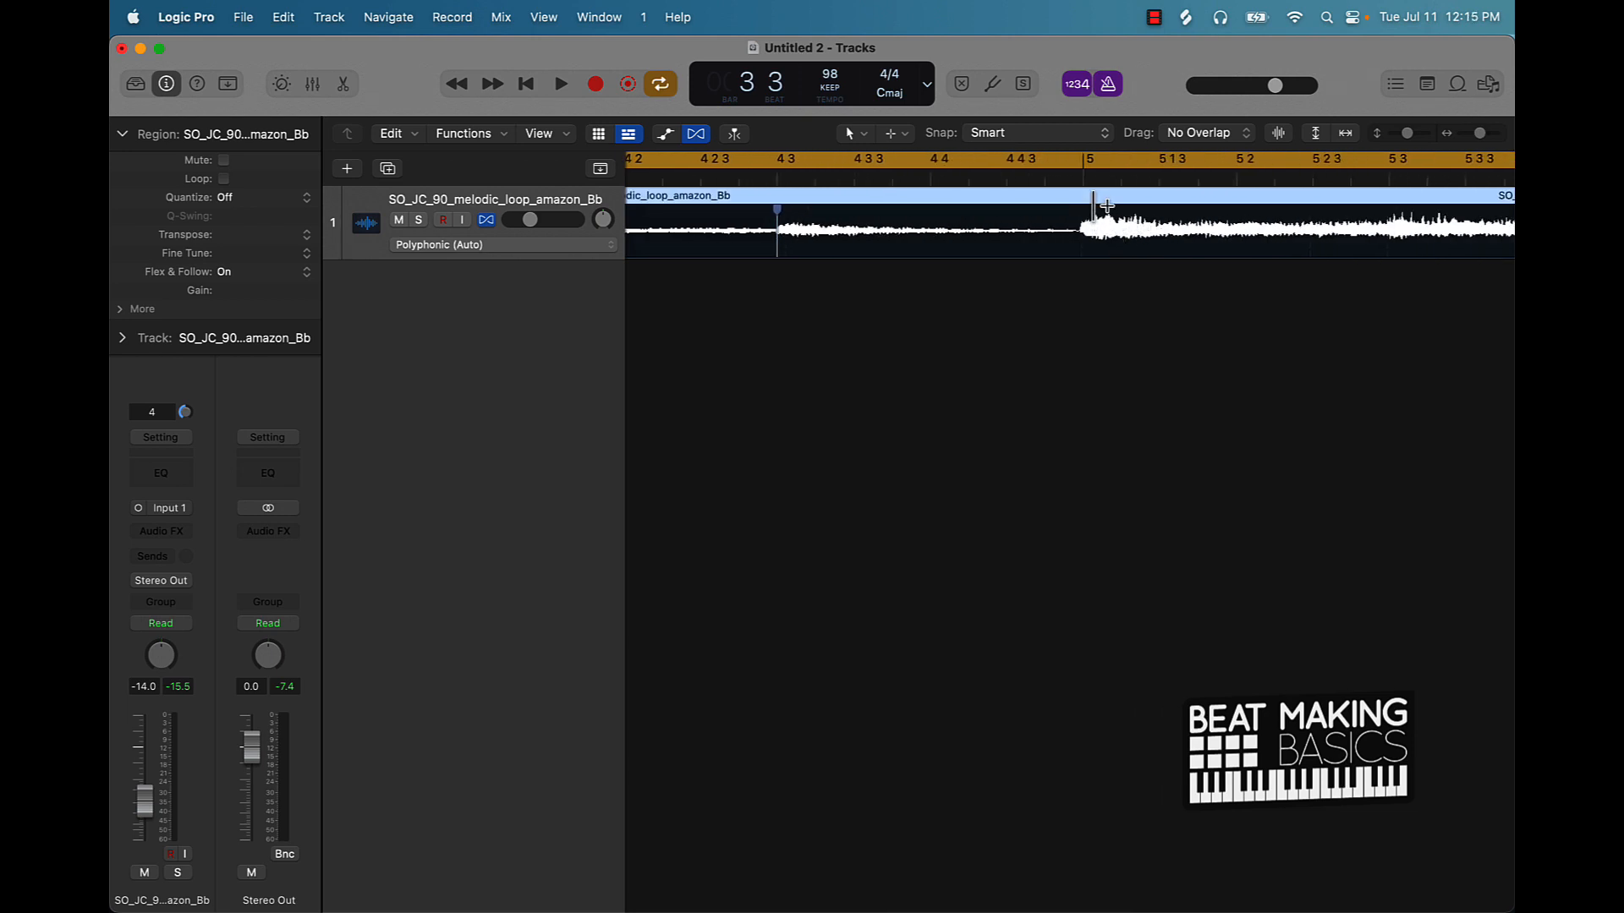
{"action": "scroll", "scroll_direction": "right", "scroll_amount": 3}
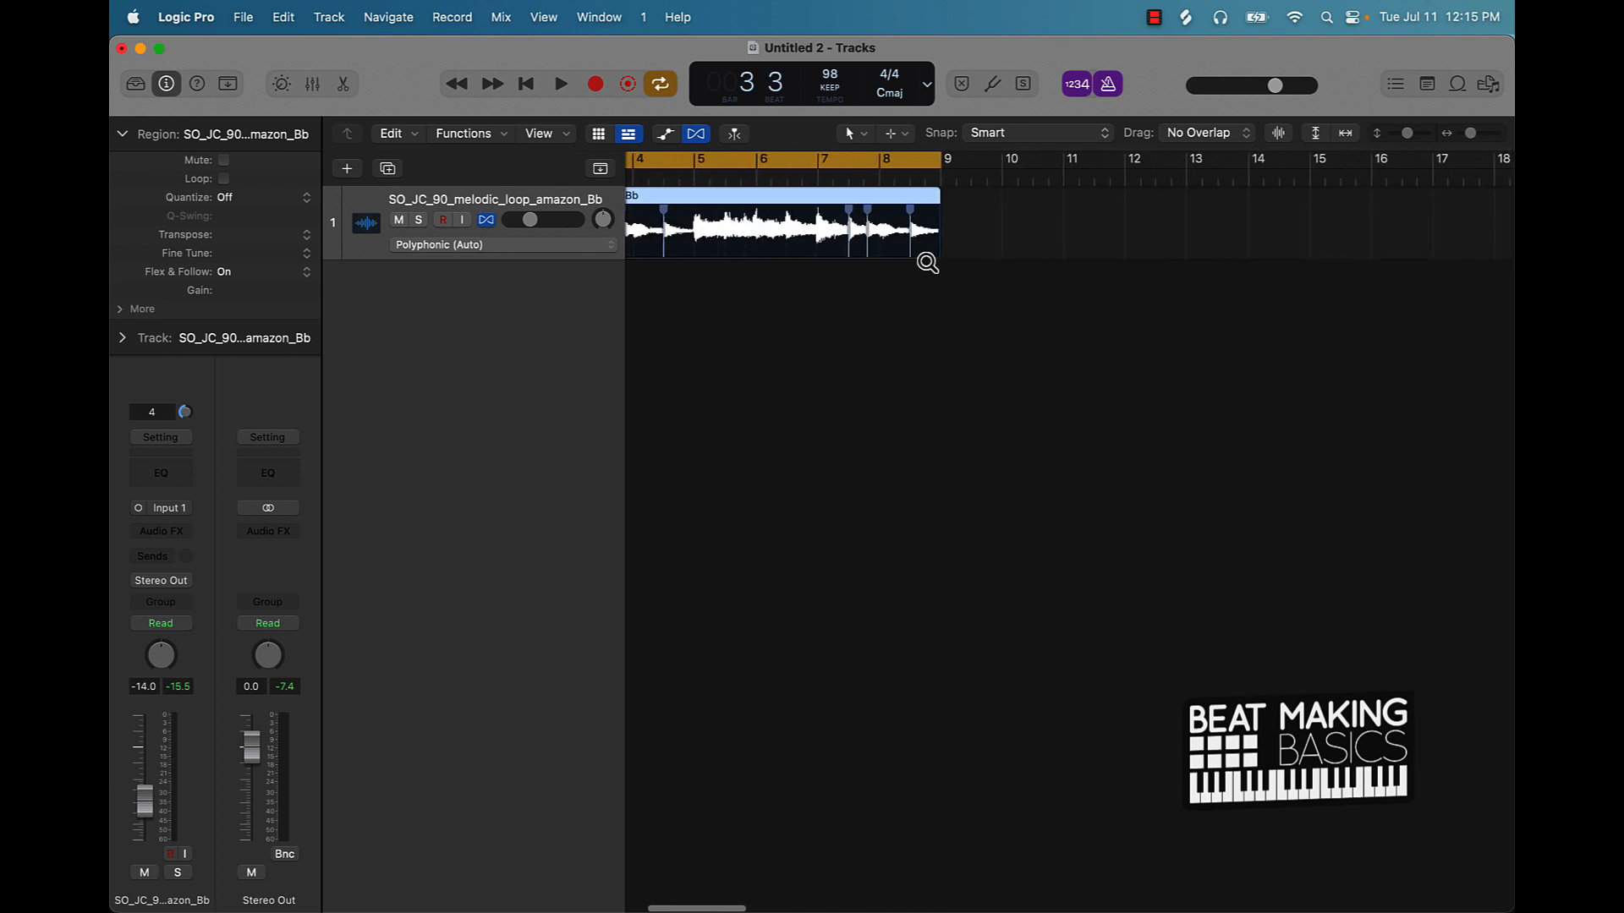
{"action": "left_click", "coordinate": [560, 84]}
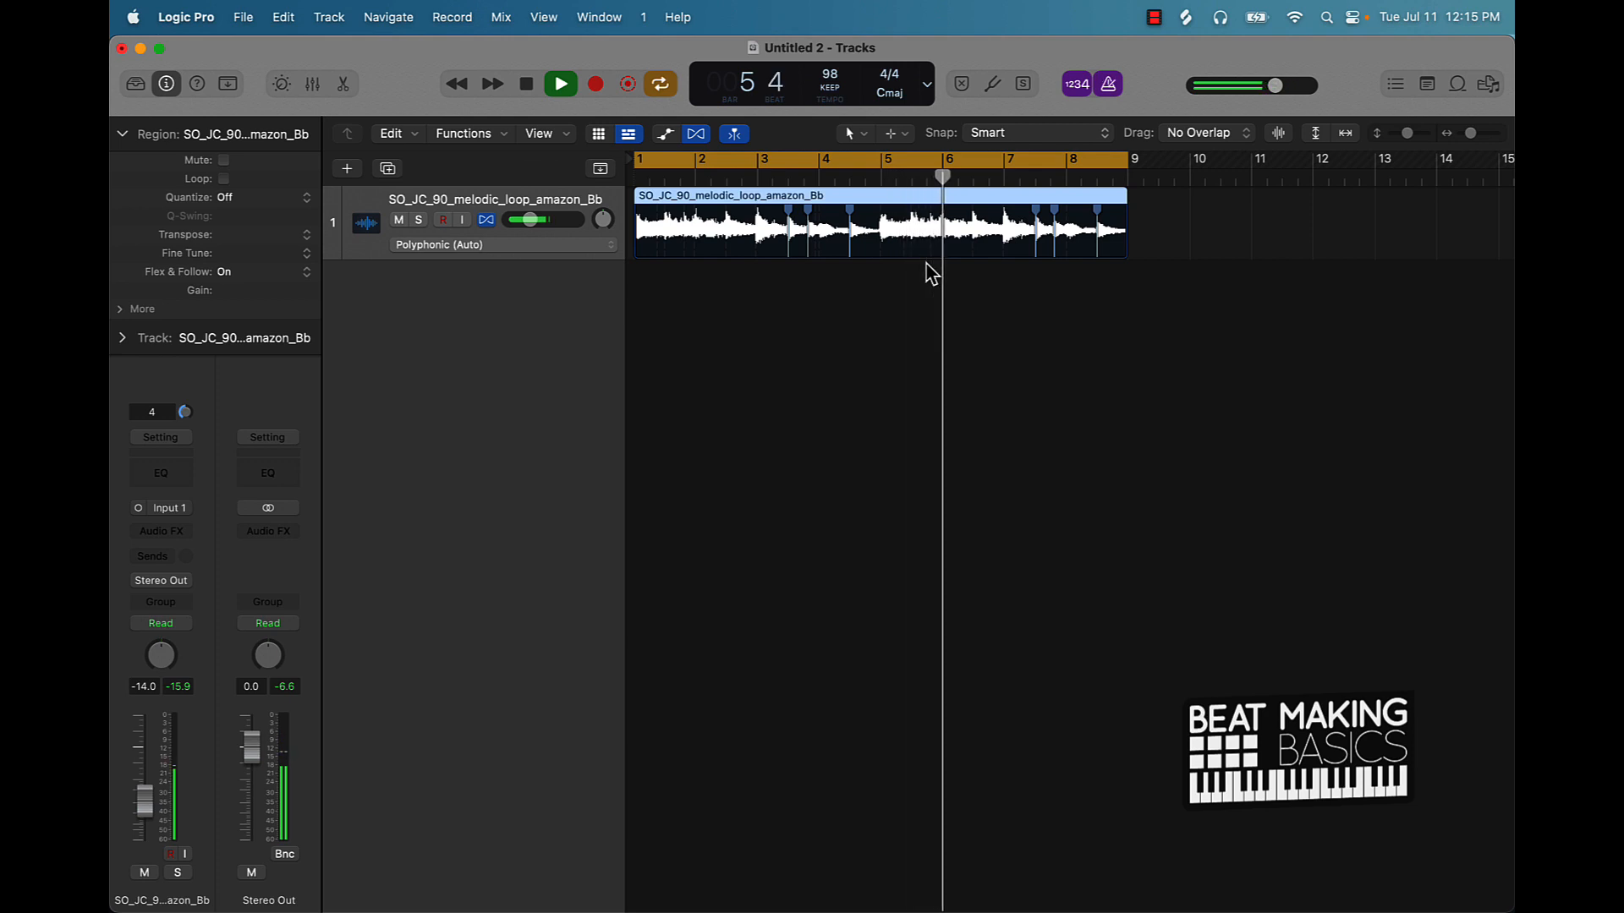
{"action": "left_click", "coordinate": [559, 84]}
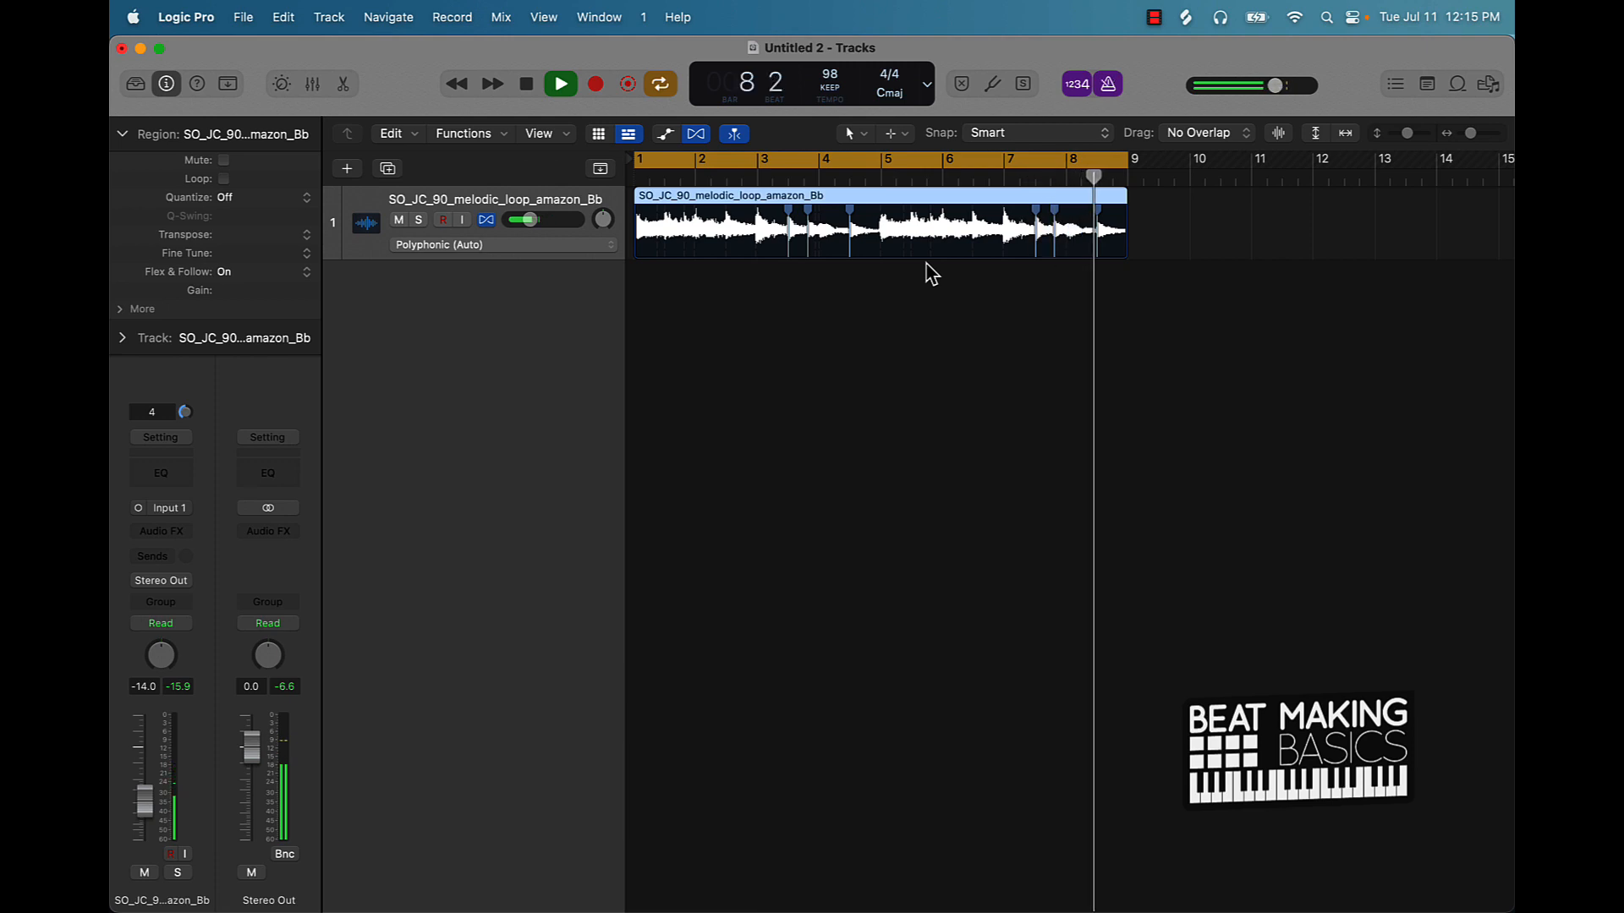
{"action": "left_click", "coordinate": [559, 84]}
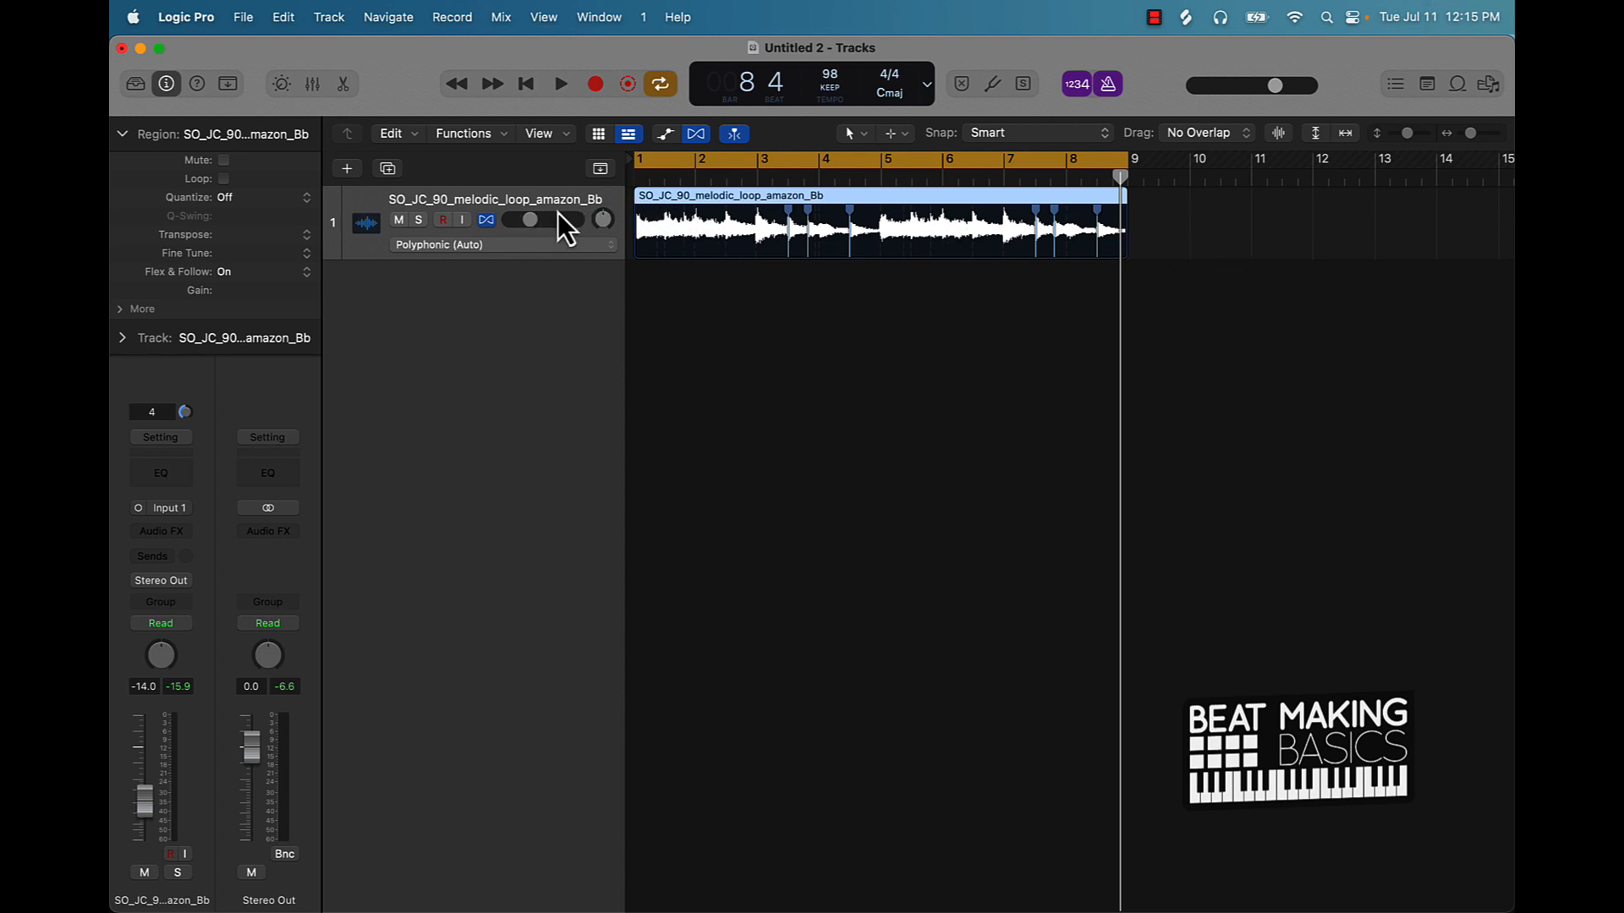
Open the loop region's shortcut menu, dismiss it, then reopen it.
{"action": "right_click", "coordinate": [886, 208]}
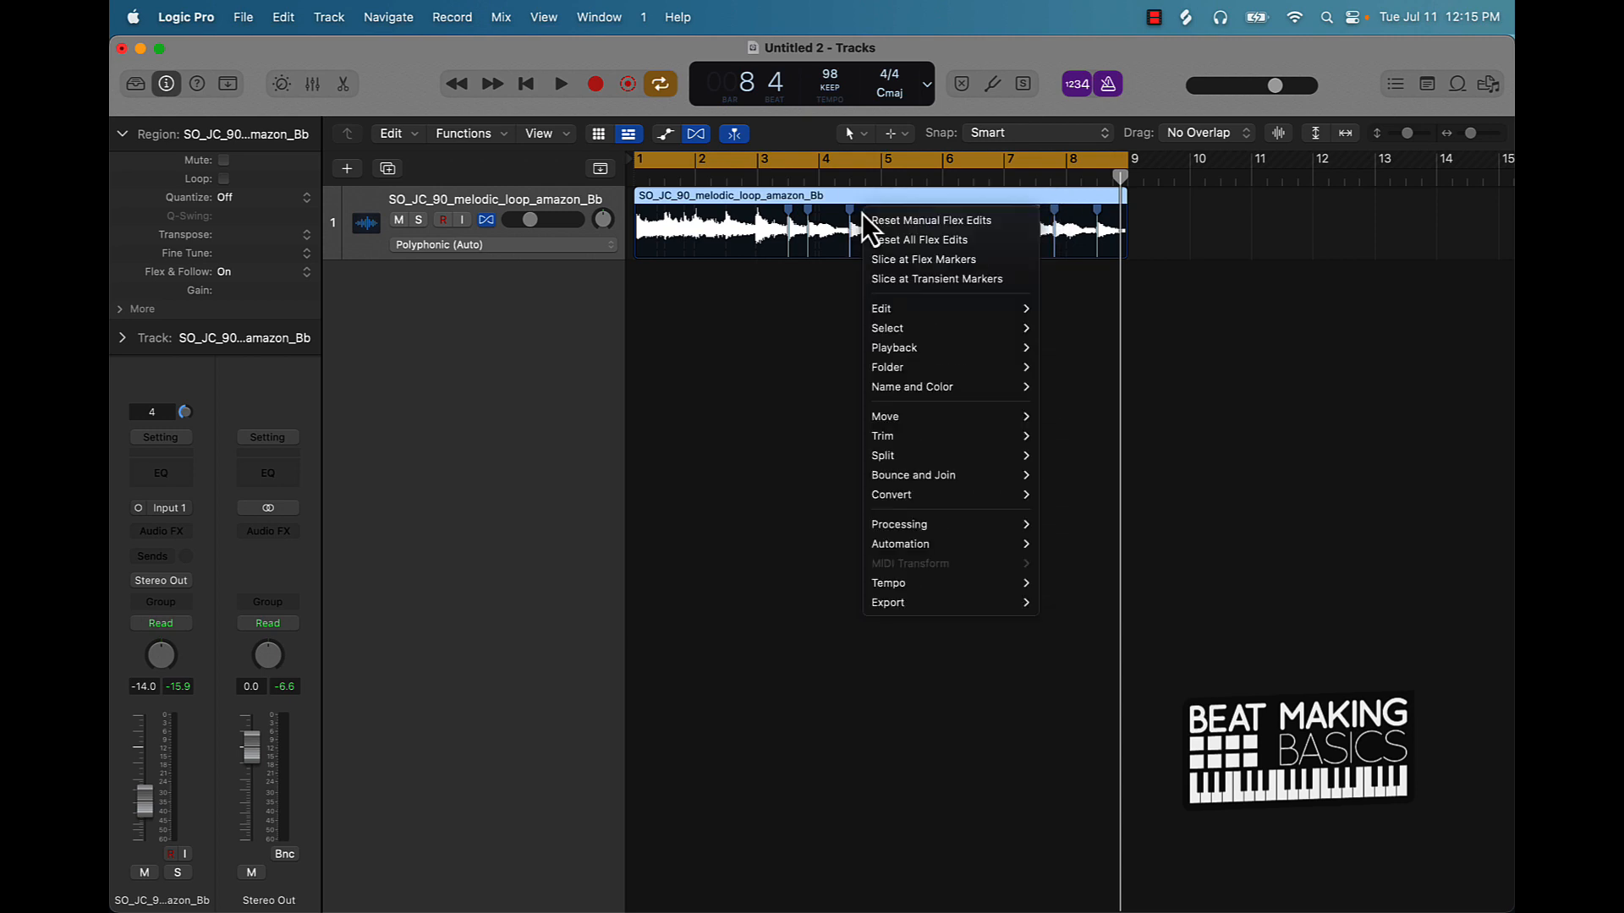
{"action": "left_click", "coordinate": [918, 240]}
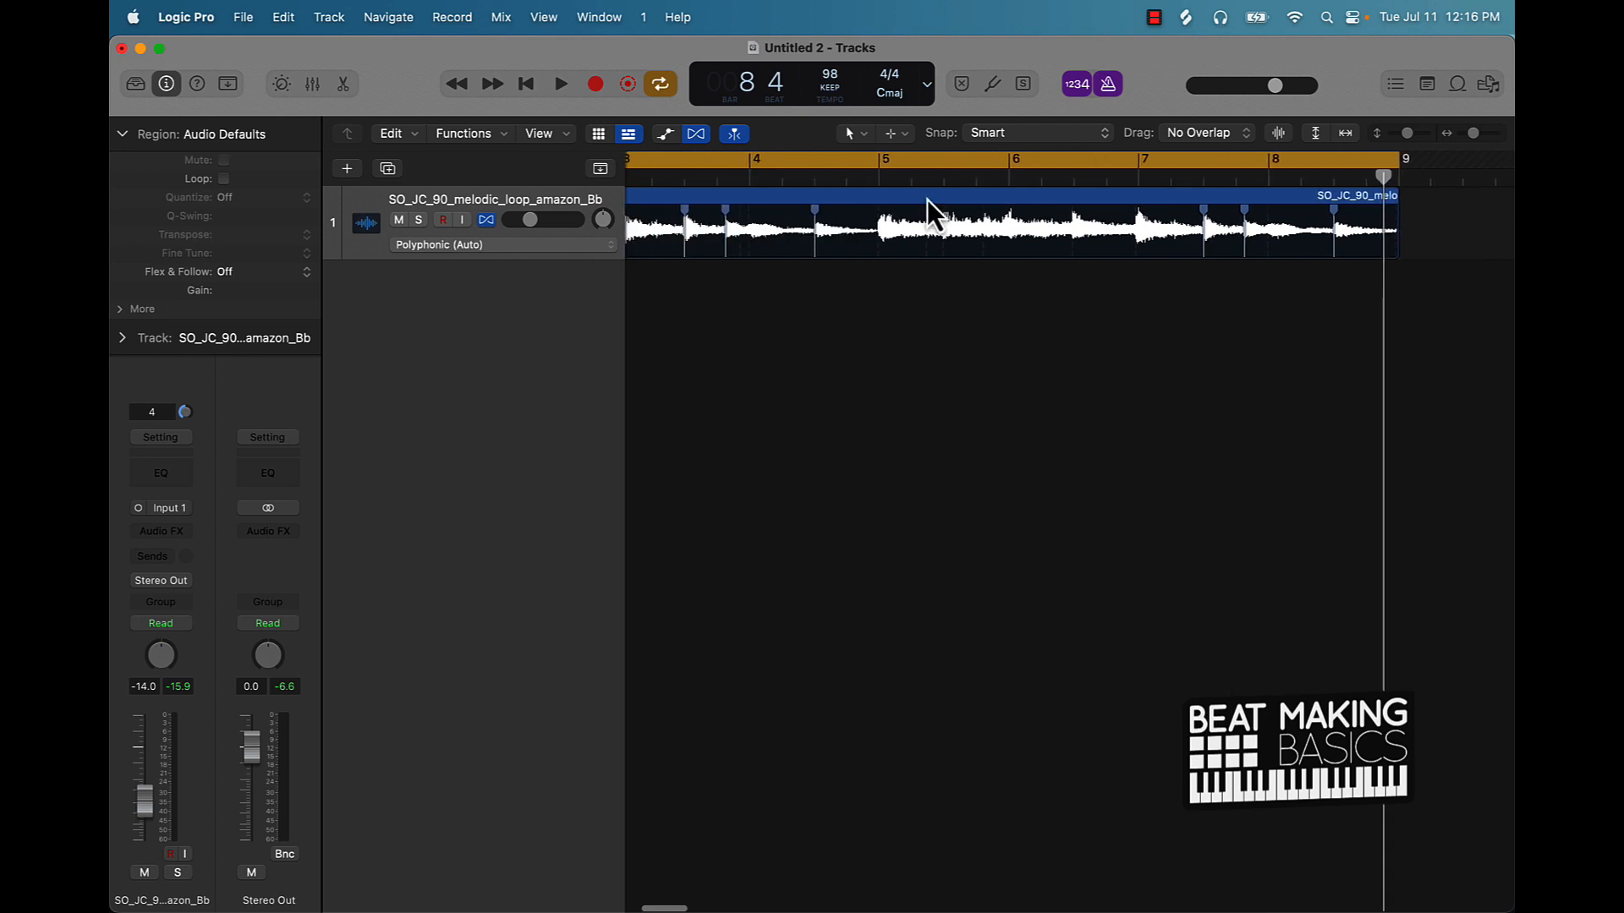
{"action": "right_click", "coordinate": [932, 217]}
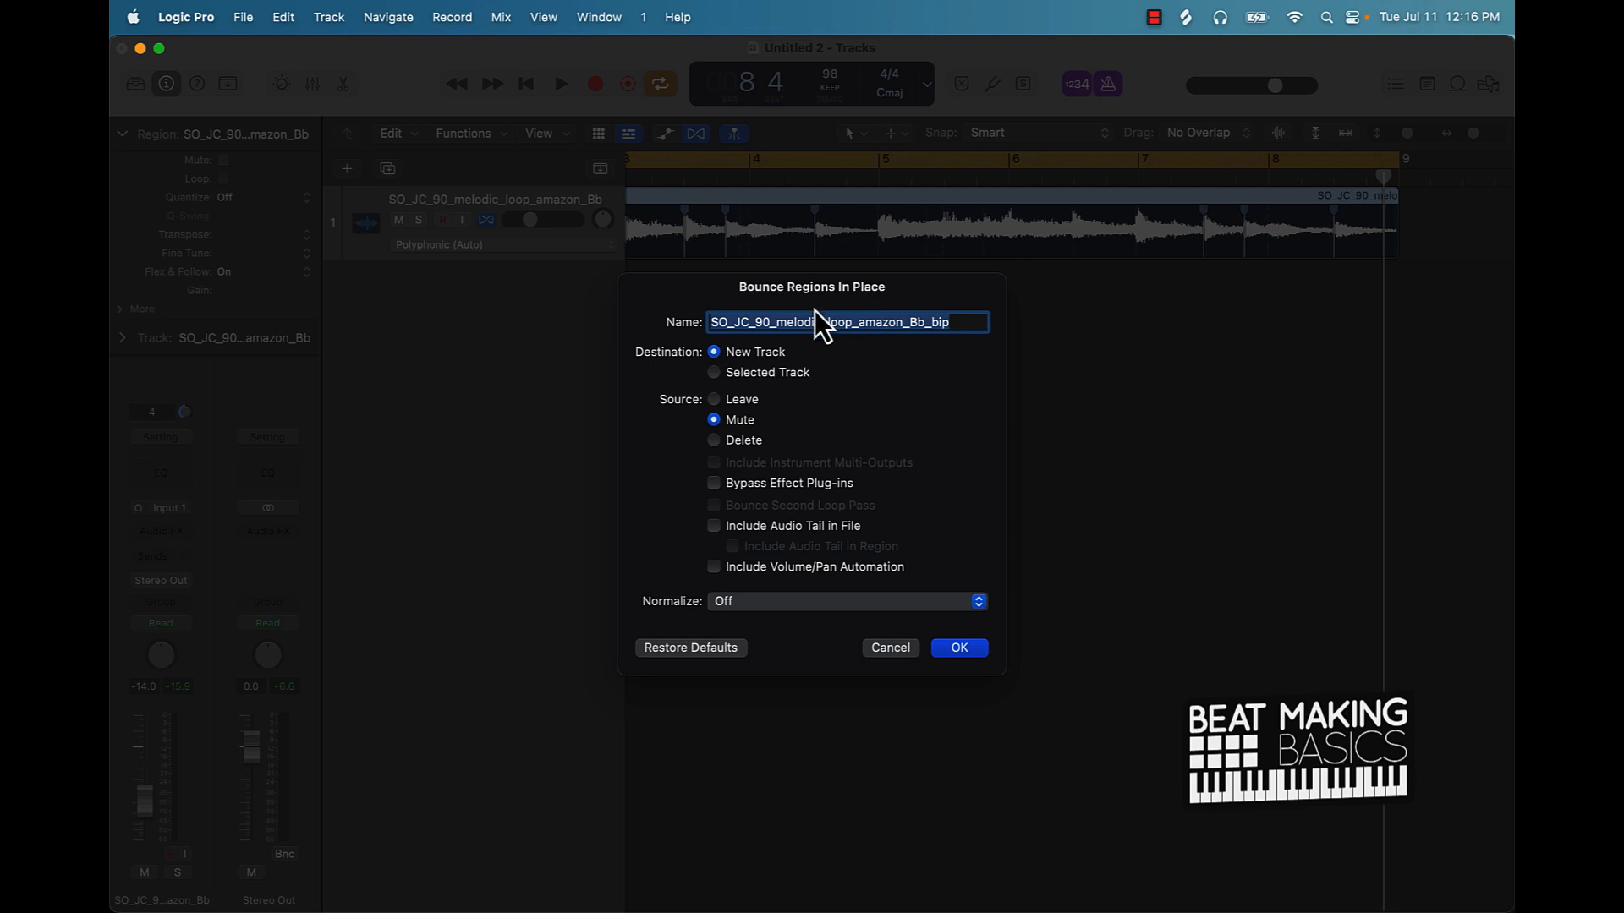
{"action": "mouse_move", "coordinate": [1329, 291]}
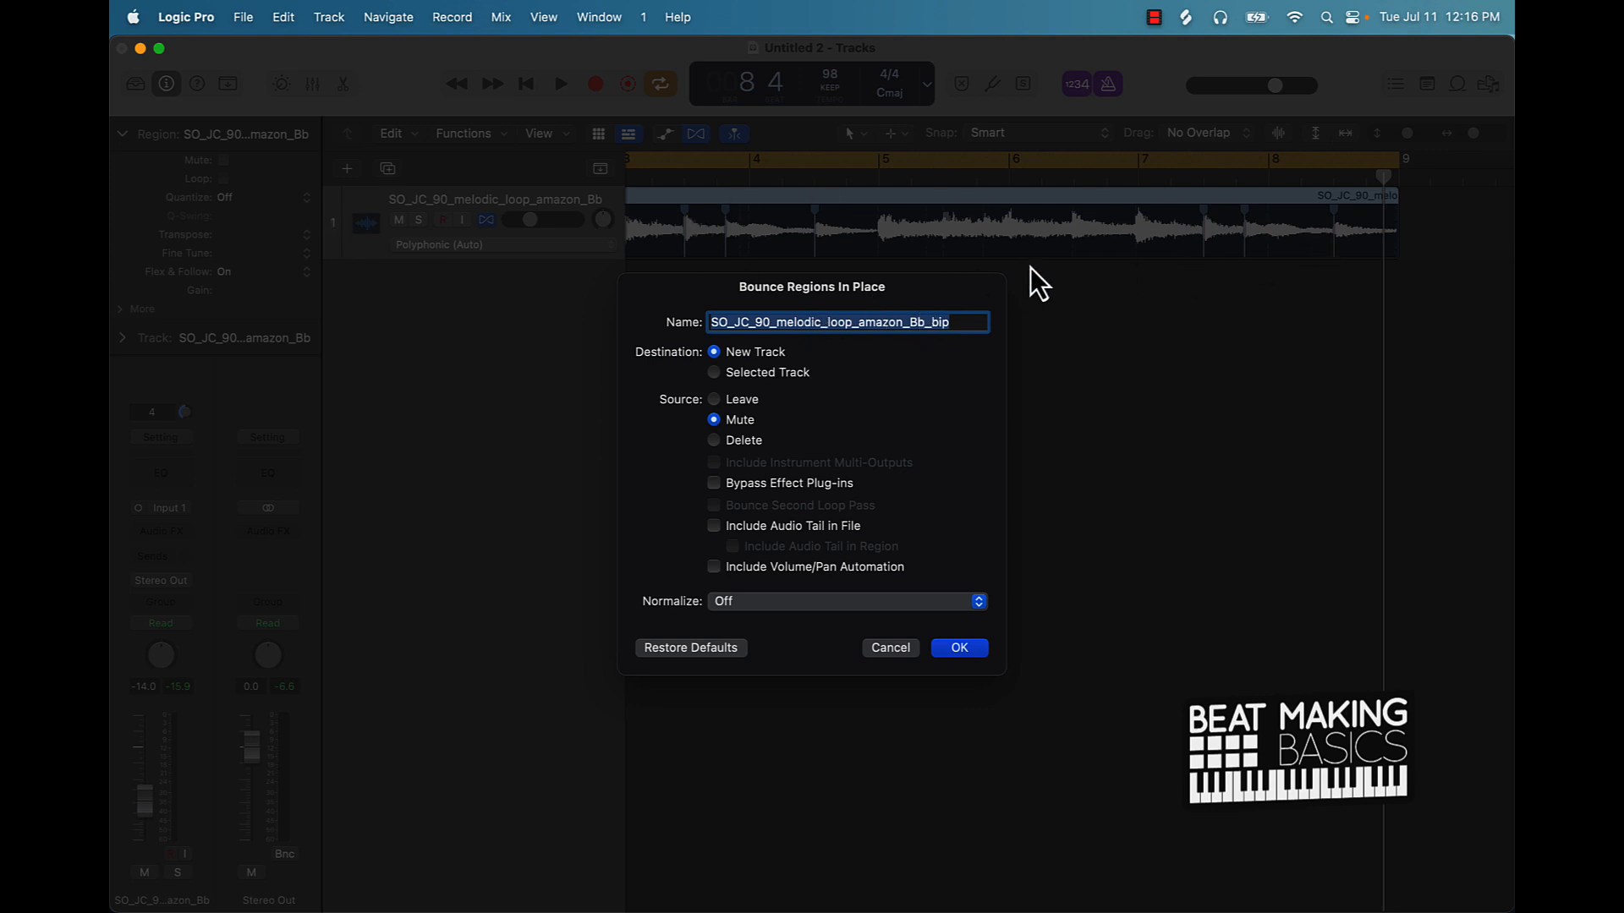
{"action": "mouse_move", "coordinate": [1385, 230]}
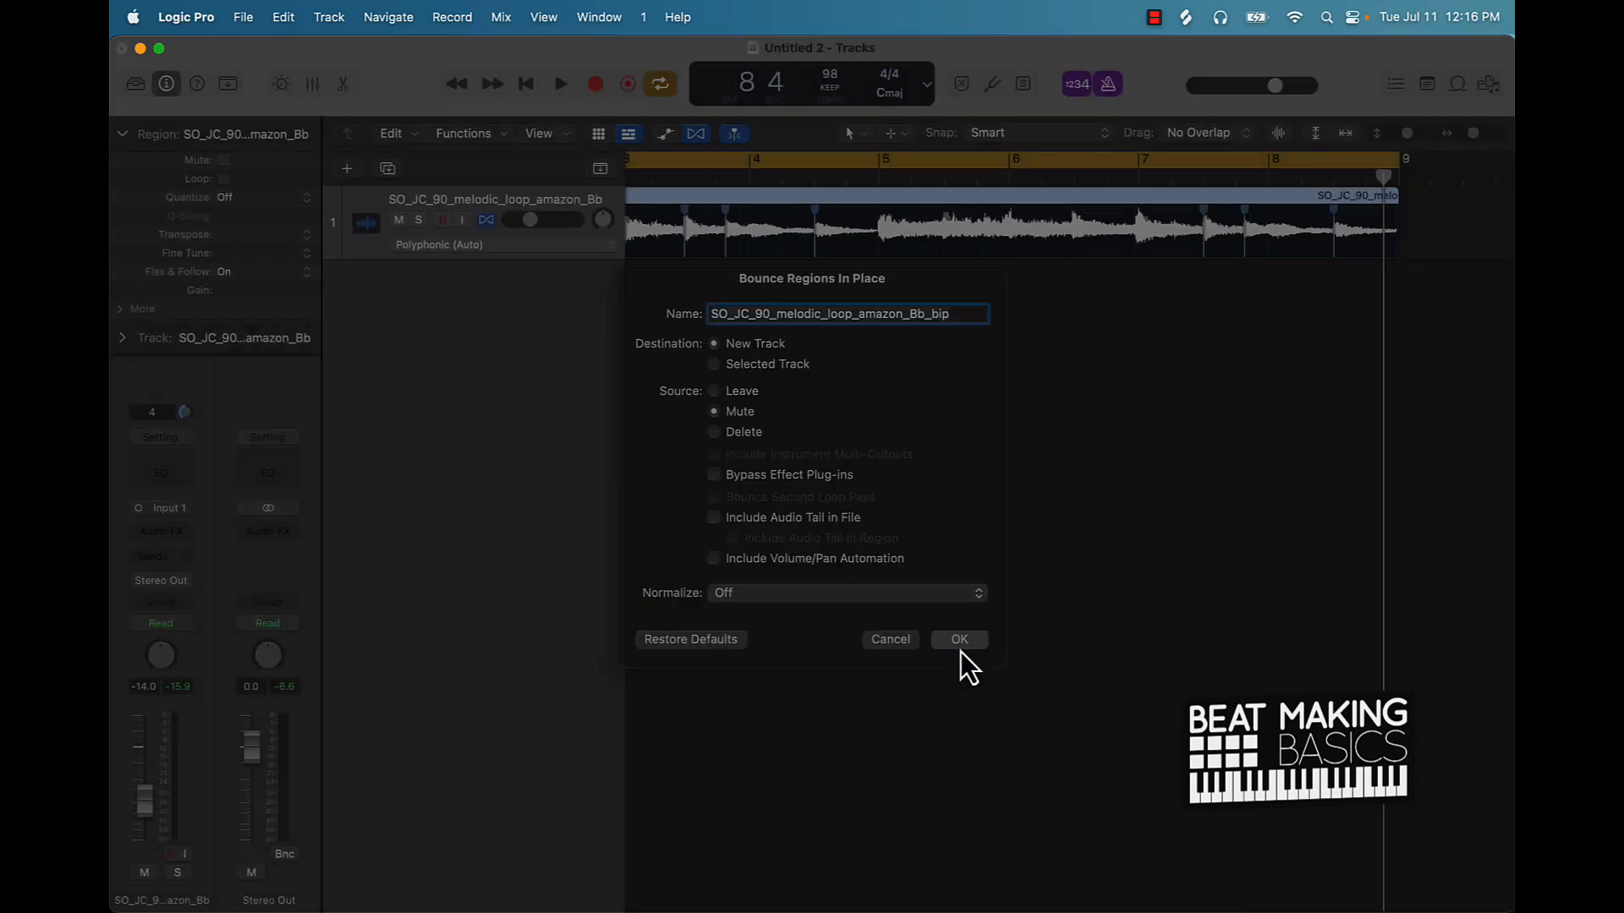
Bounce the loop in place to a new track with the source region muted.
{"action": "left_click", "coordinate": [957, 639]}
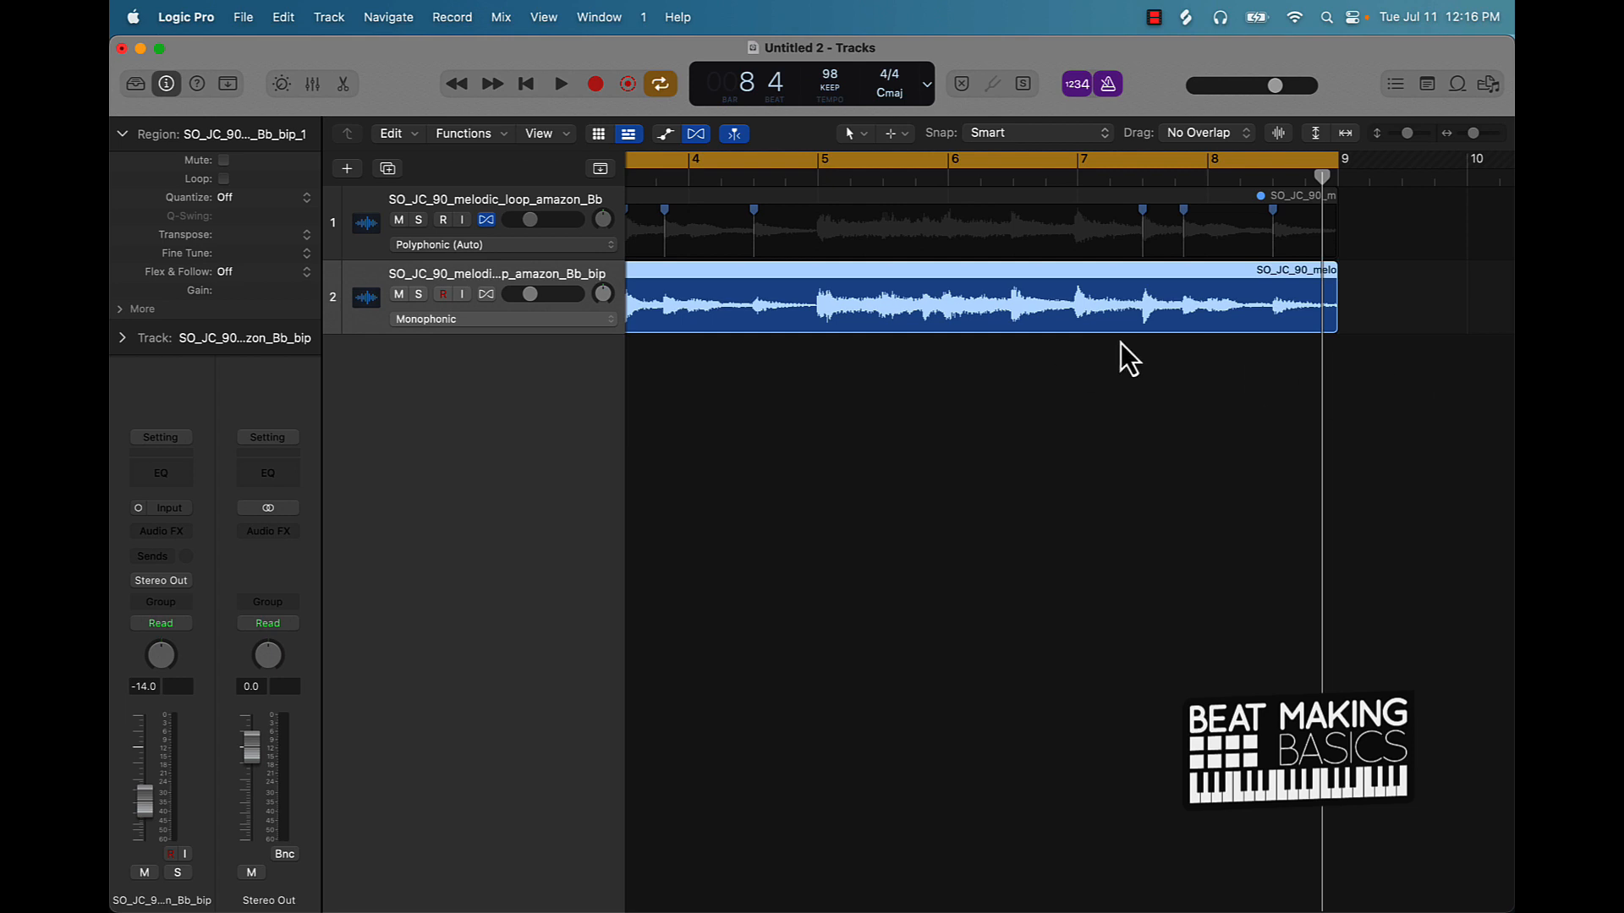
{"action": "mouse_move", "coordinate": [433, 174]}
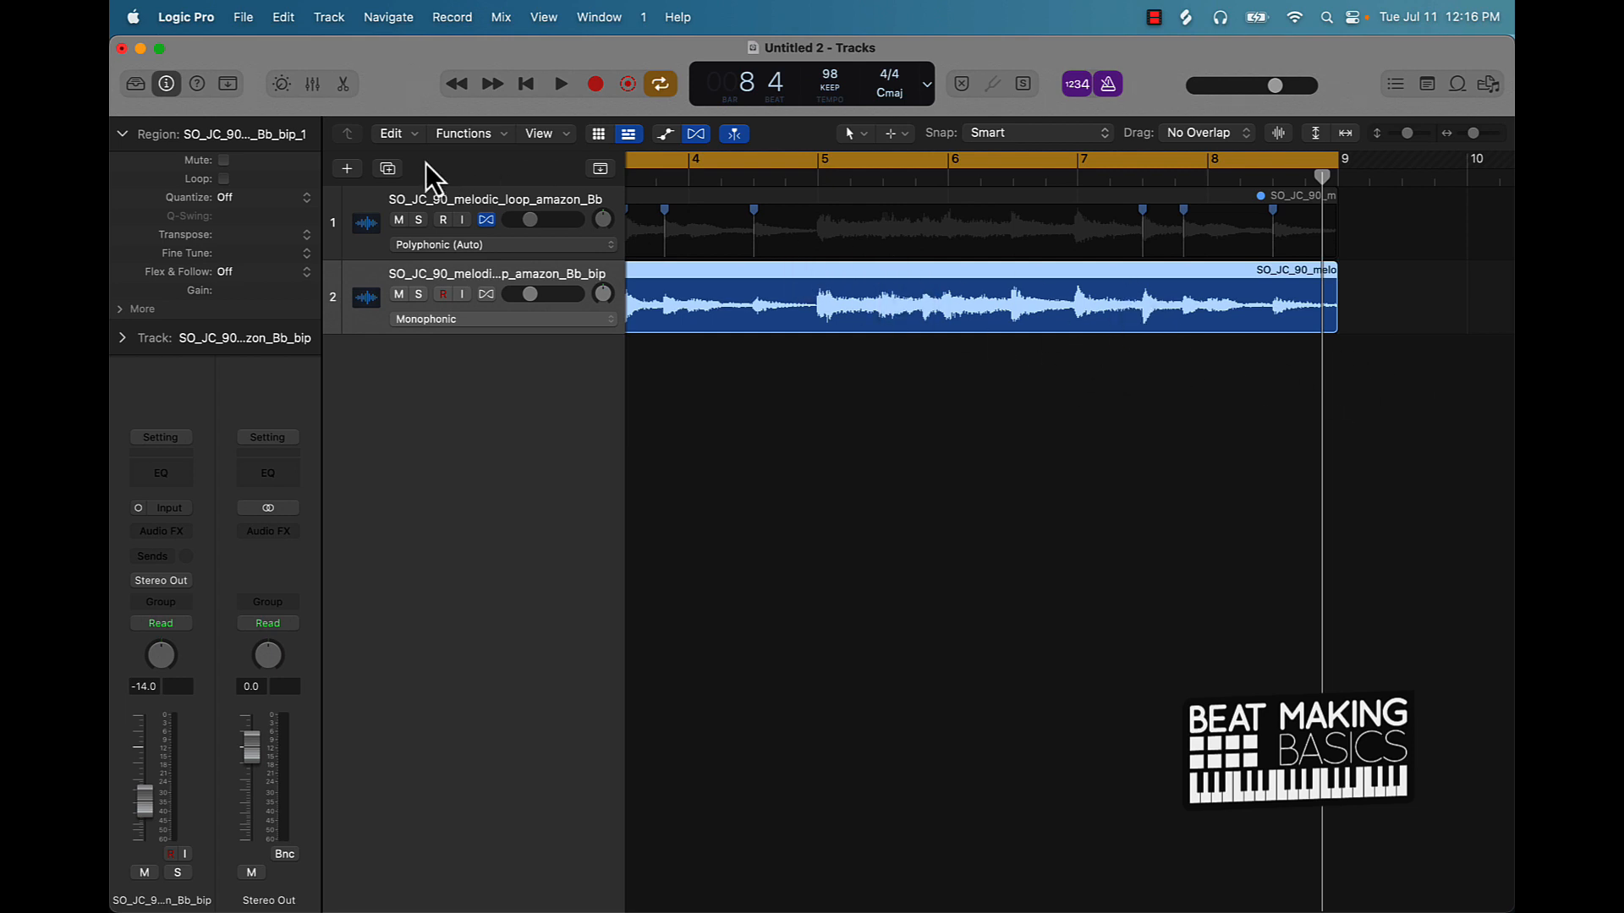
{"action": "mouse_move", "coordinate": [689, 138]}
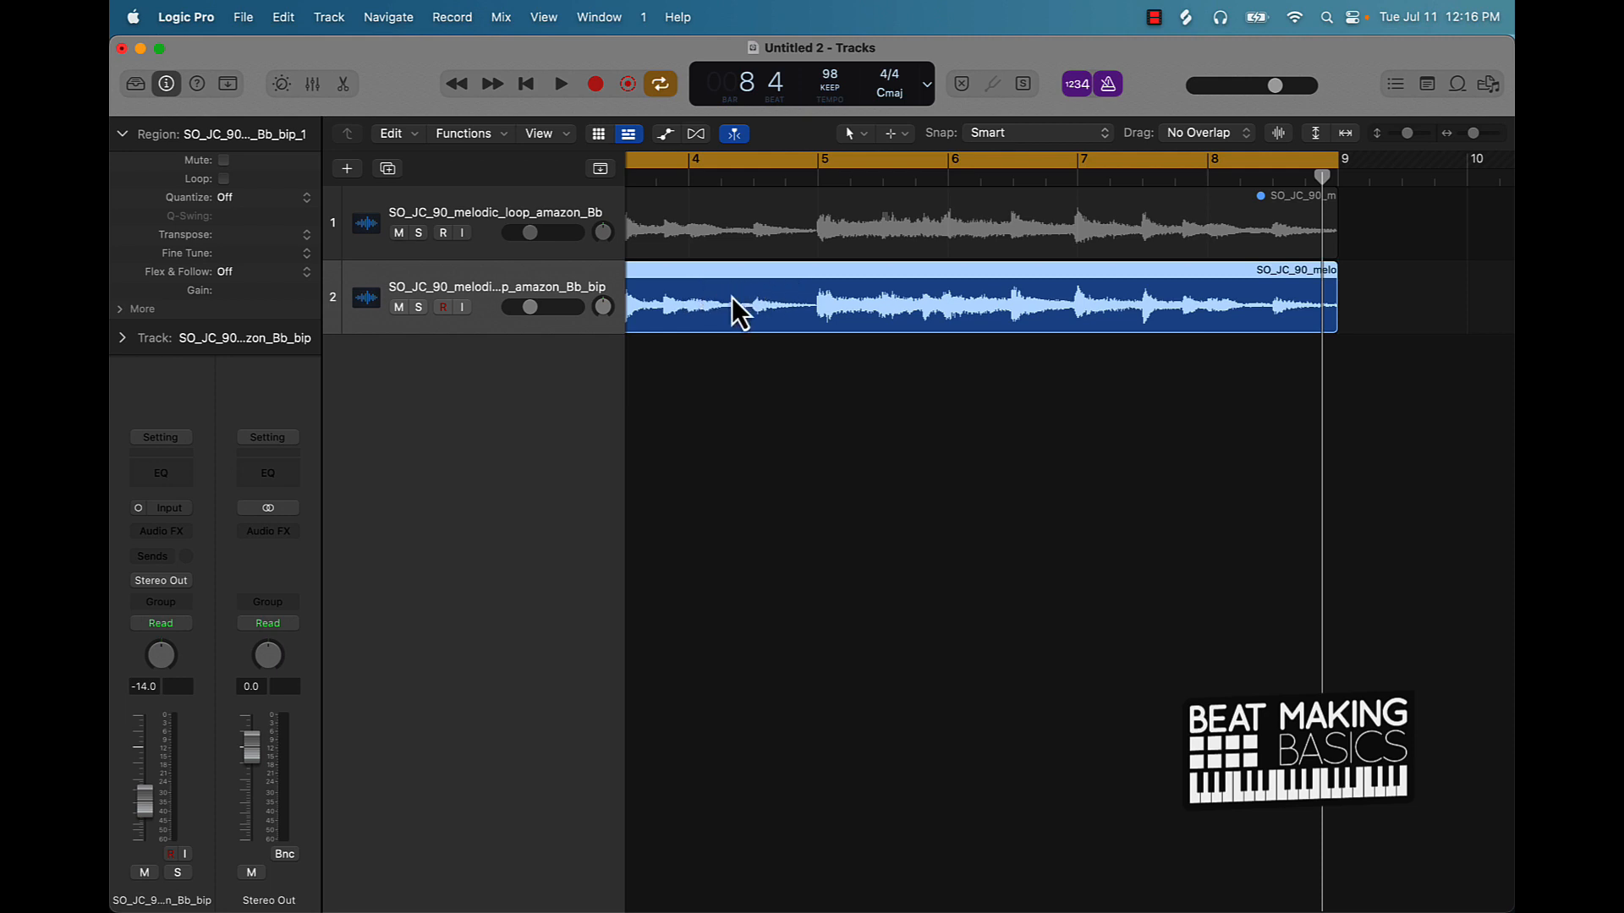
Turn off flex display and play the bounced loop on track 2 to bar 9, then stop.
{"action": "left_click", "coordinate": [559, 84]}
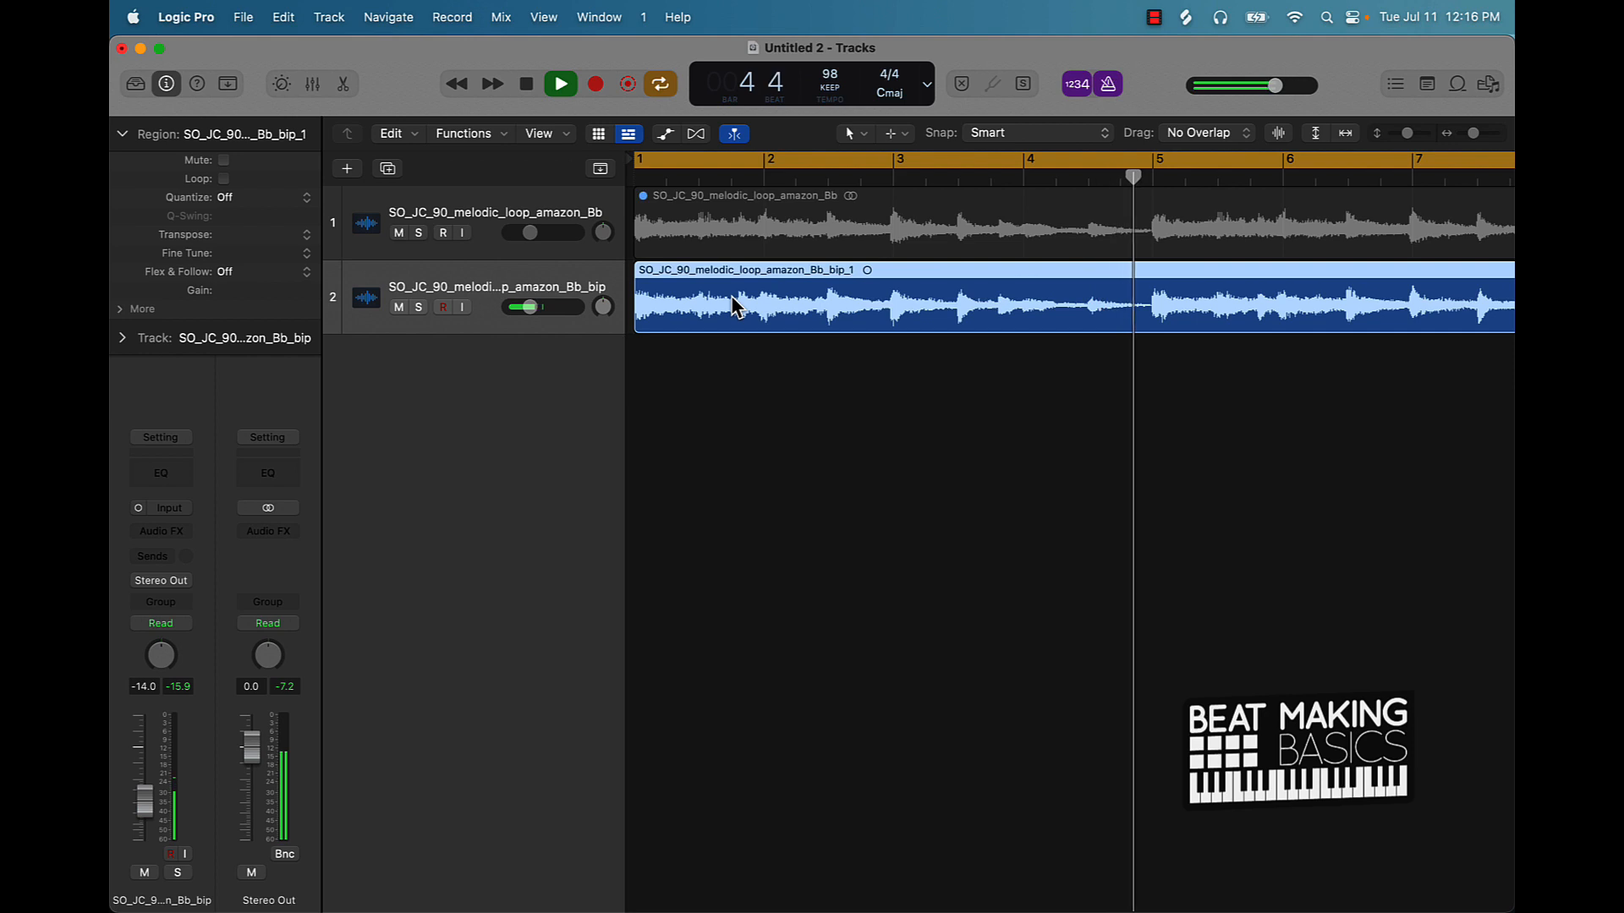
{"action": "left_click", "coordinate": [559, 84]}
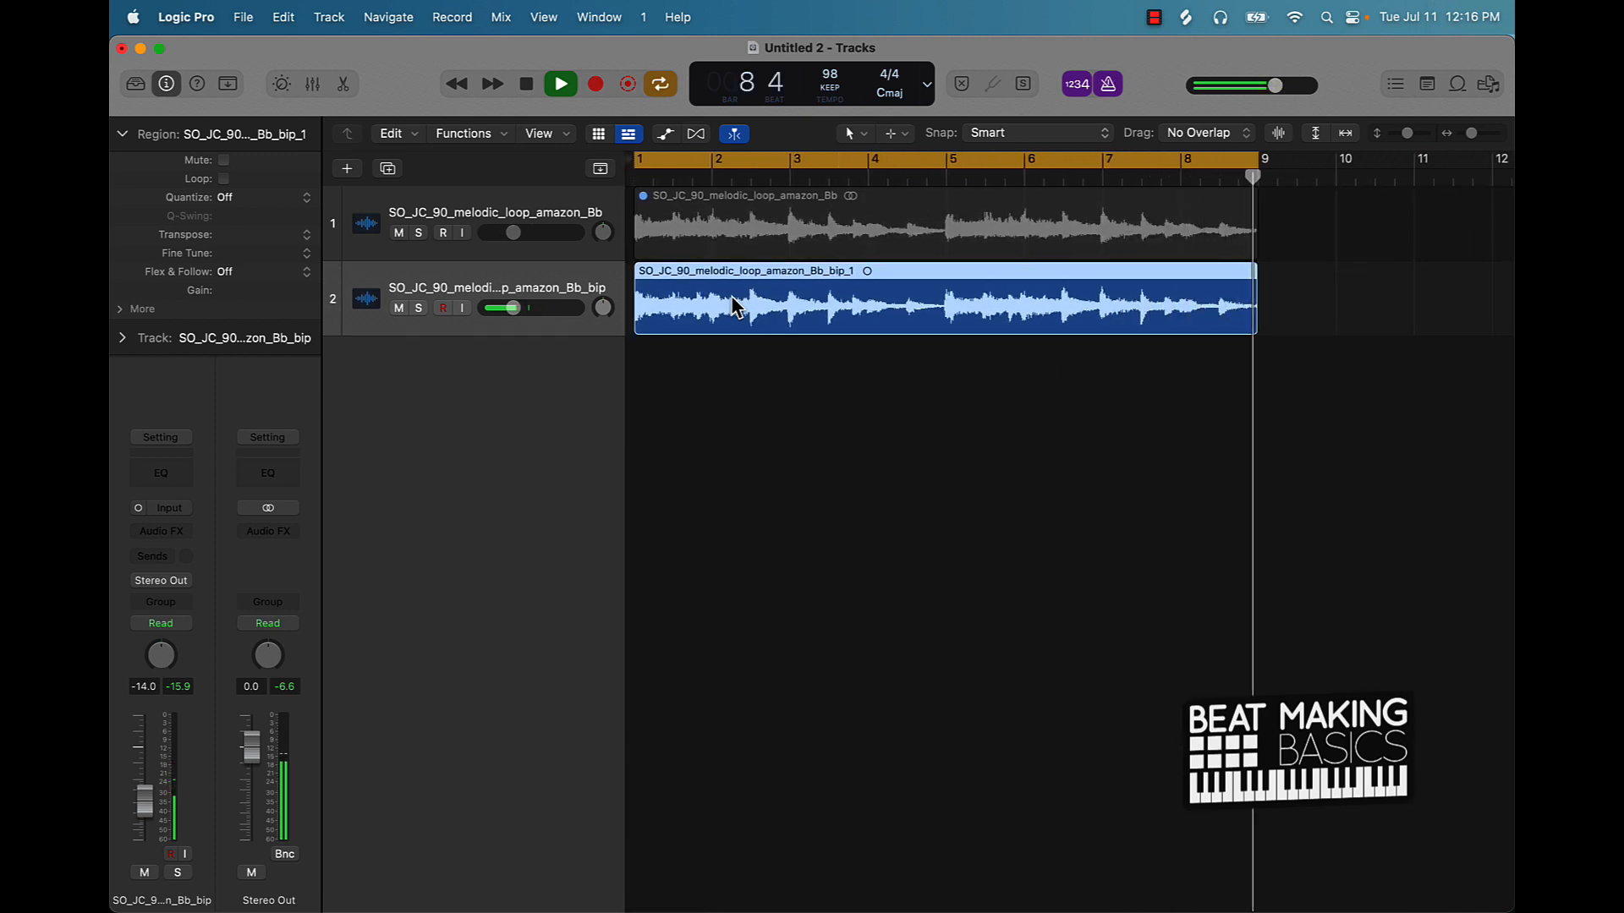
{"action": "left_click", "coordinate": [560, 84]}
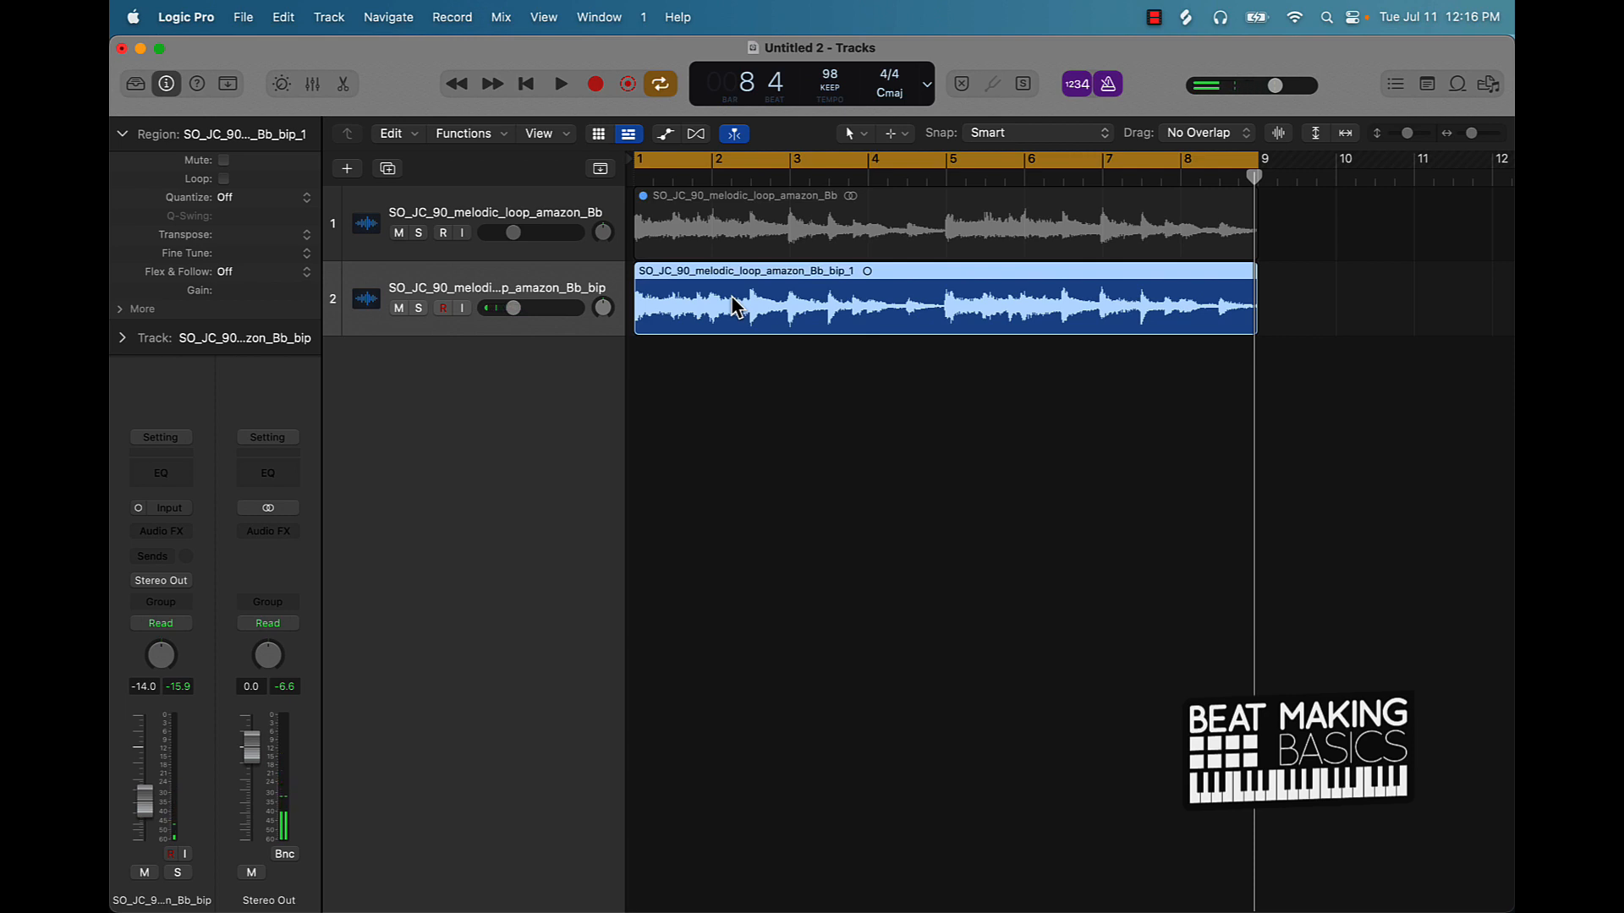